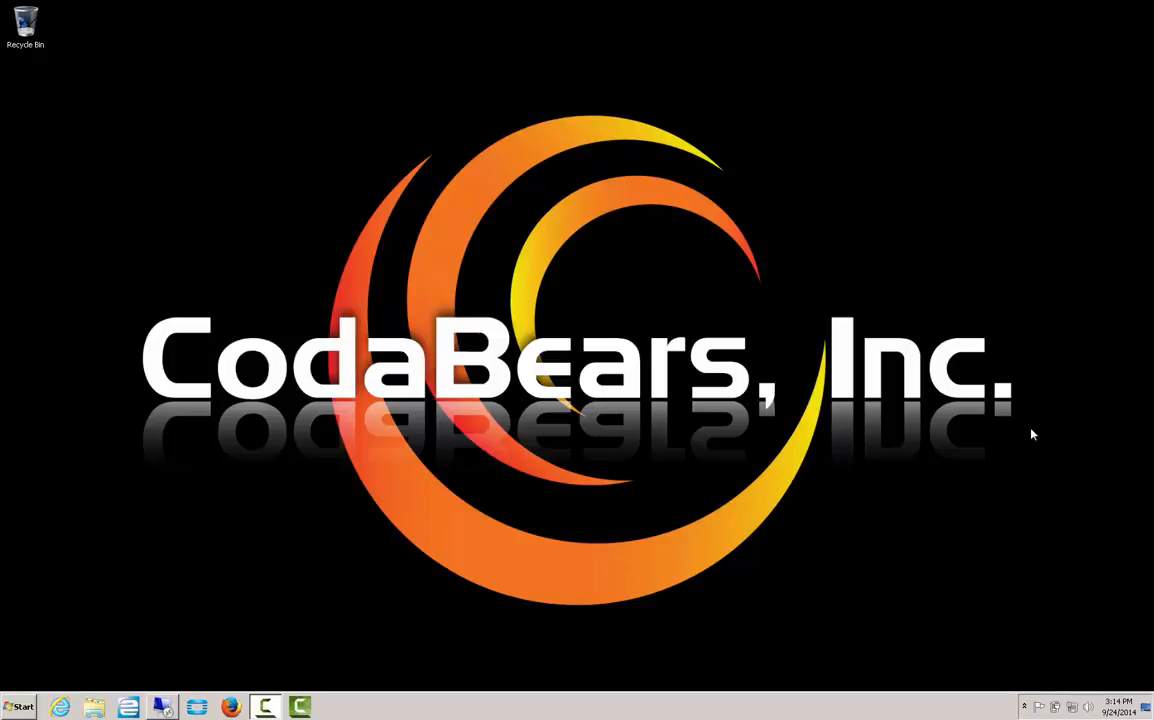
mouse_move(1008, 482)
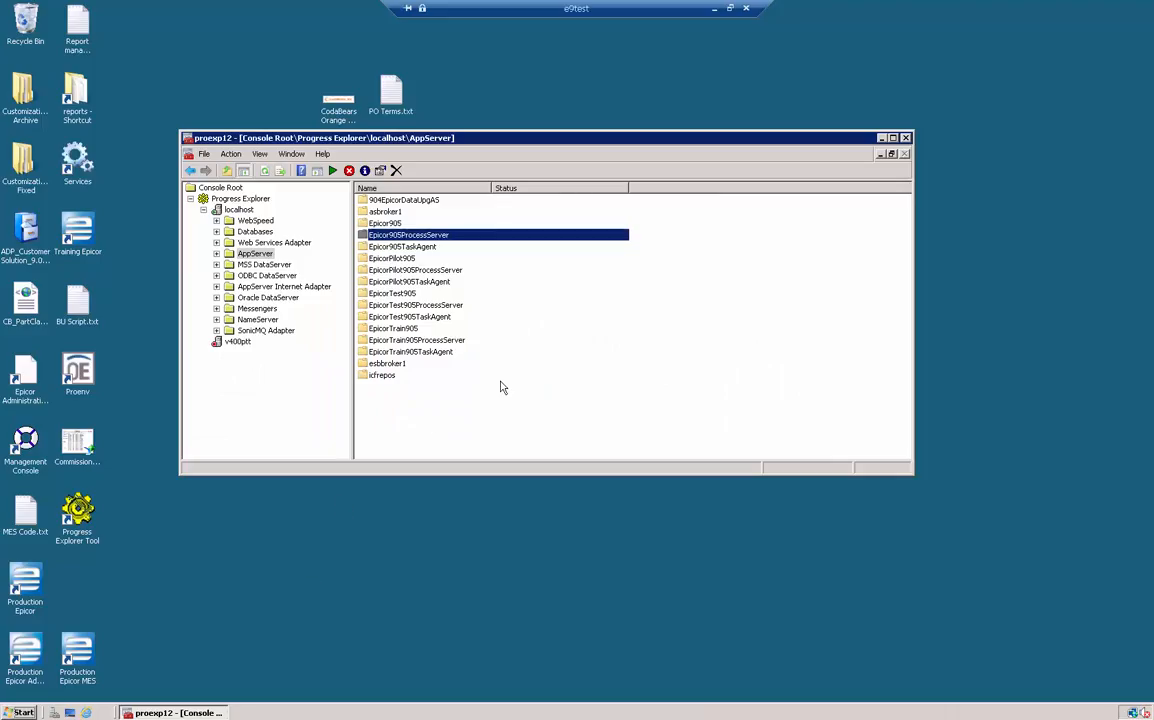
mouse_move(596, 384)
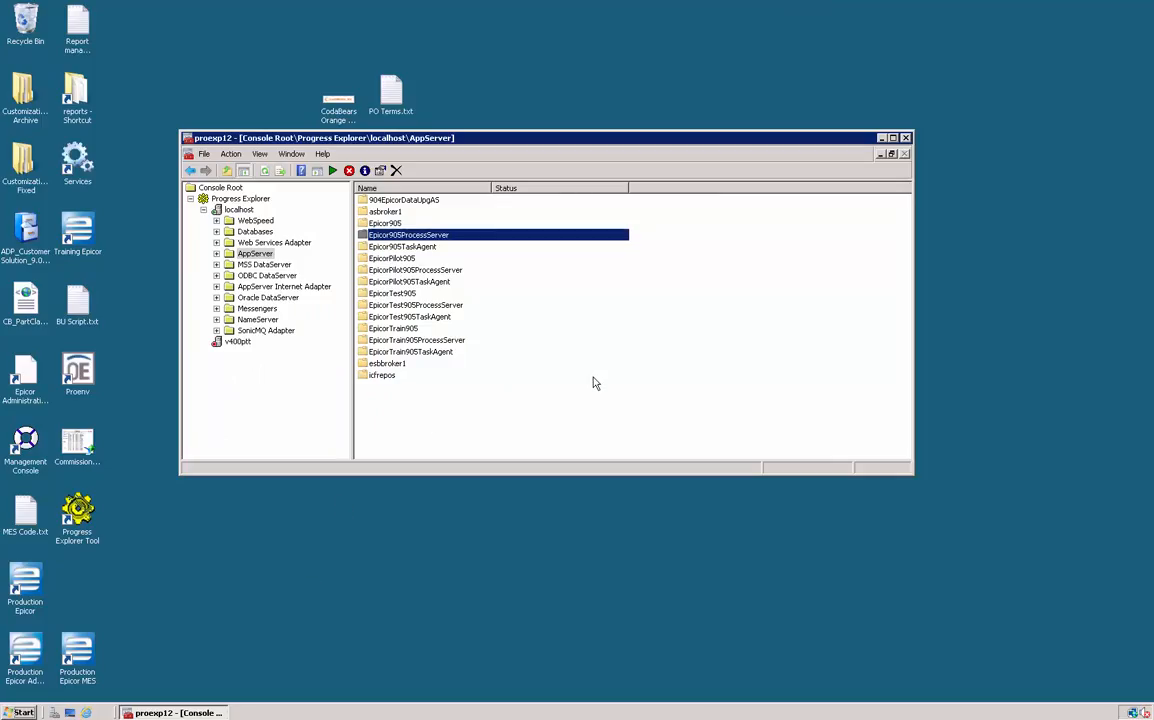
mouse_move(604, 386)
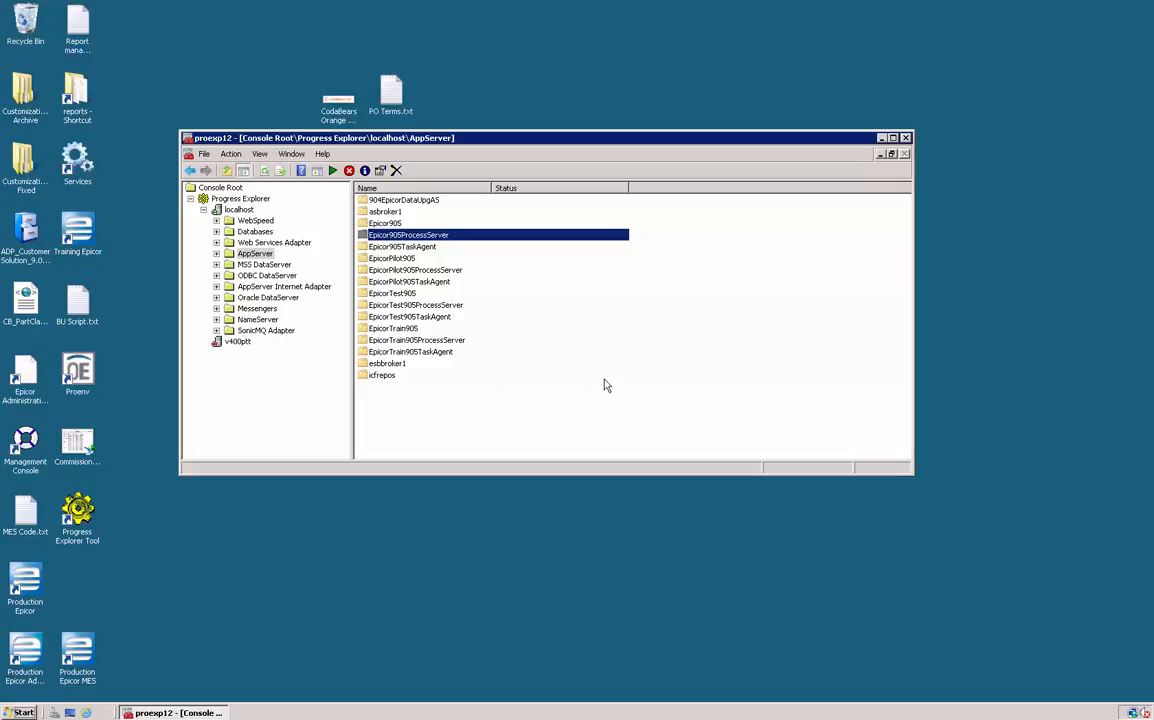
mouse_move(632, 410)
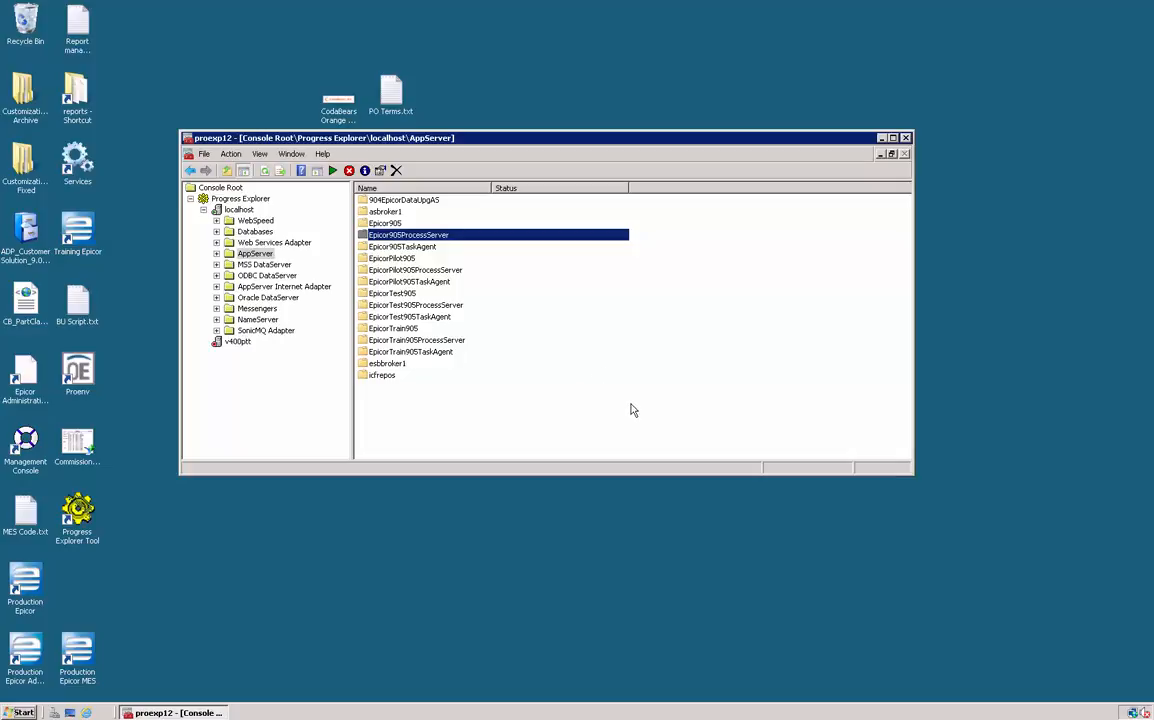
mouse_move(620, 400)
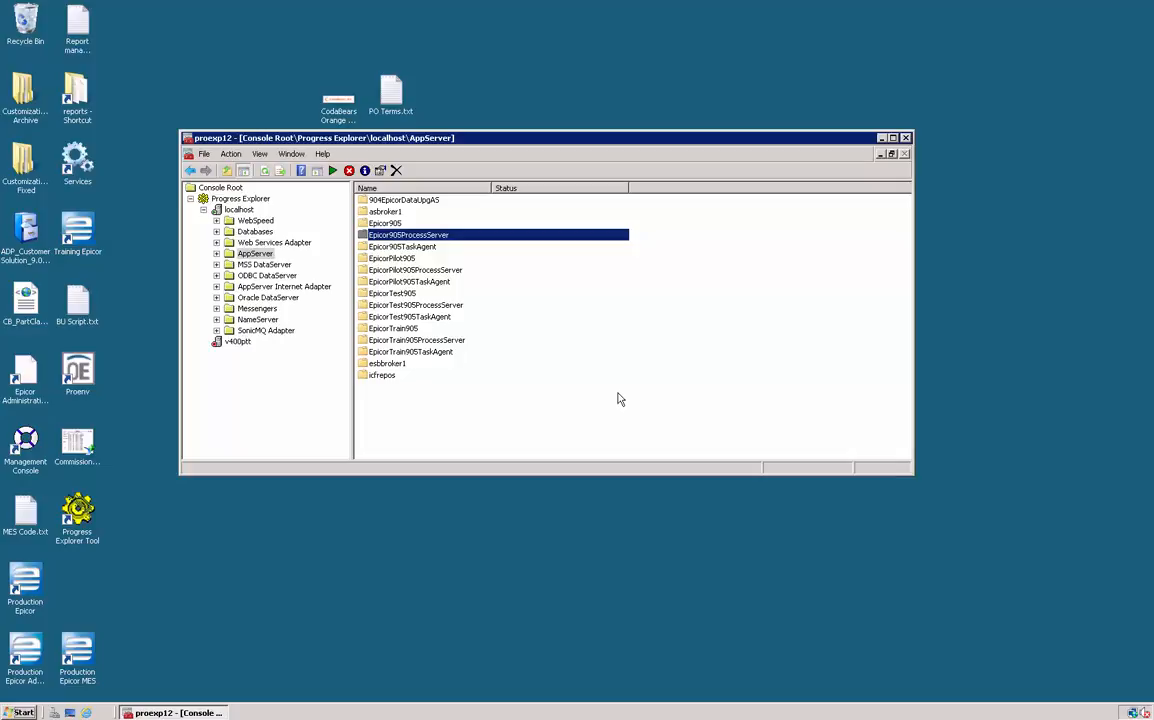
mouse_move(630, 328)
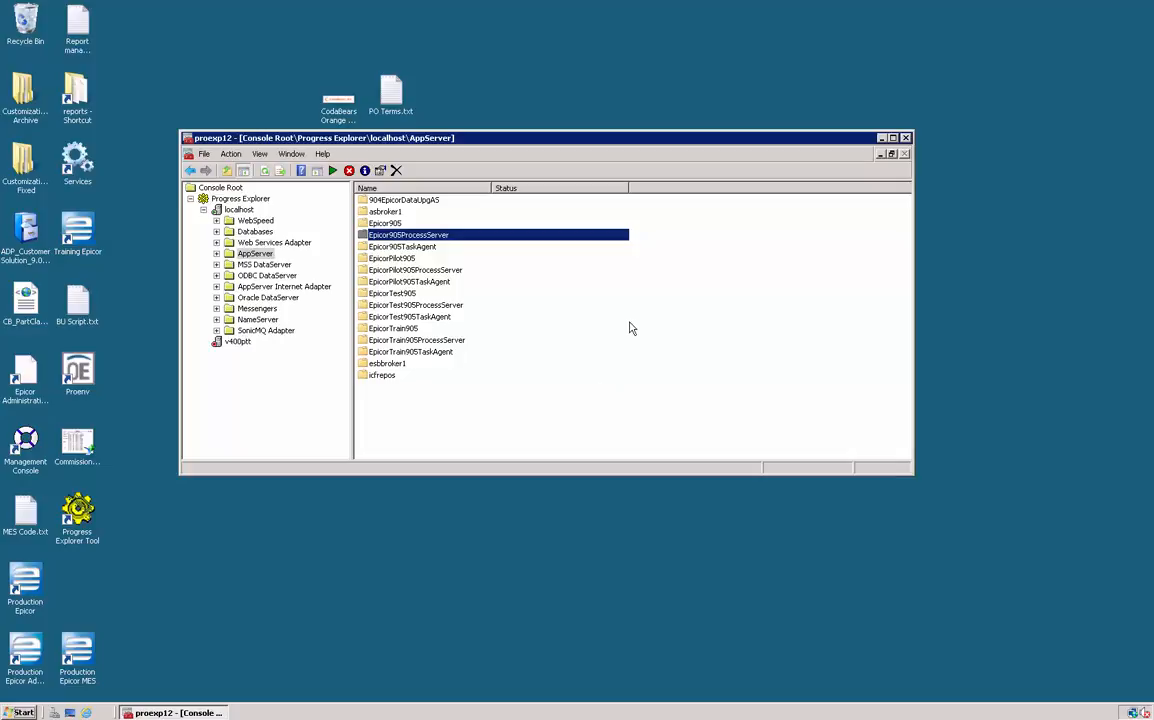
mouse_move(698, 306)
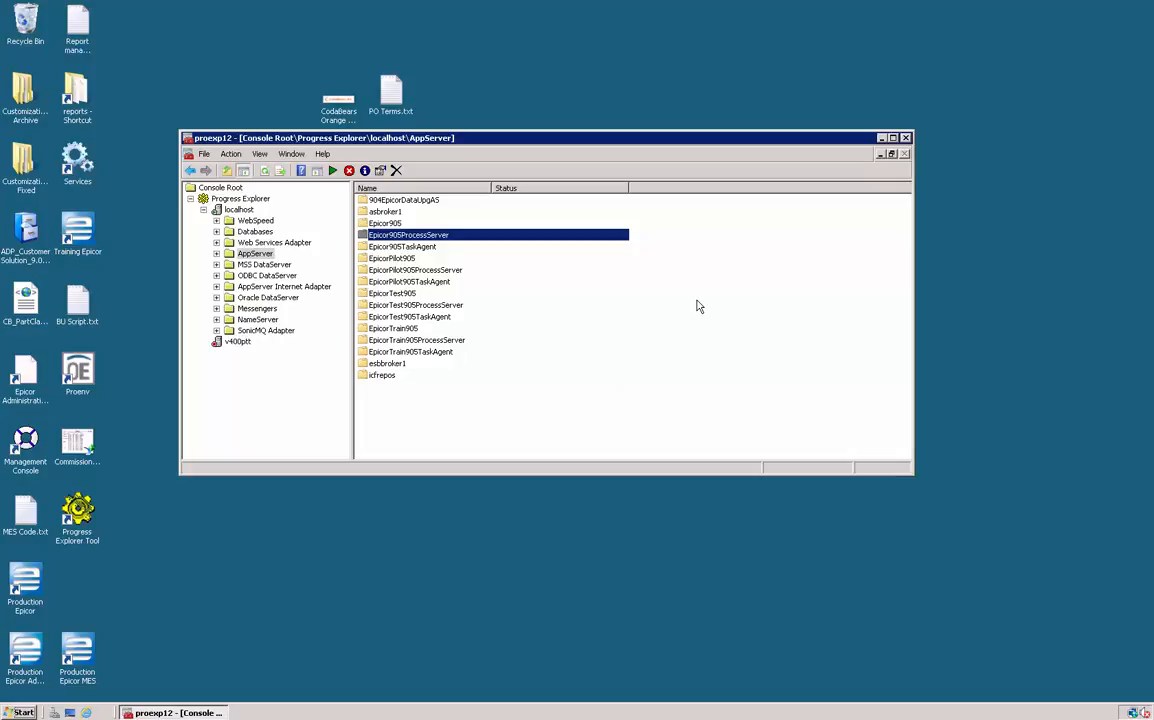
mouse_move(614, 290)
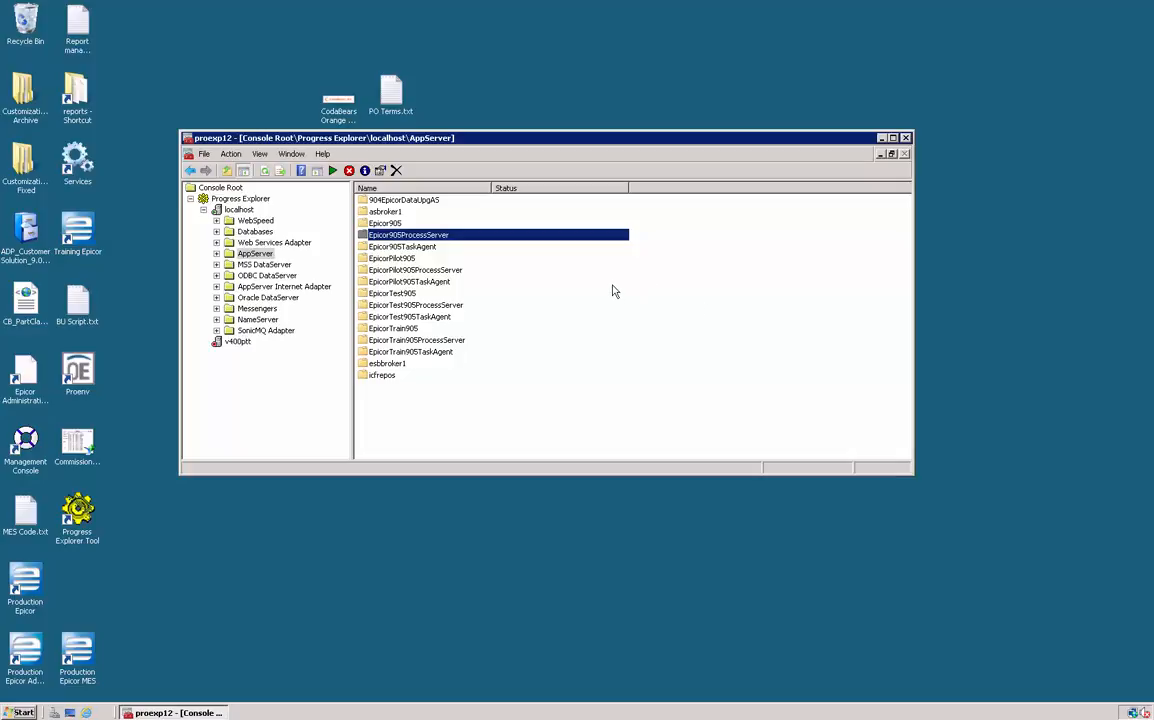
mouse_move(560, 284)
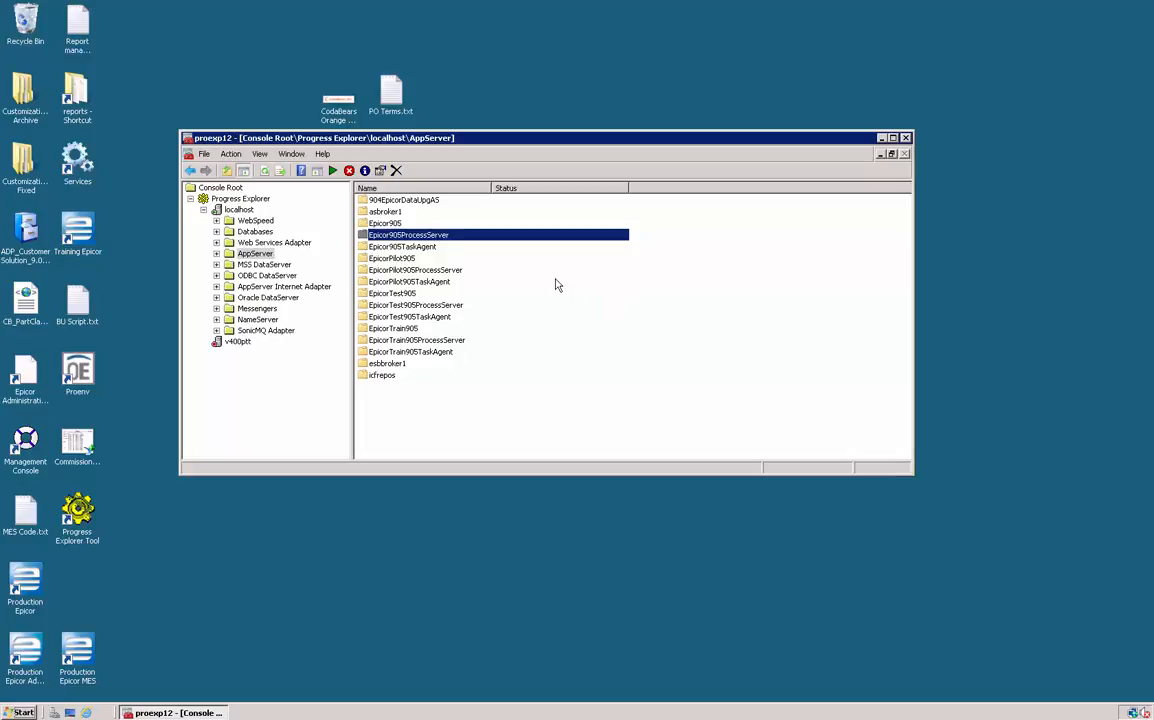
mouse_move(540, 292)
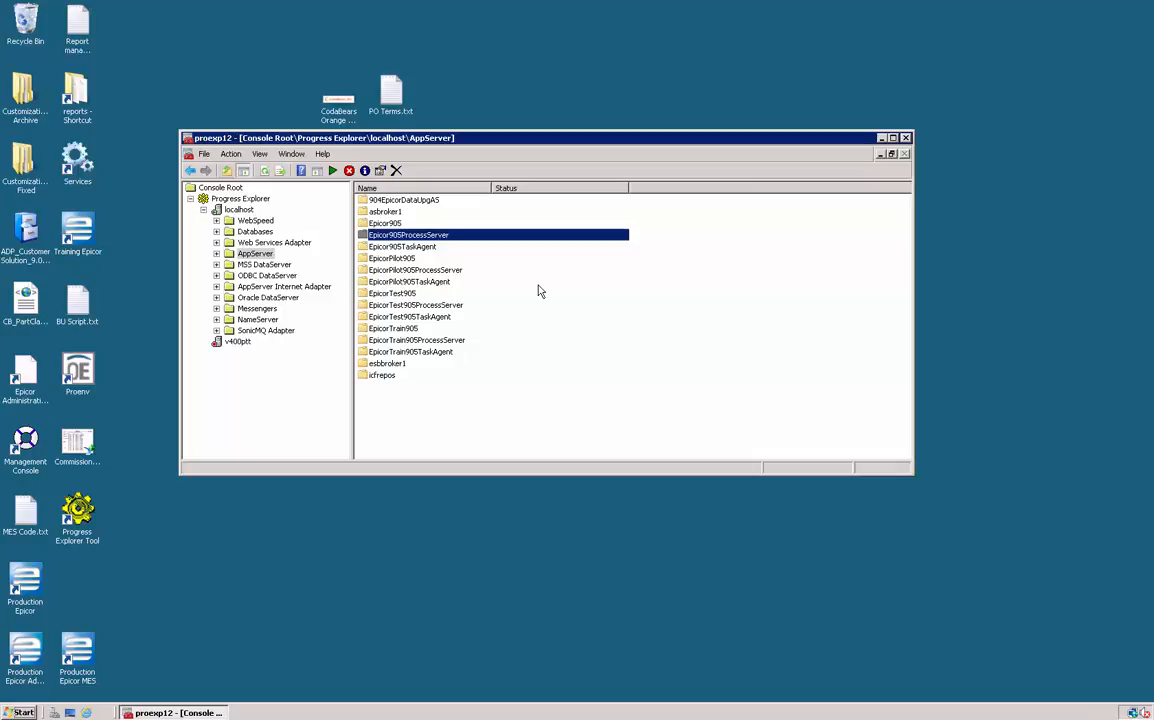
mouse_move(404, 250)
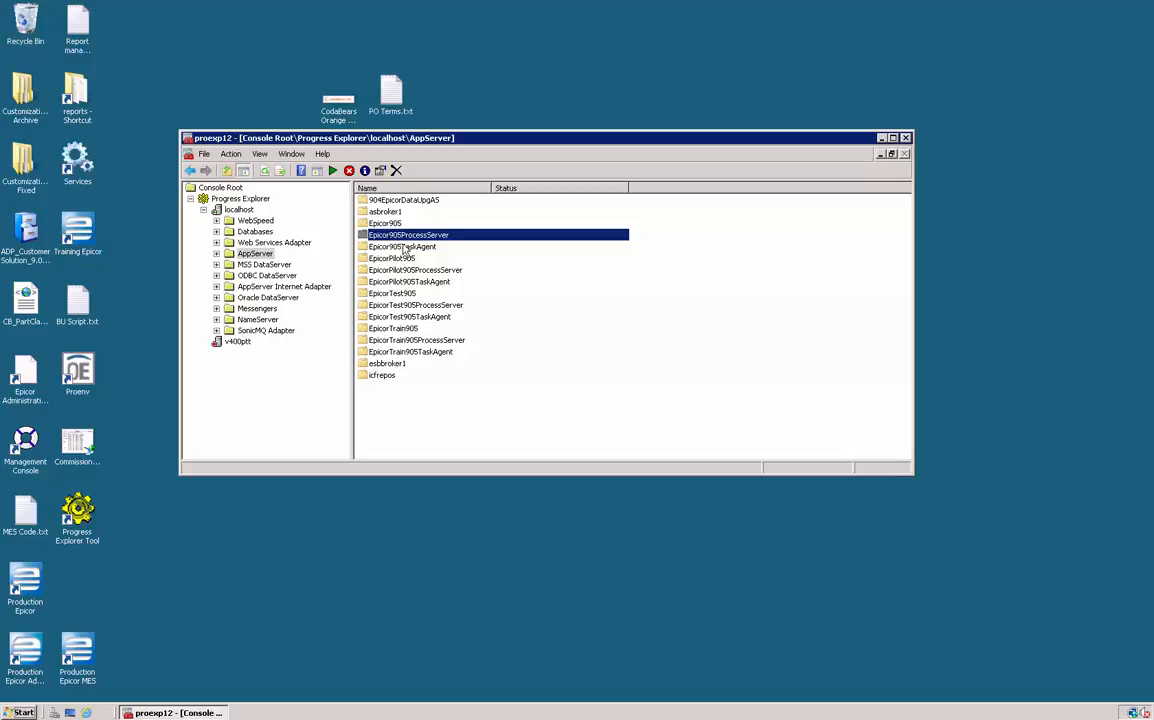
mouse_move(476, 224)
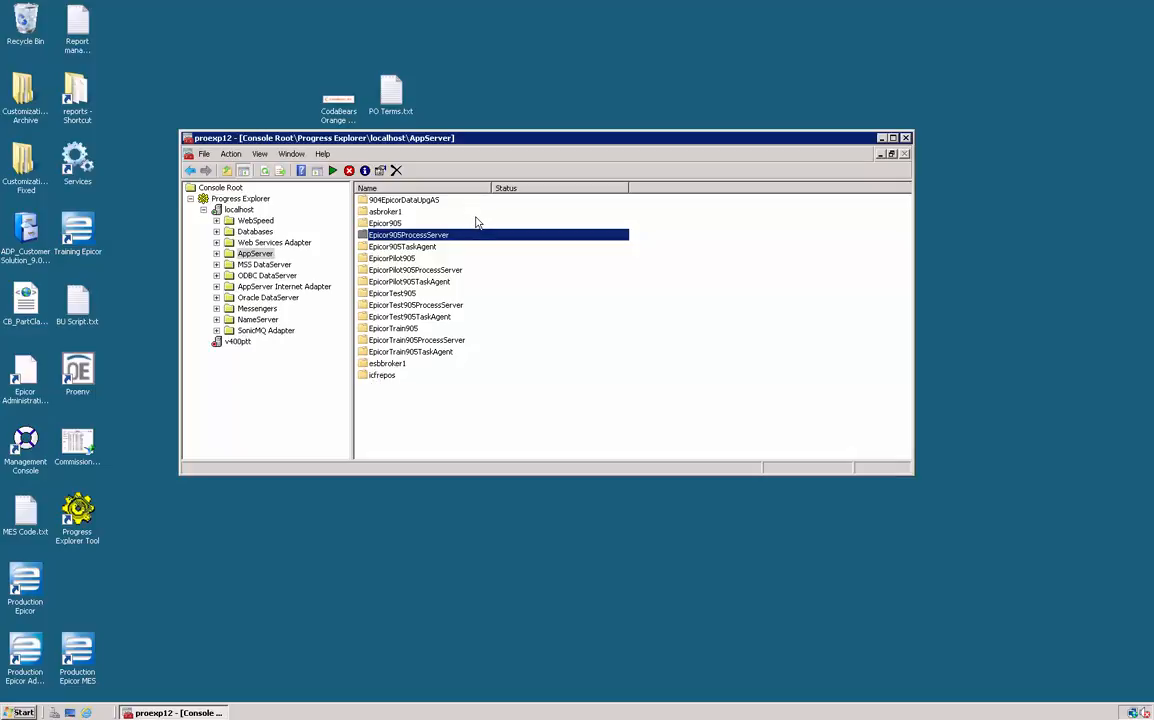
mouse_move(478, 246)
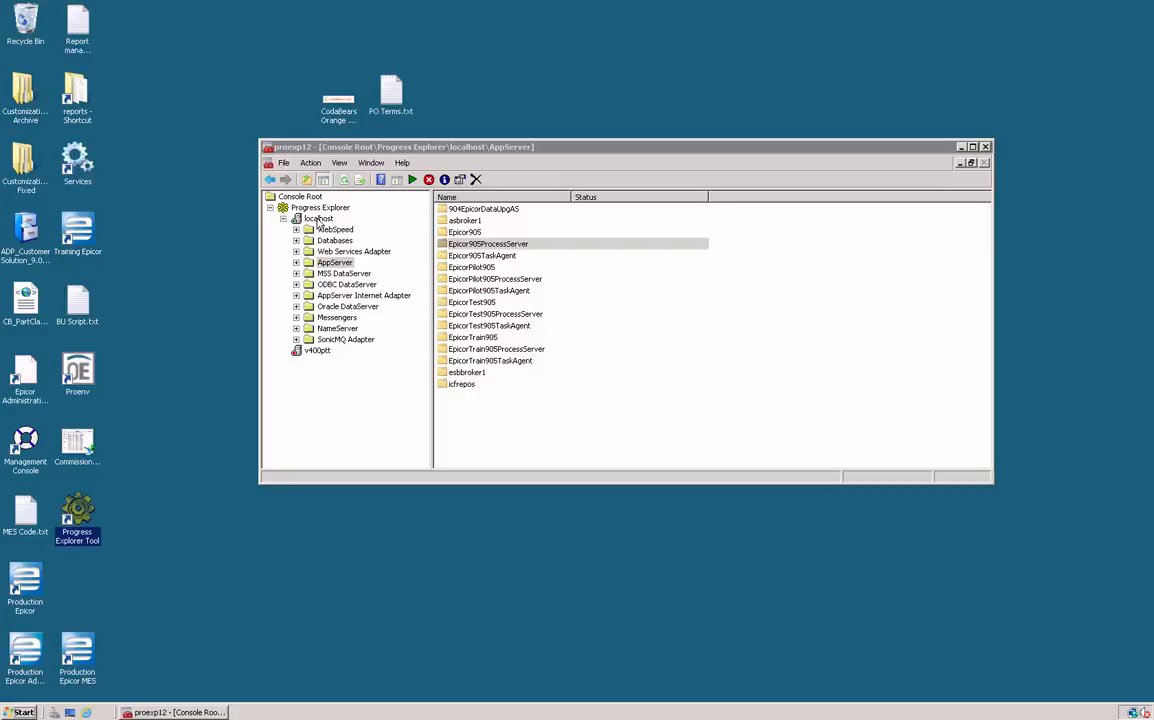
mouse_move(324, 228)
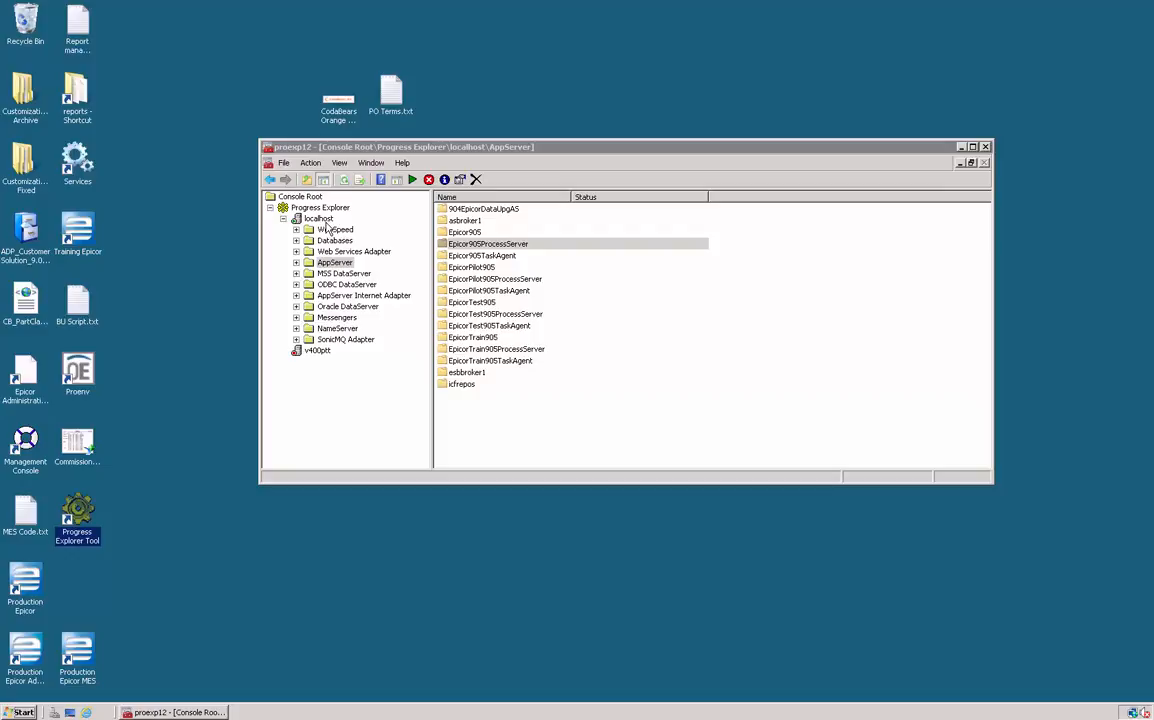
mouse_move(368, 218)
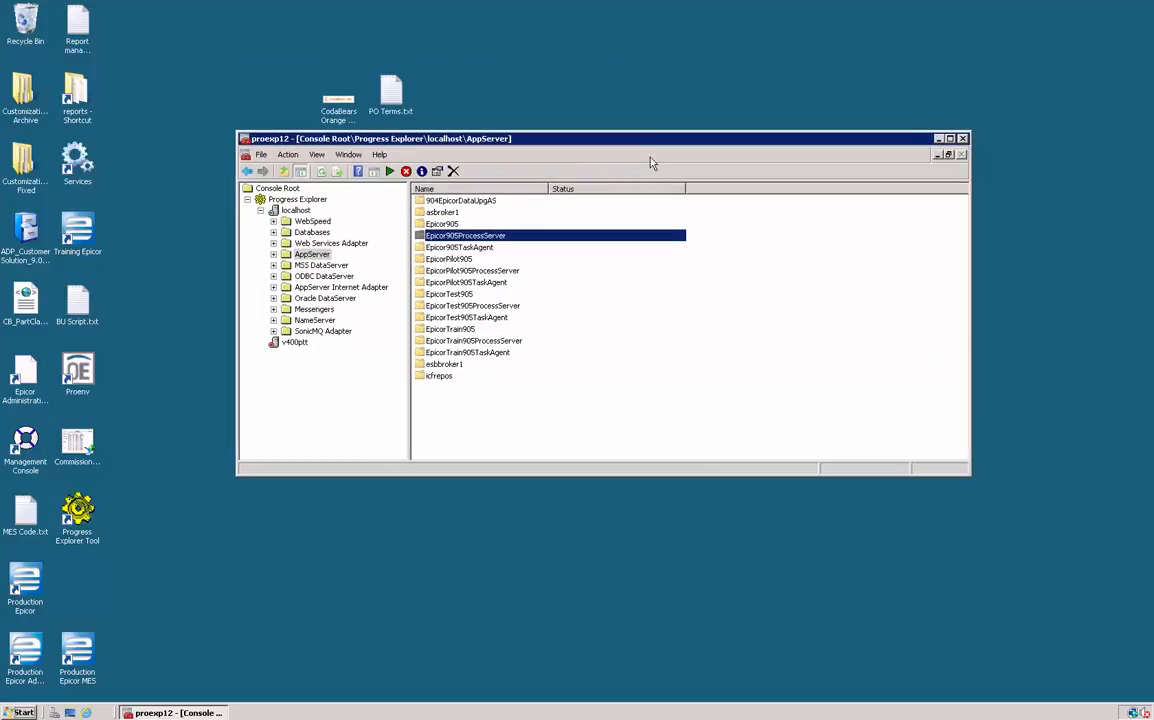
mouse_move(624, 128)
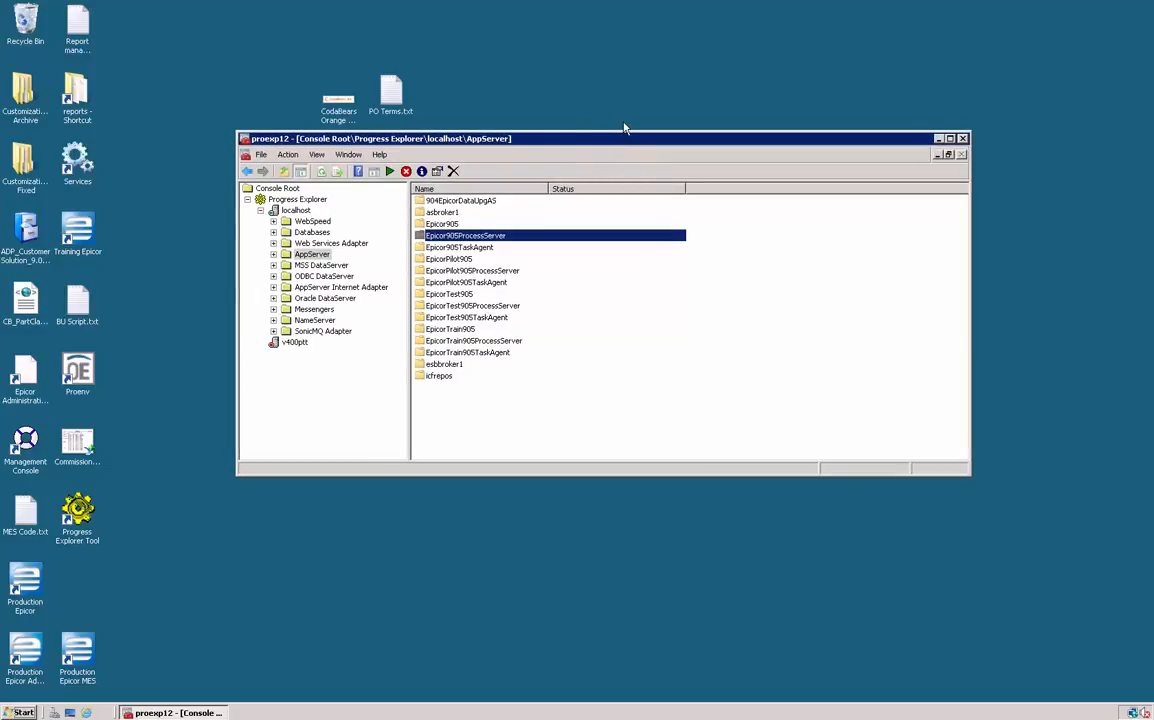
mouse_move(564, 164)
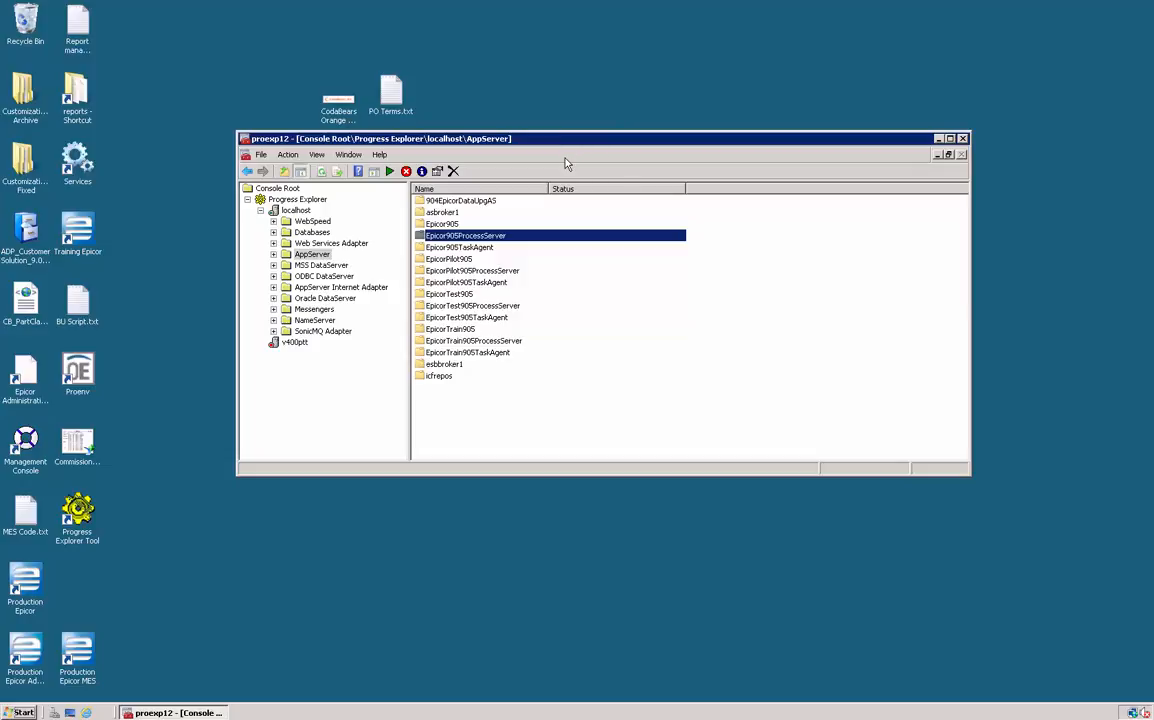
mouse_move(512, 180)
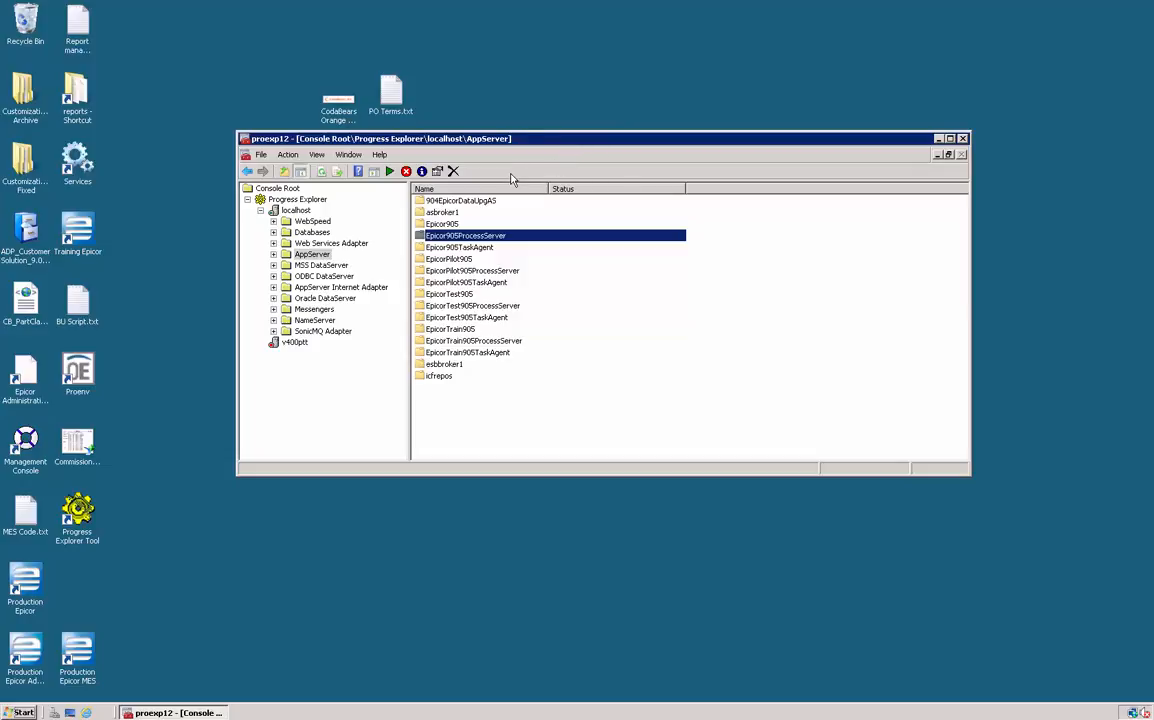
mouse_move(506, 212)
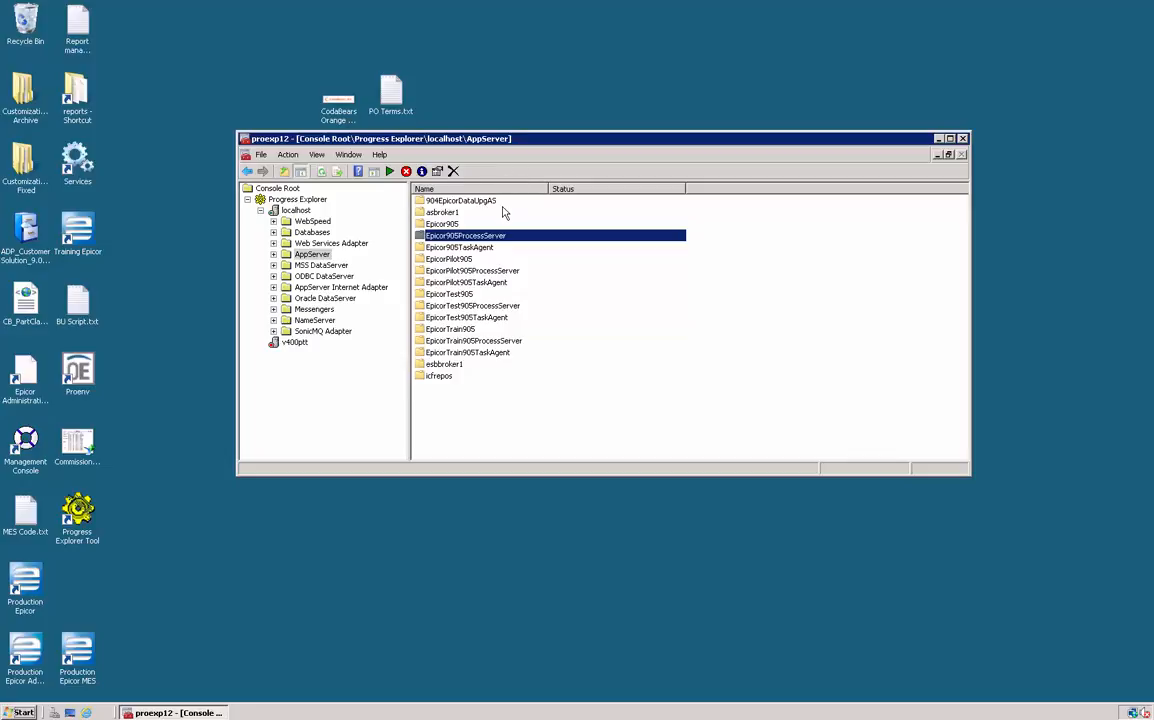
mouse_move(388, 232)
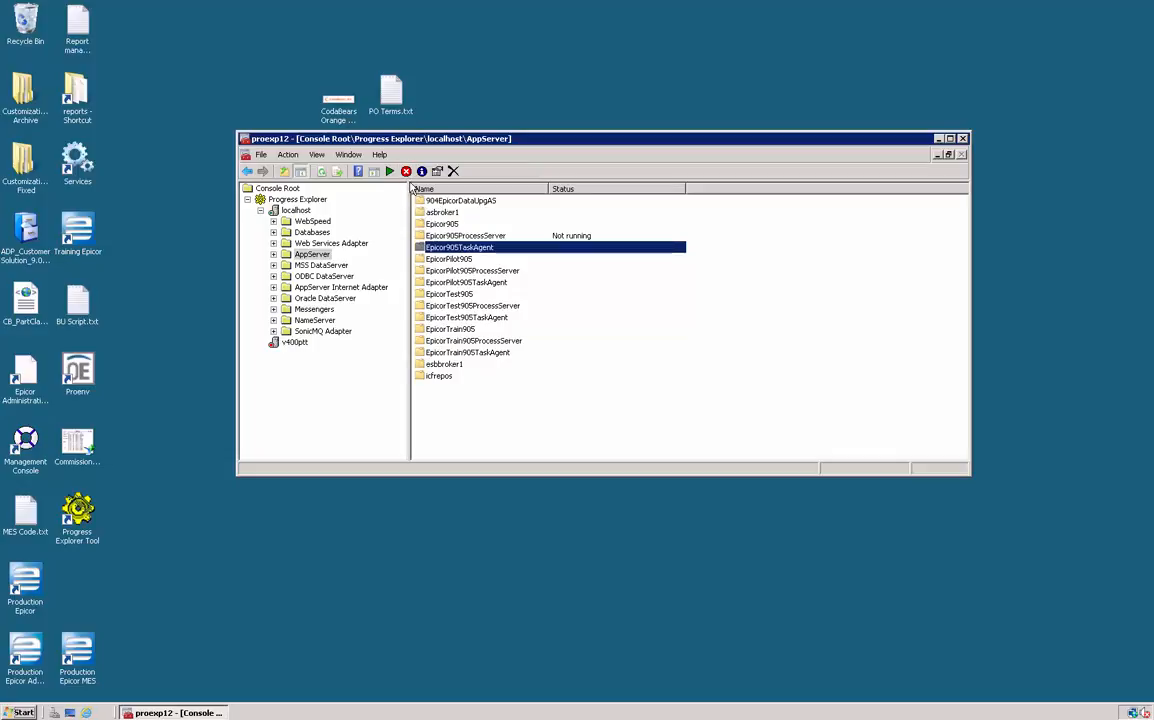
Stop the live Epicor app server from the toolbar so its status reads not running
click(404, 172)
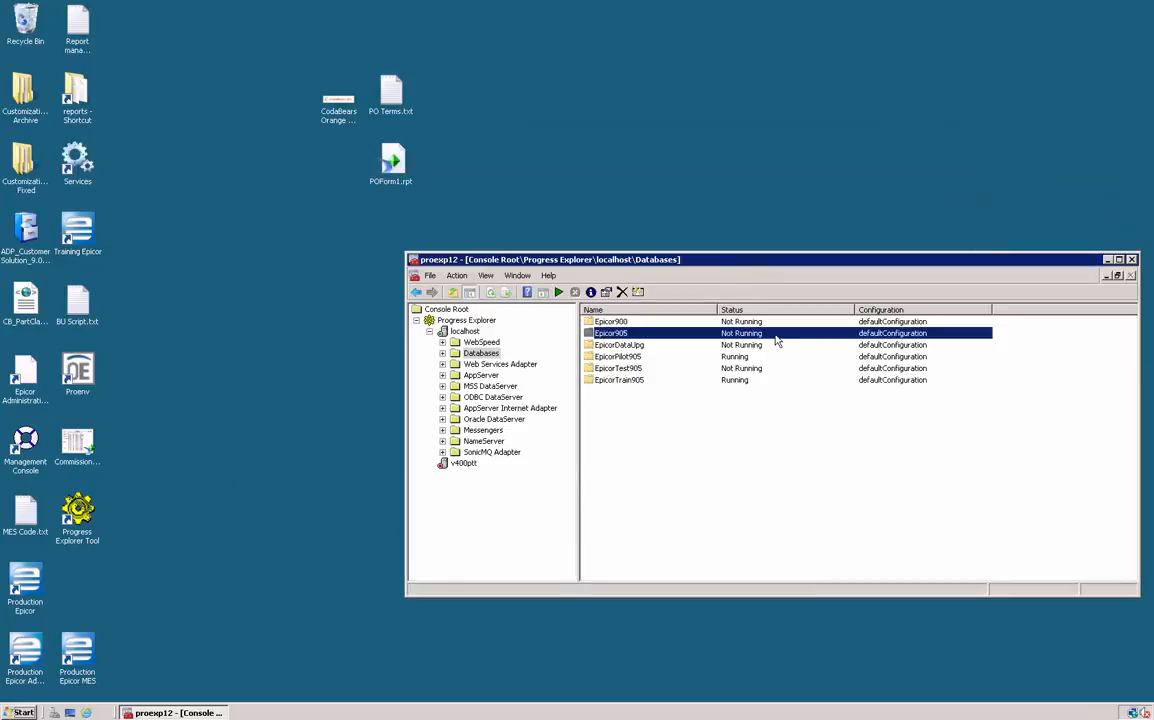
mouse_move(644, 360)
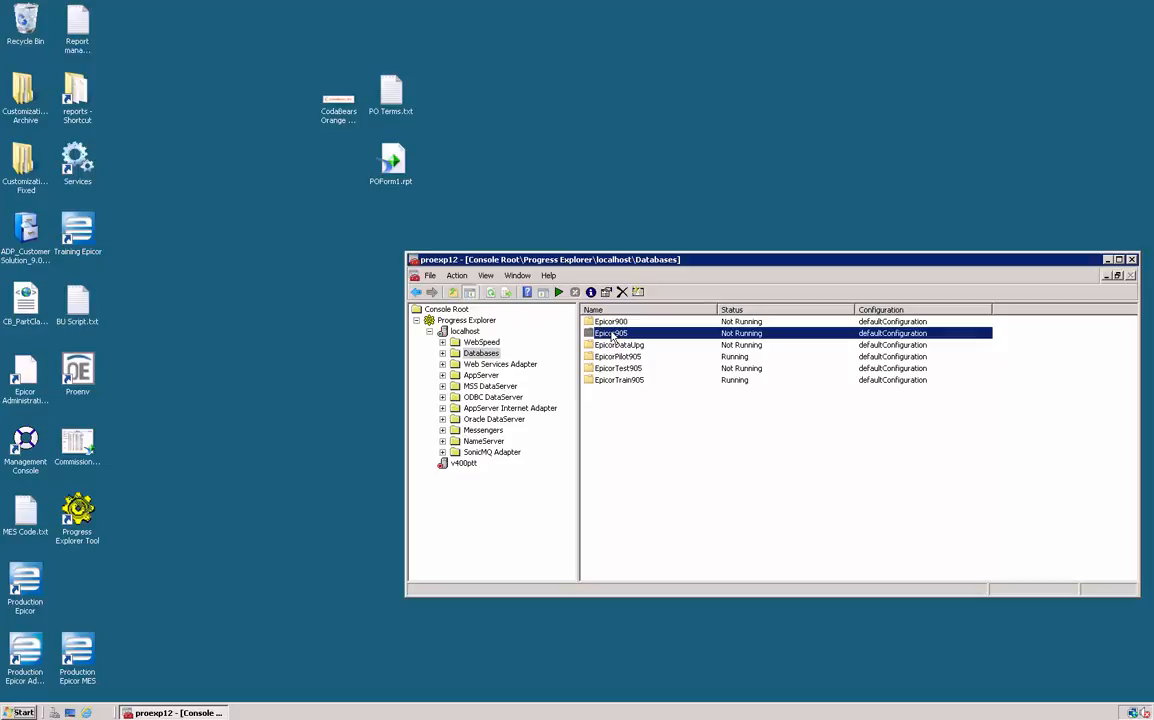
Open the live Epicor database's Properties dialog to see its path and file name
right_click(610, 332)
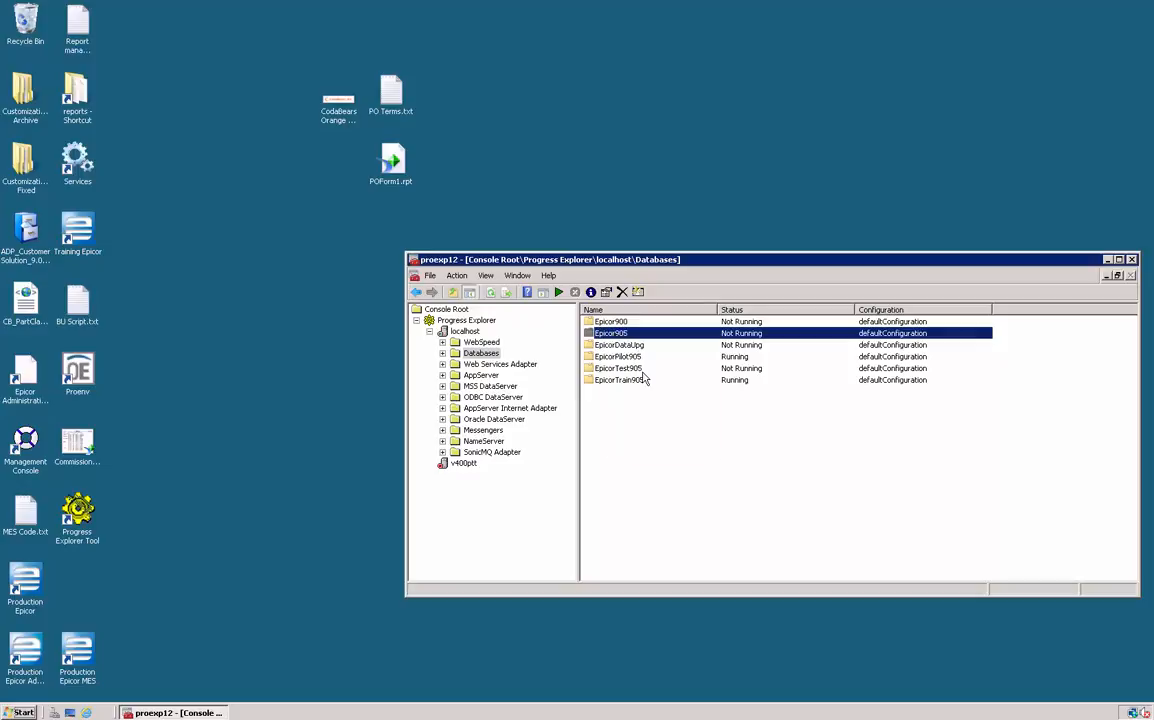
double_click(610, 332)
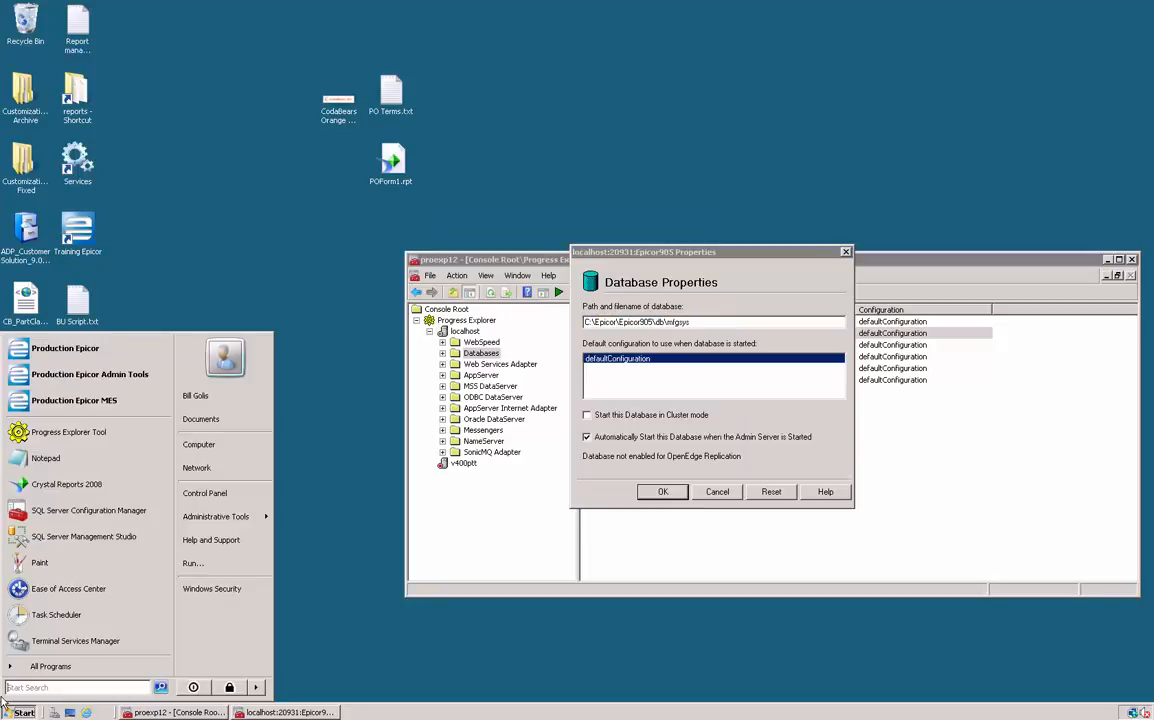
mouse_move(50, 666)
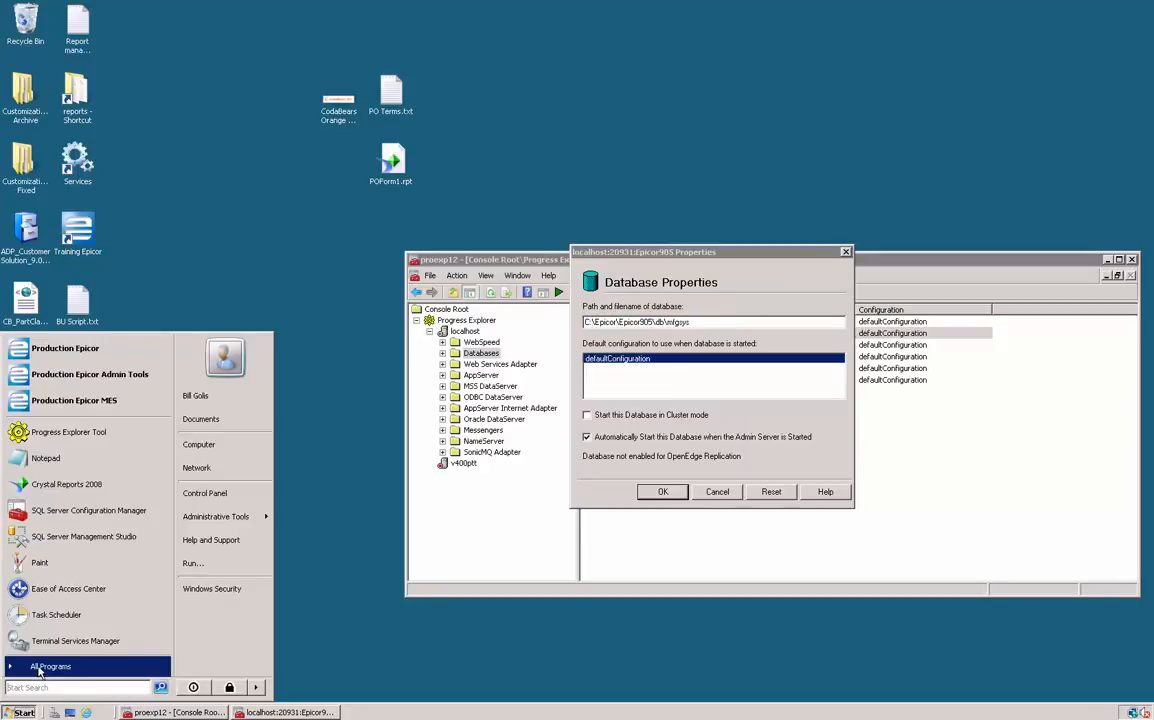
Launch the ProEnv command prompt from Start > All Programs
click(50, 666)
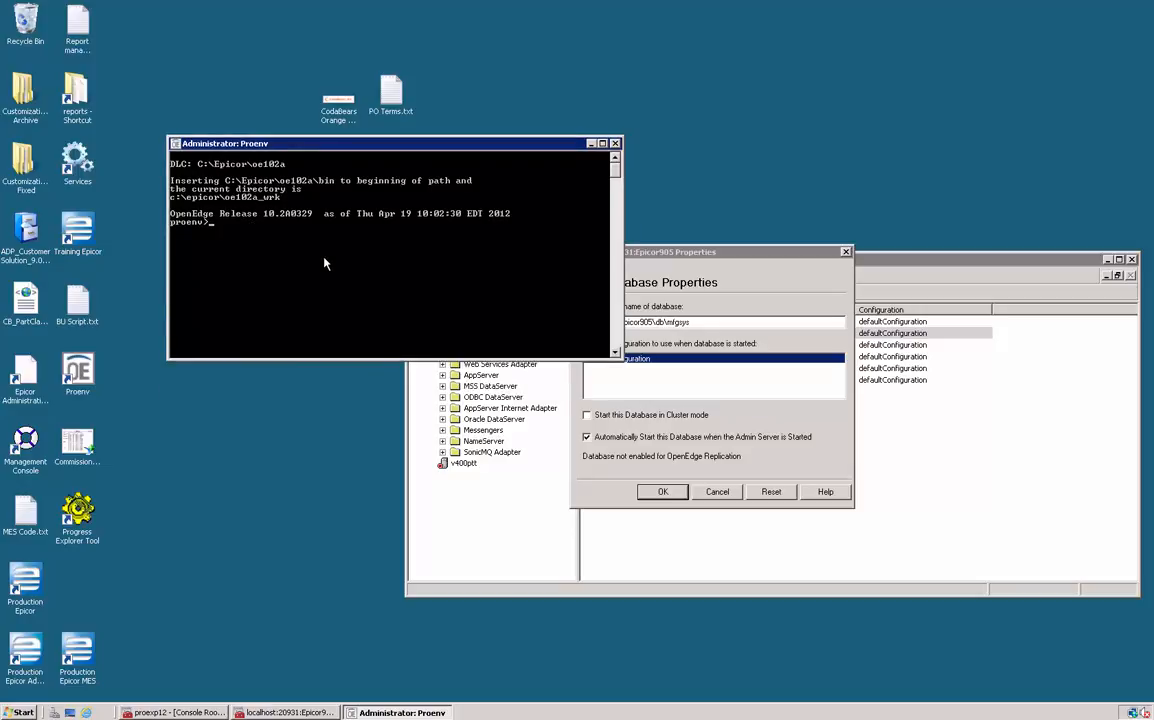
Run prompt, change into the live database db folder and list its files with dir
text(prompt)
text(cd c:\Epicor\Epicor905\db\)
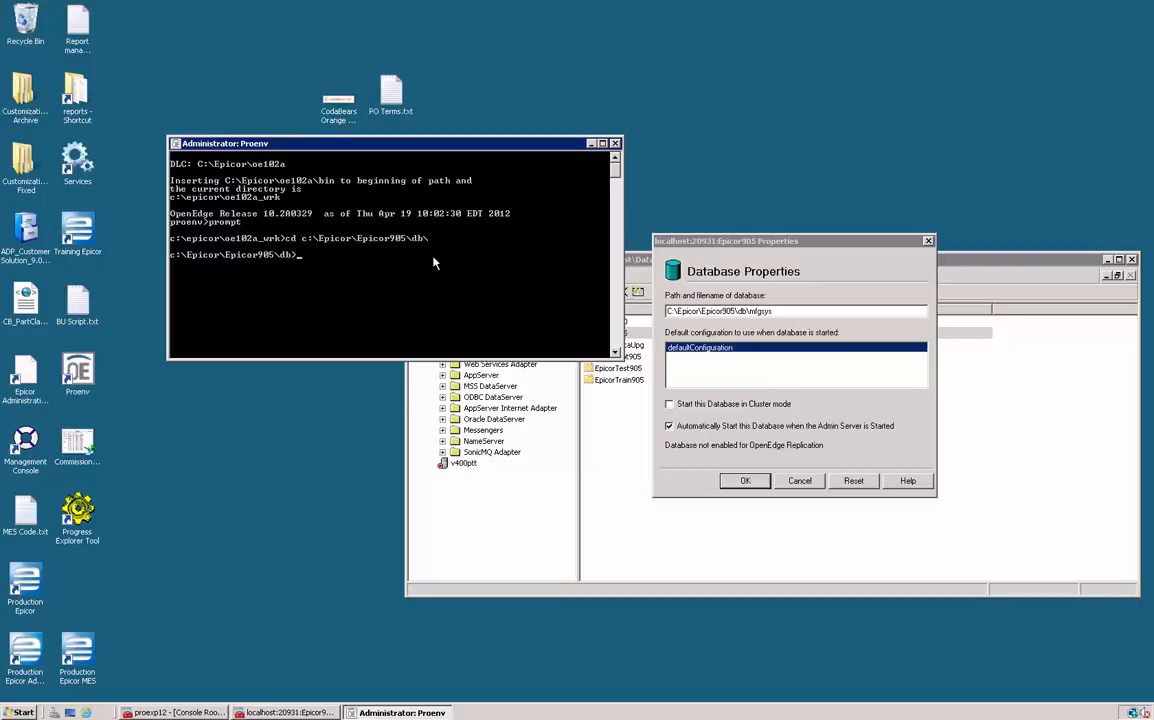
text(dir)
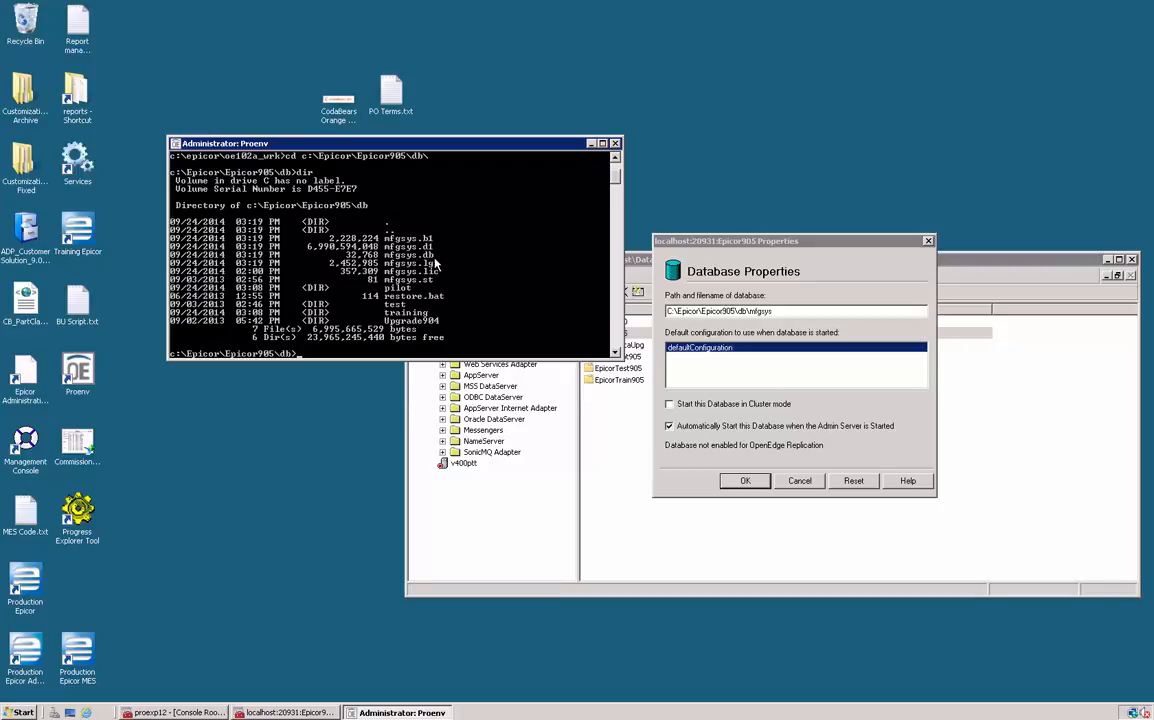
mouse_move(430, 258)
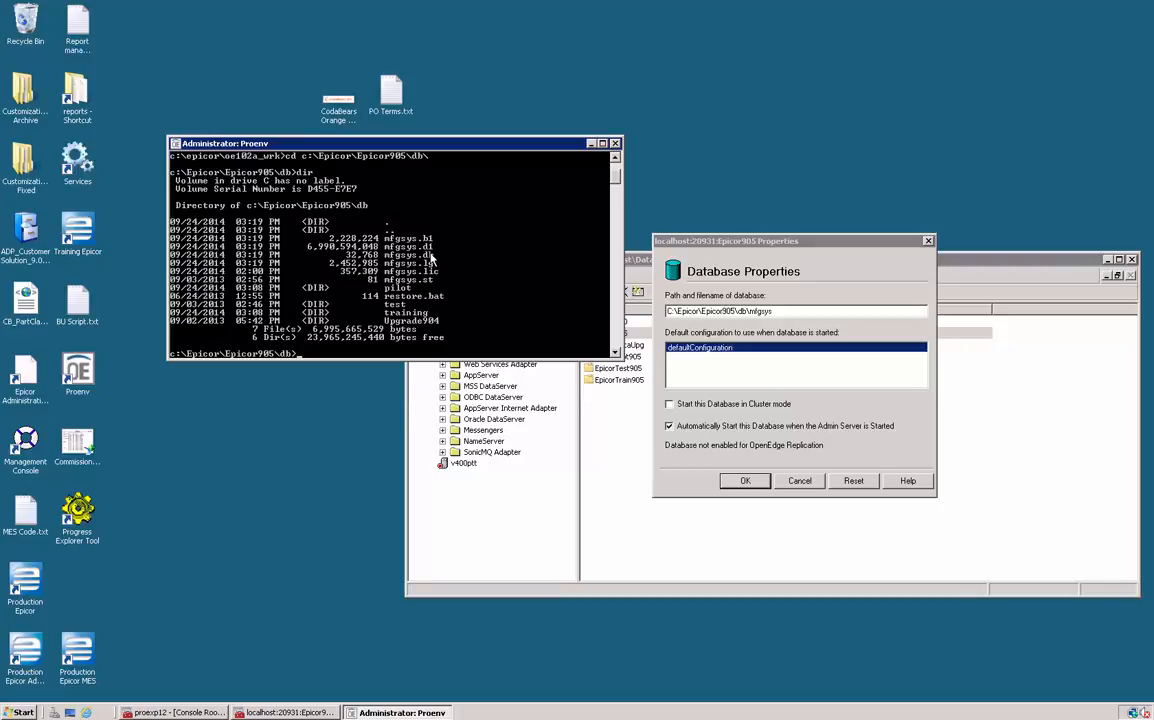
mouse_move(436, 272)
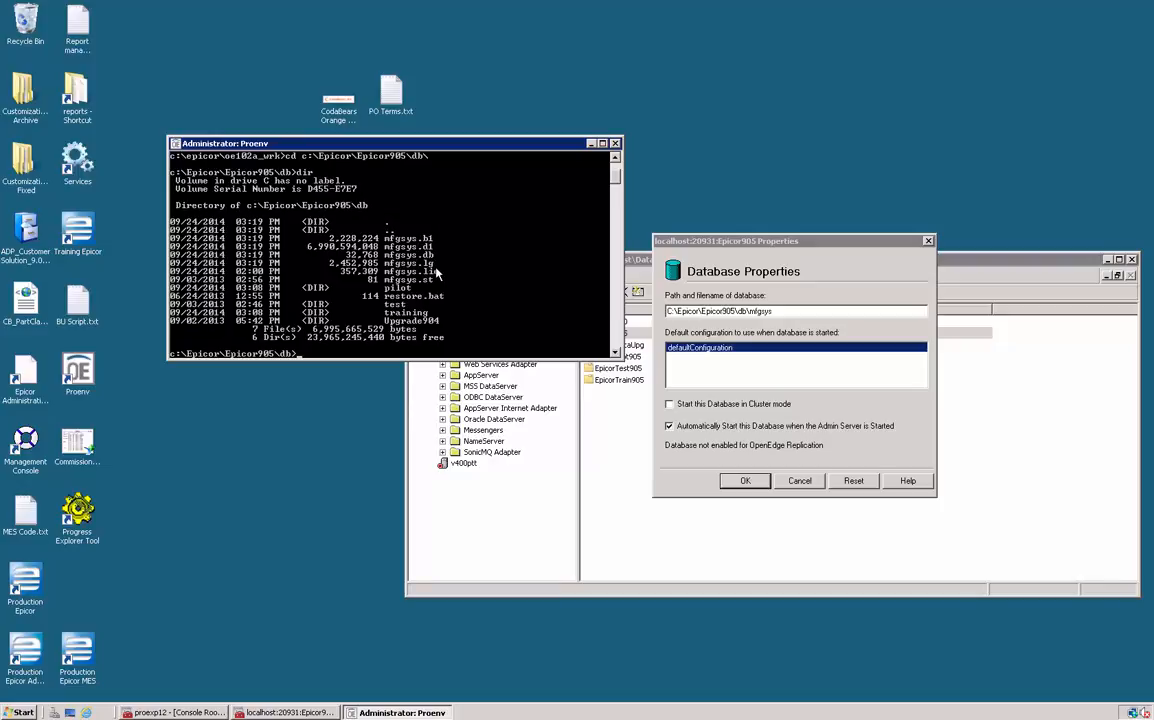
mouse_move(444, 290)
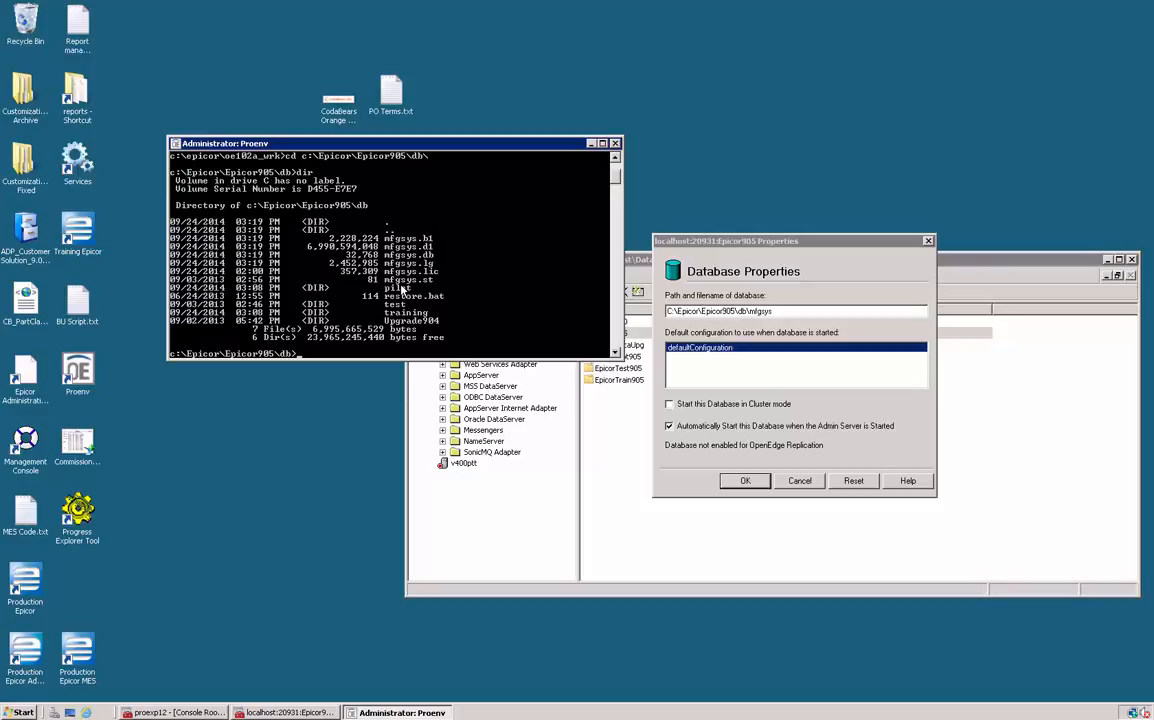
mouse_move(444, 292)
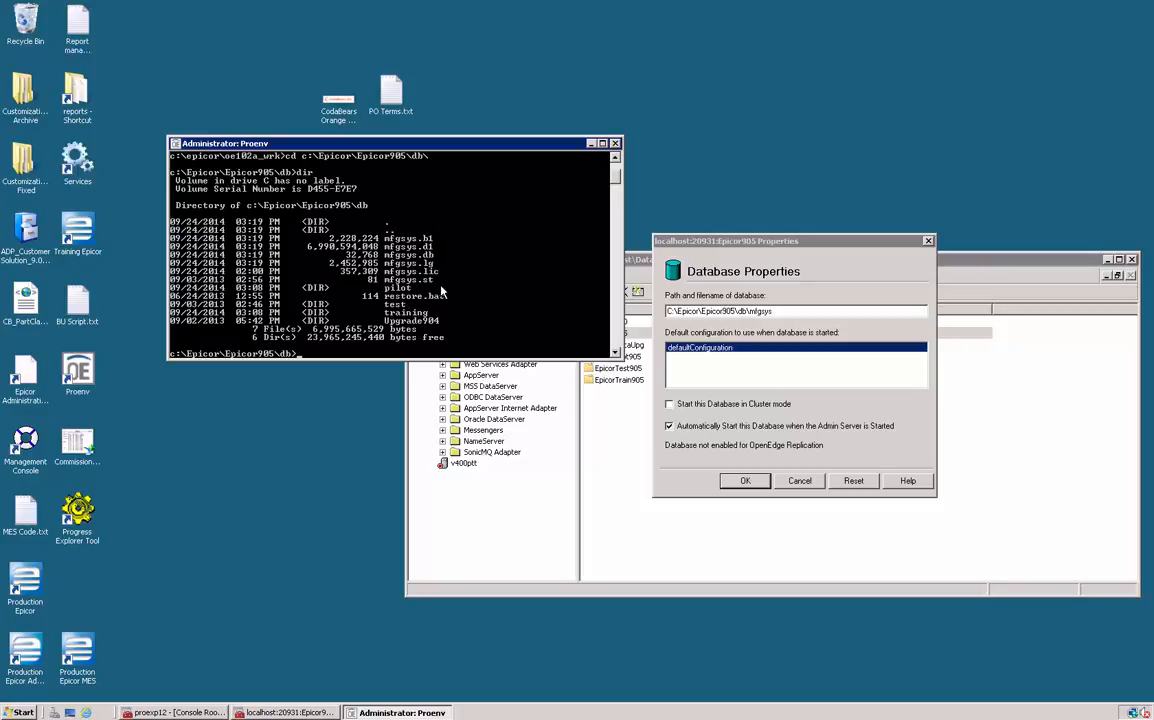
mouse_move(476, 288)
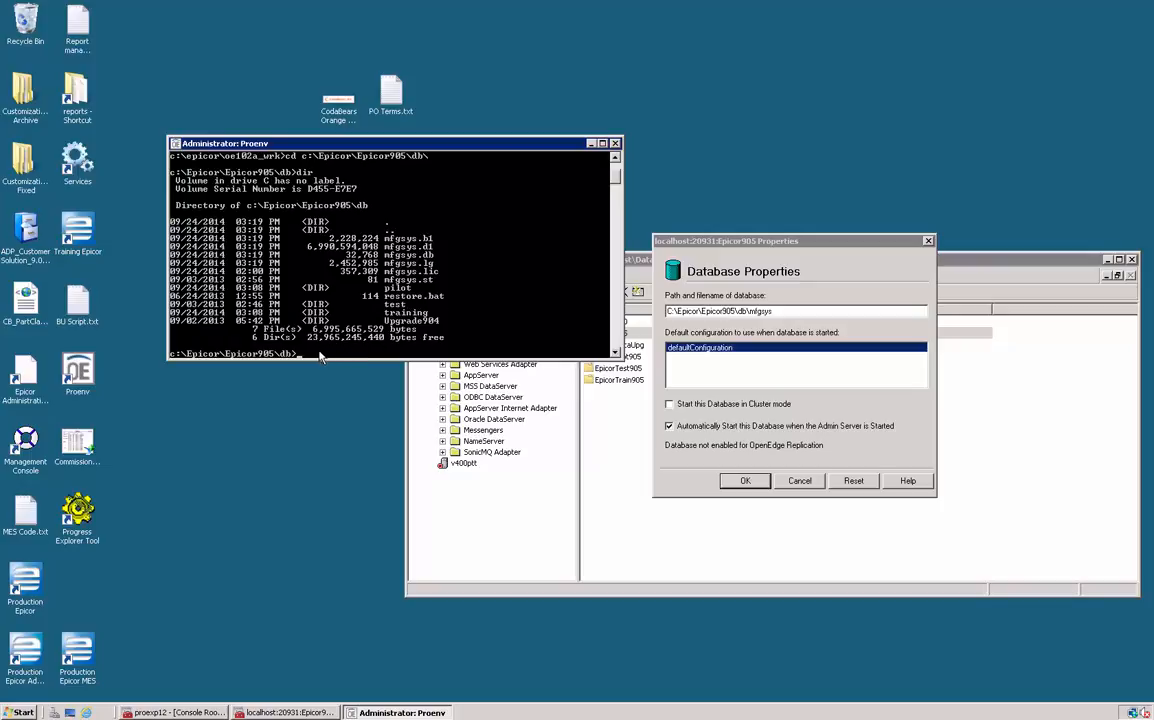
mouse_move(776, 204)
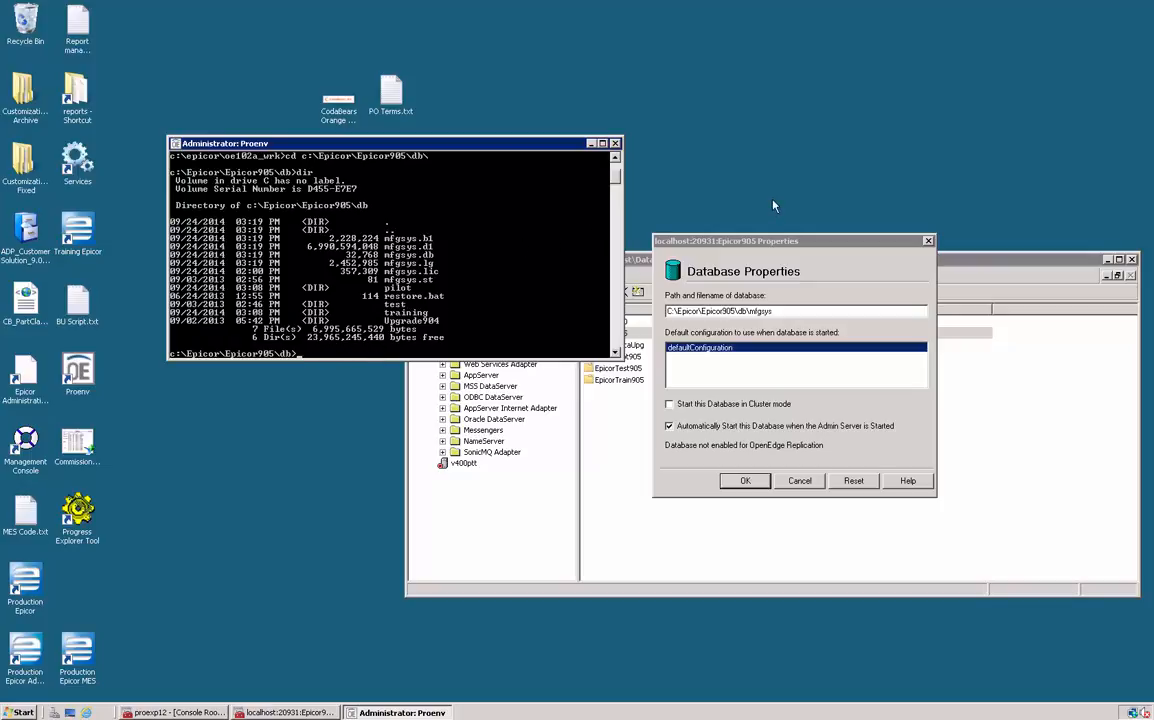
mouse_move(800, 140)
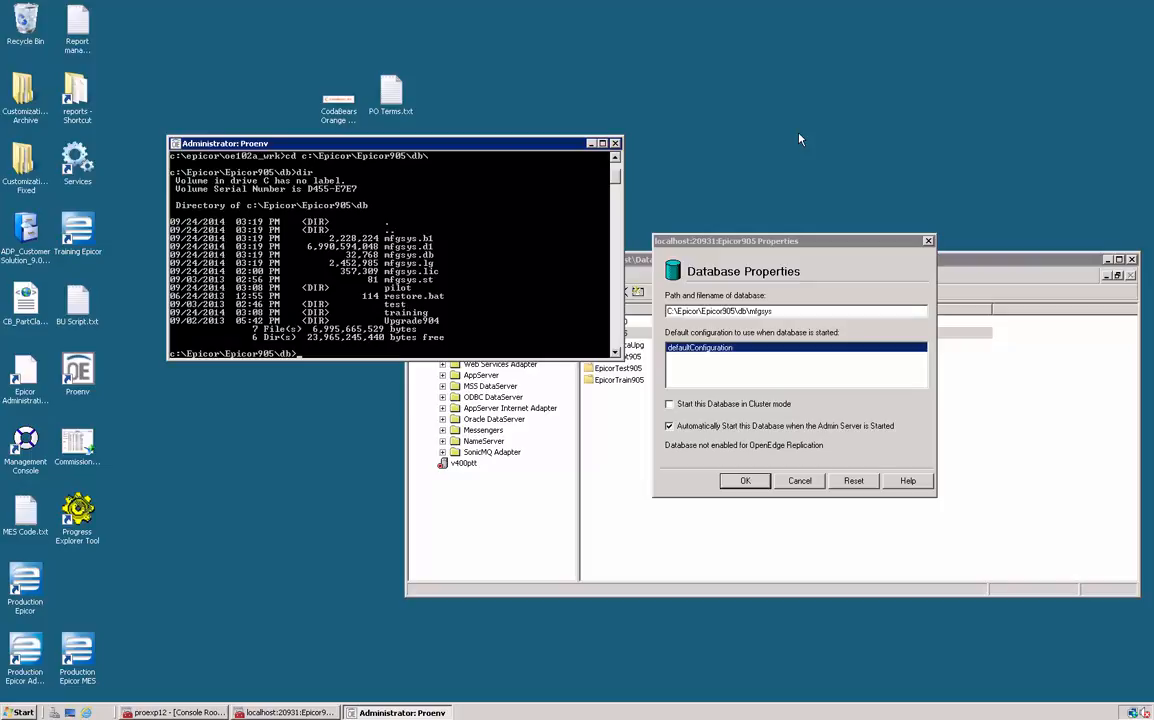
mouse_move(276, 444)
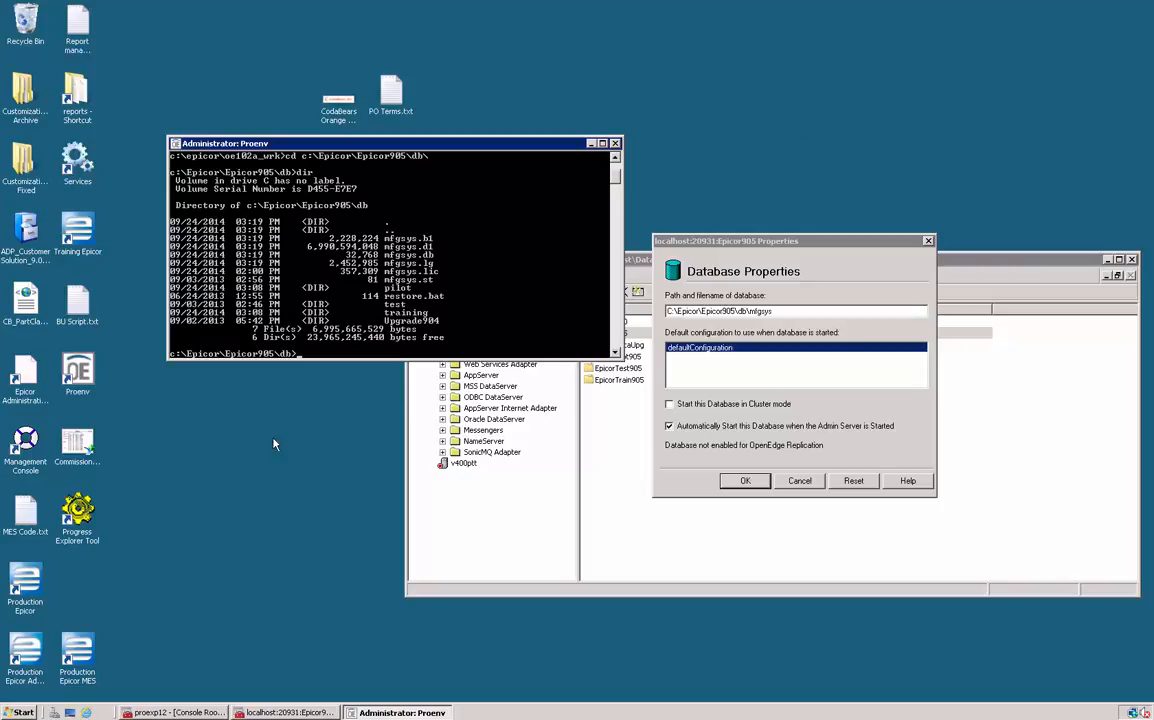
mouse_move(208, 370)
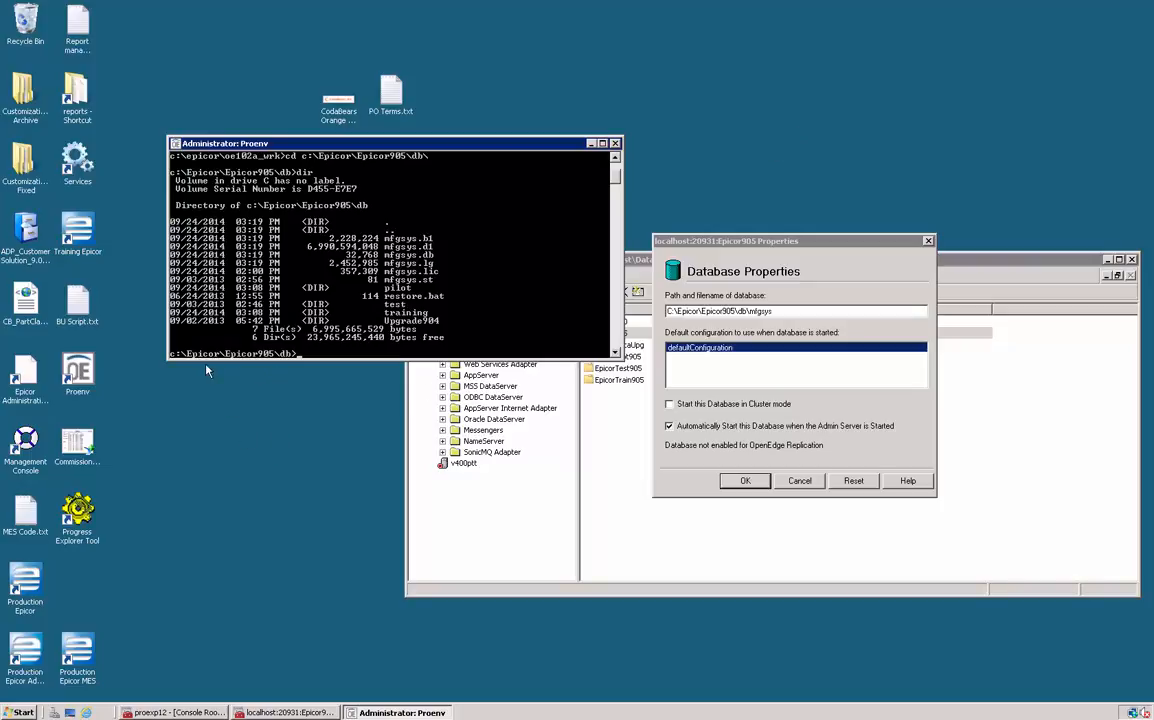
mouse_move(420, 434)
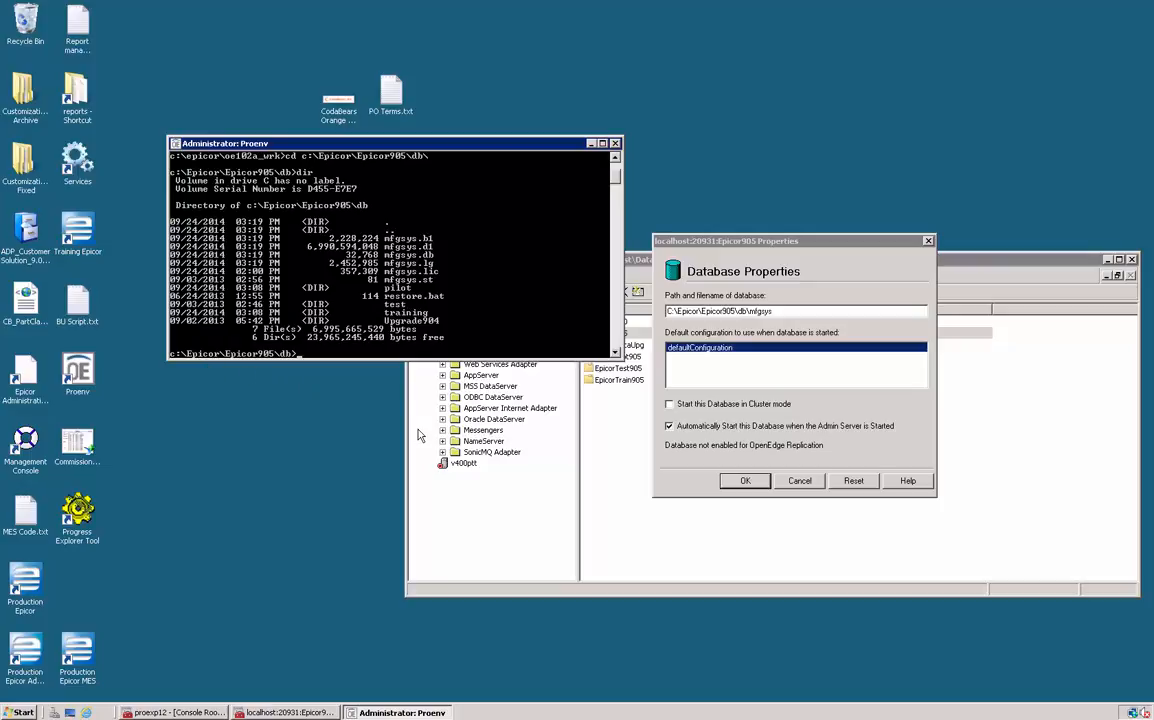
Run probkup online on mfgsys to a backup file and let the backup complete
text(probkup mfgsys)
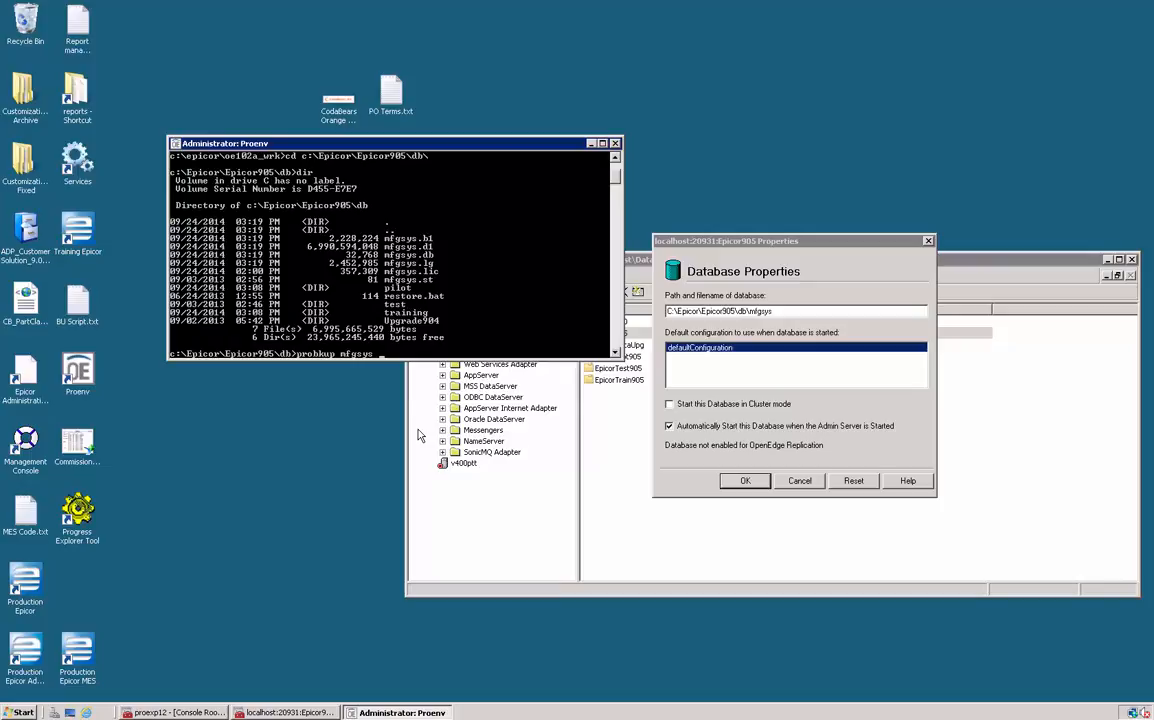
text(backup.test)
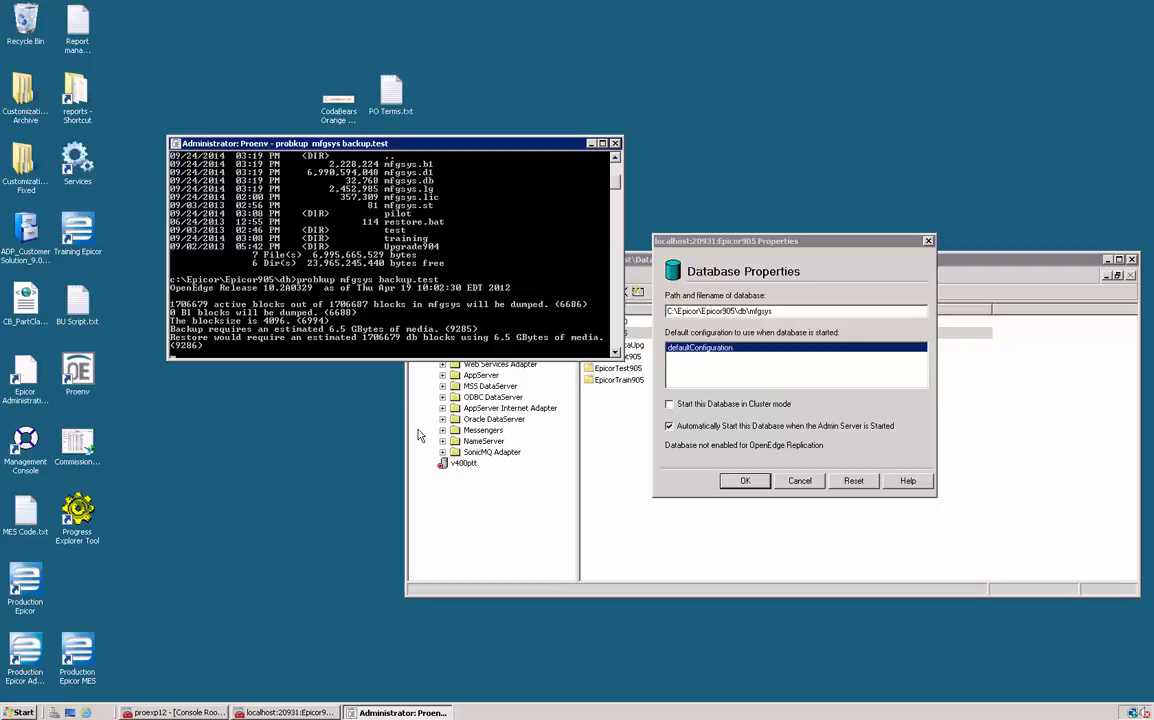
mouse_move(420, 436)
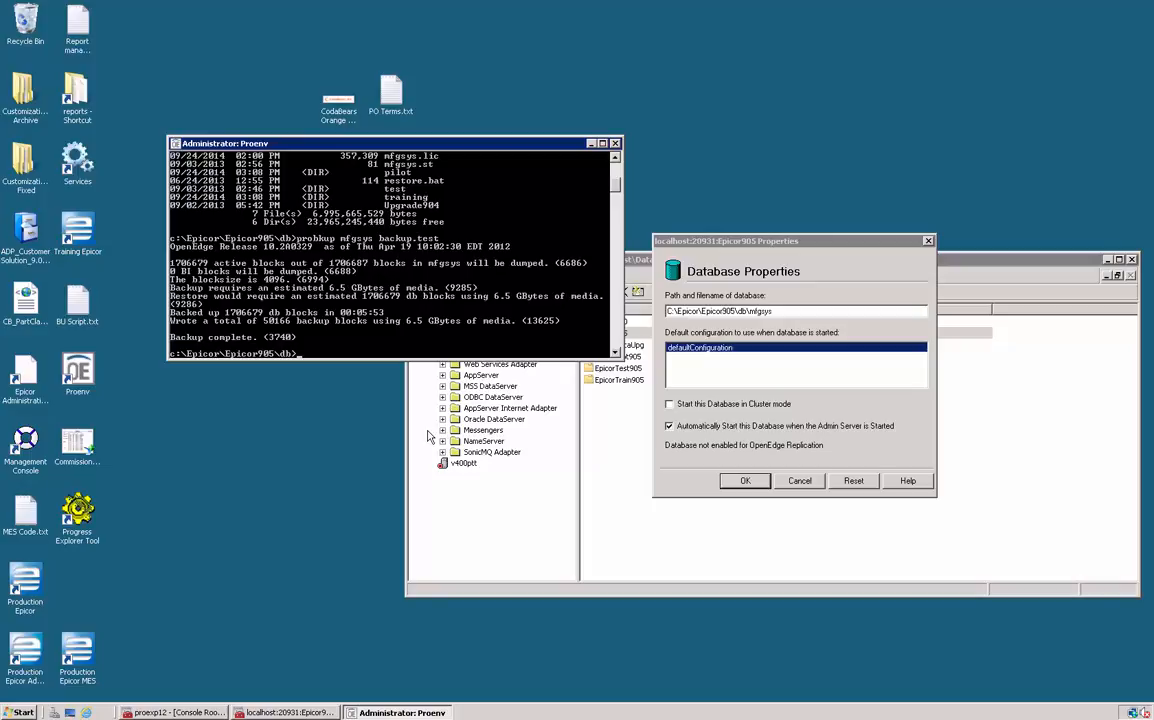
mouse_move(620, 176)
text(dir)
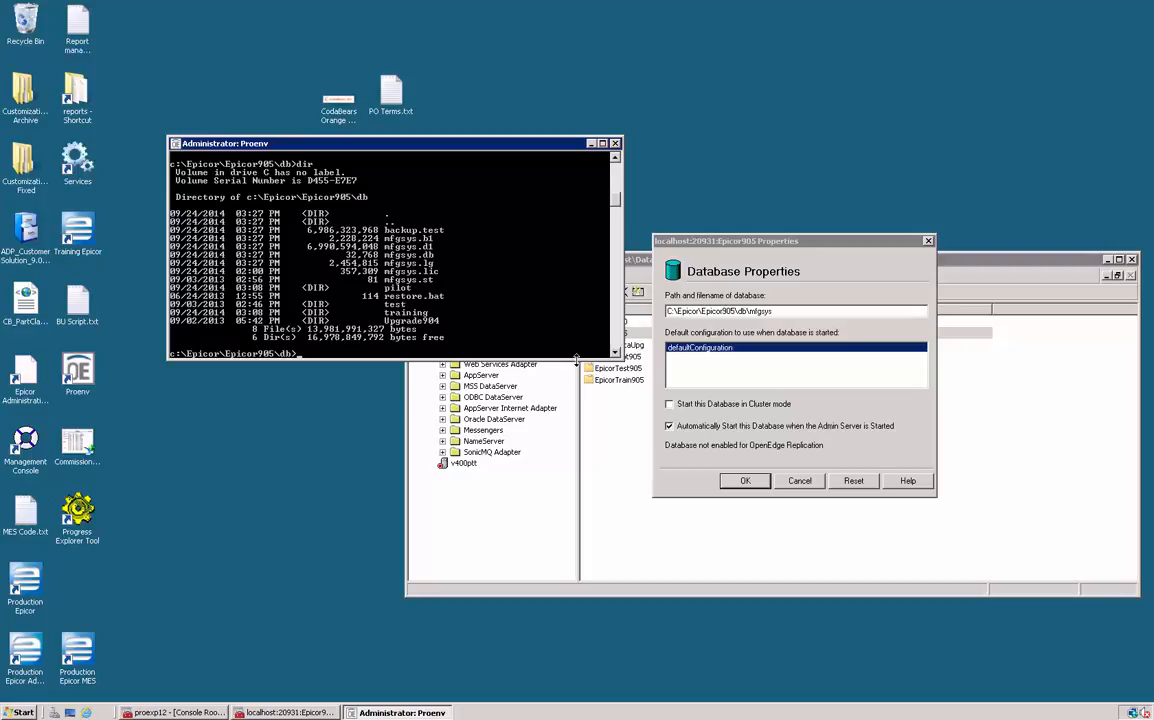
List the database folder again to confirm the backup file, then begin the prorest command
text(prorest)
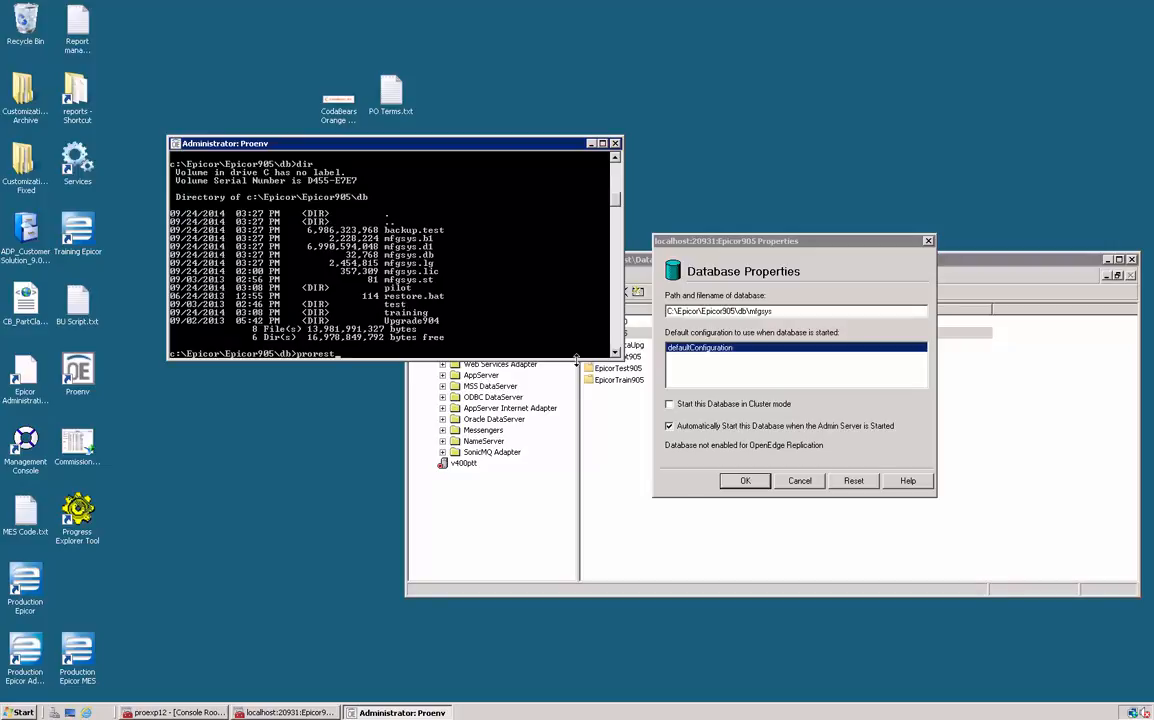
Restore mfgsys from the backup file with prorest, answering y to overwrite
text(m)
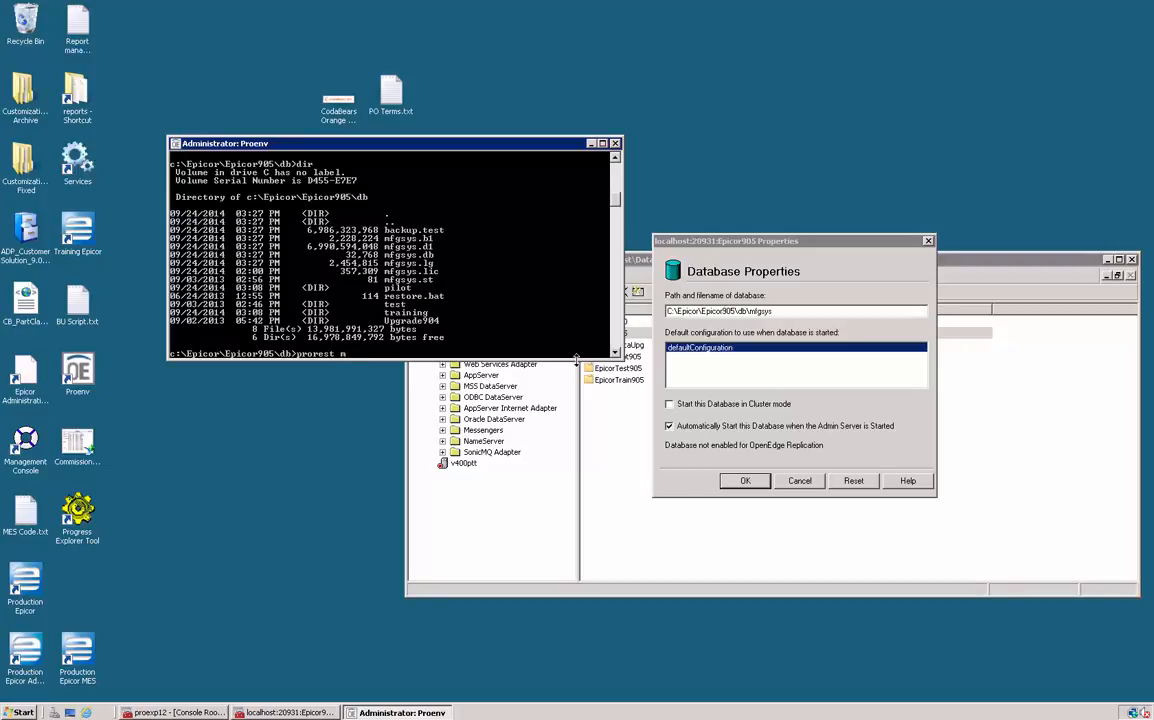
text(fgsys)
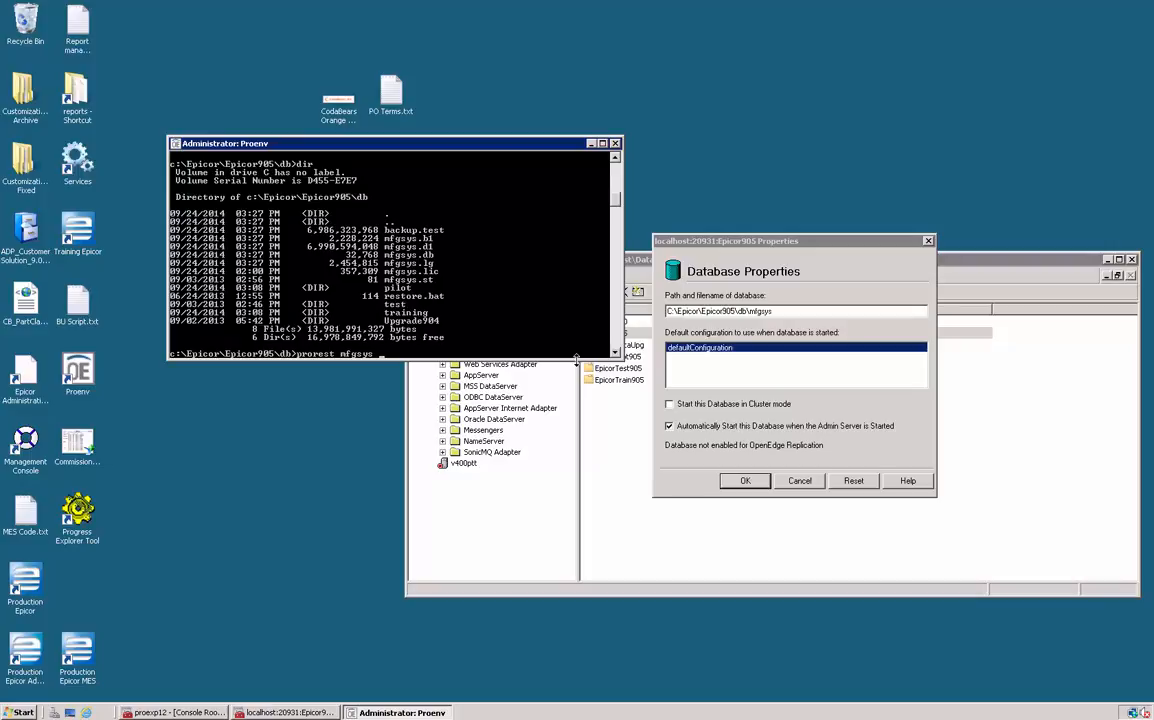
text(backup.test)
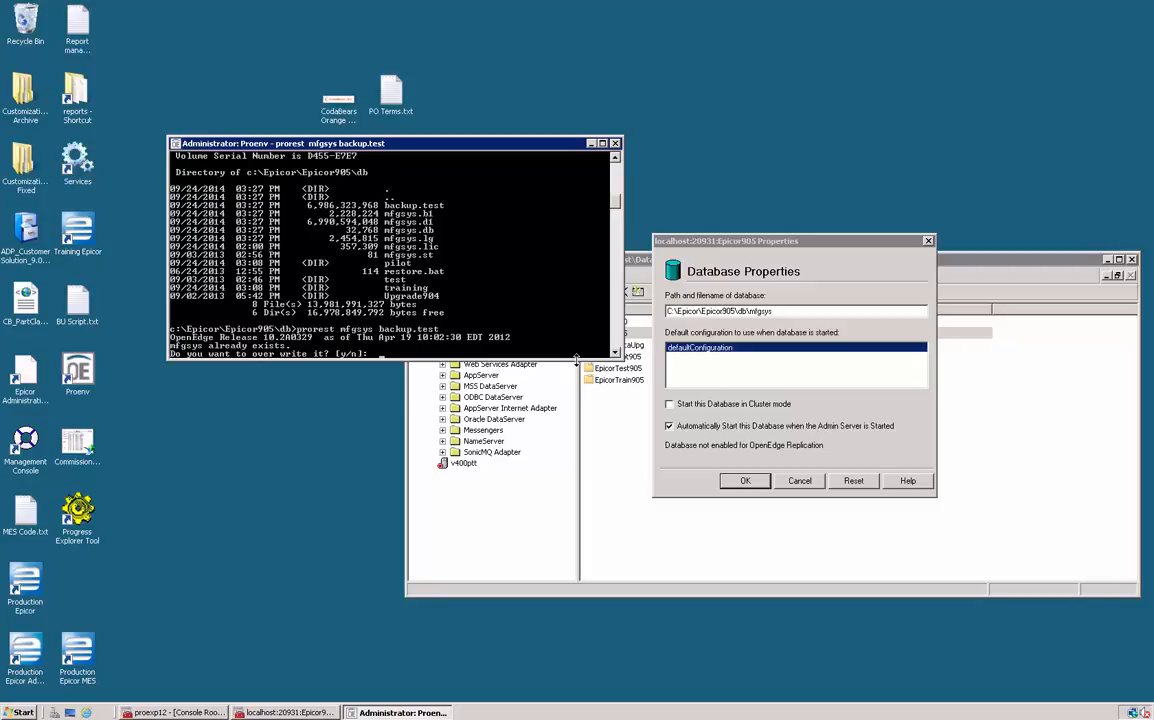
text(y)
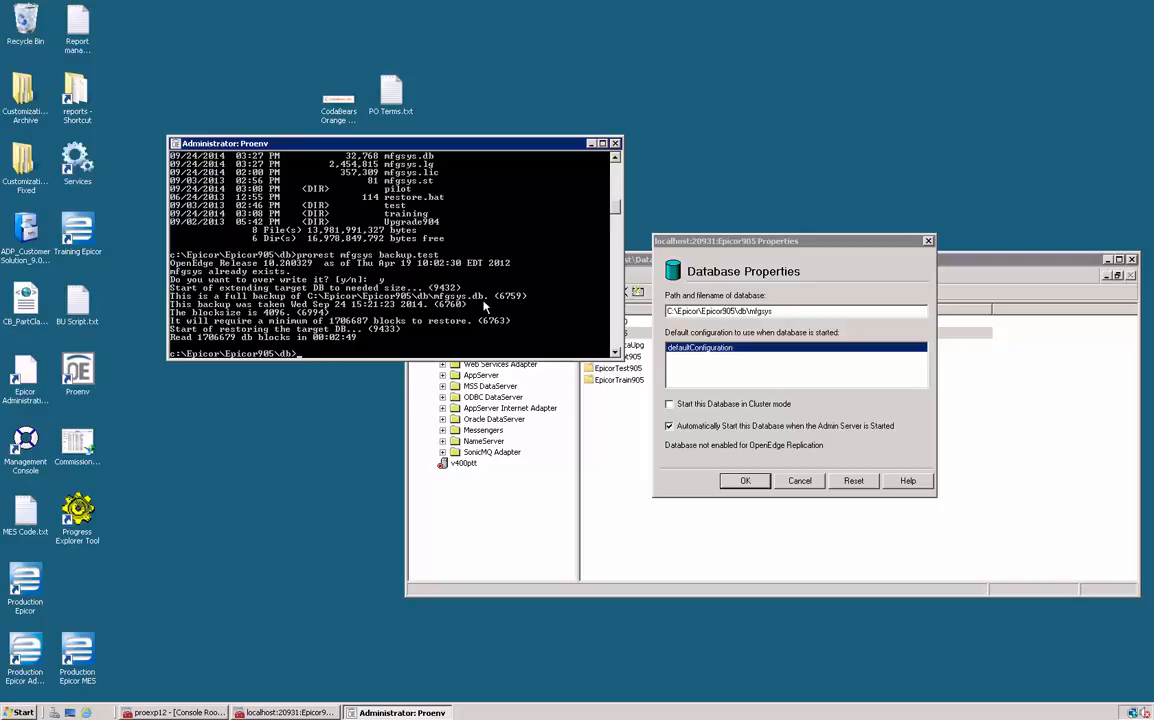
mouse_move(452, 210)
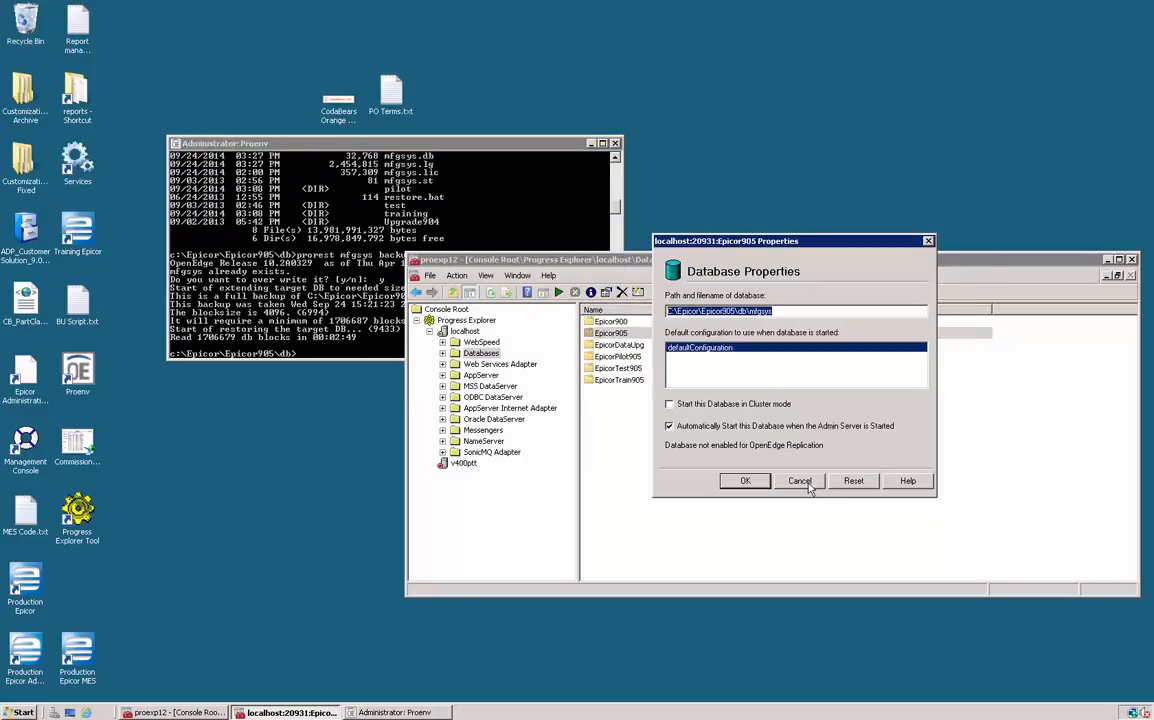
Cancel the Database Properties dialog and start the Epicor905 app server again
click(800, 480)
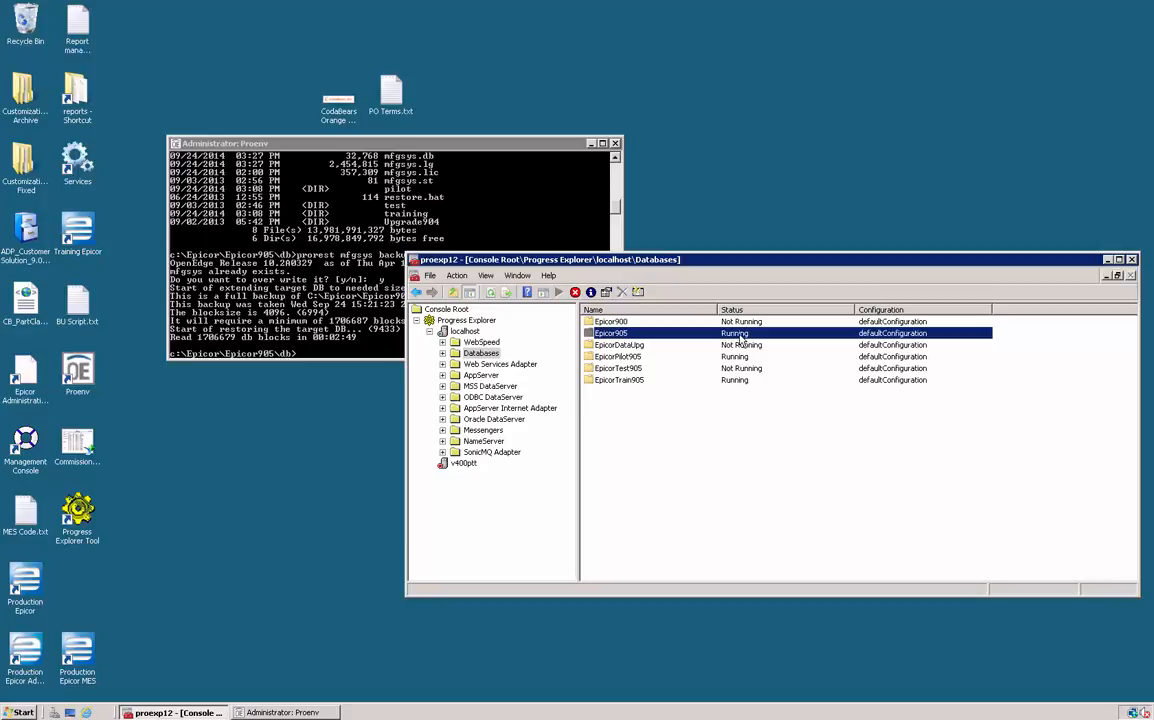
mouse_move(740, 352)
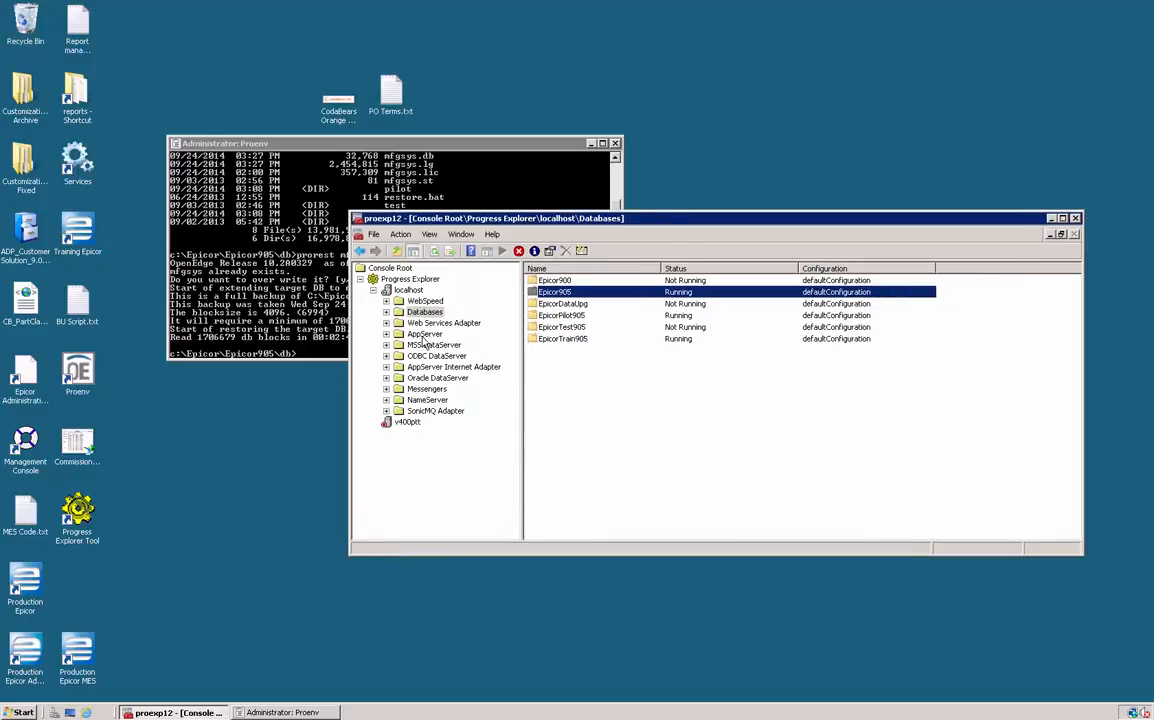
click(424, 334)
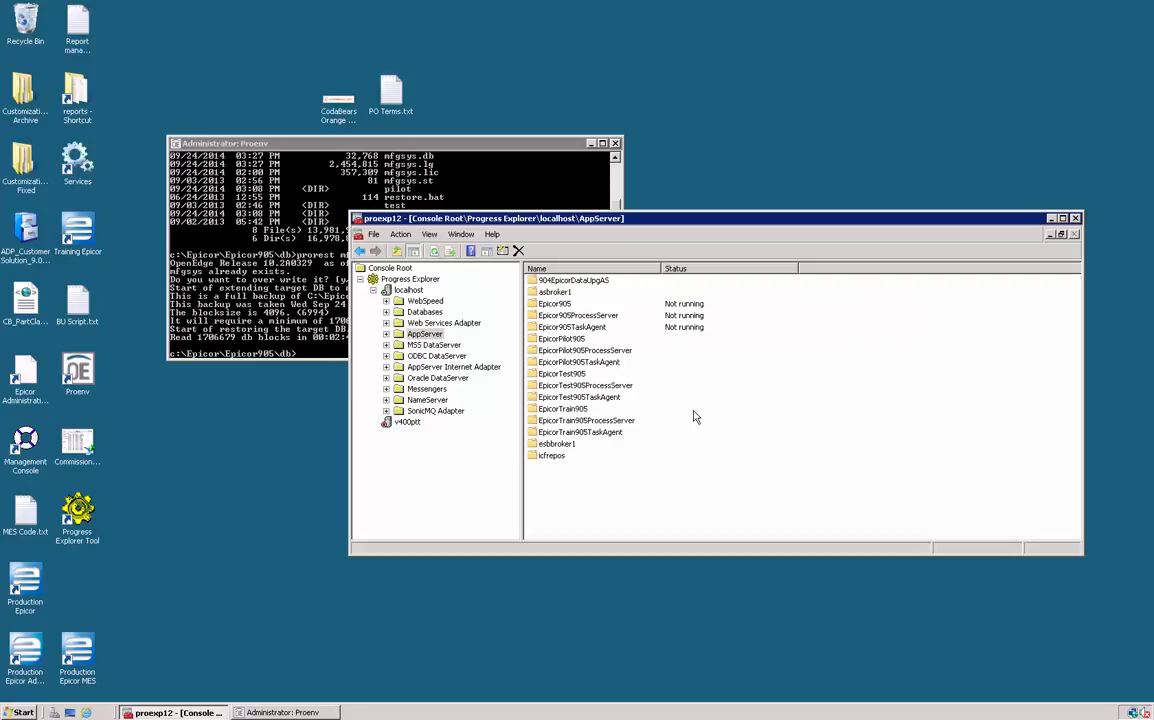
mouse_move(728, 420)
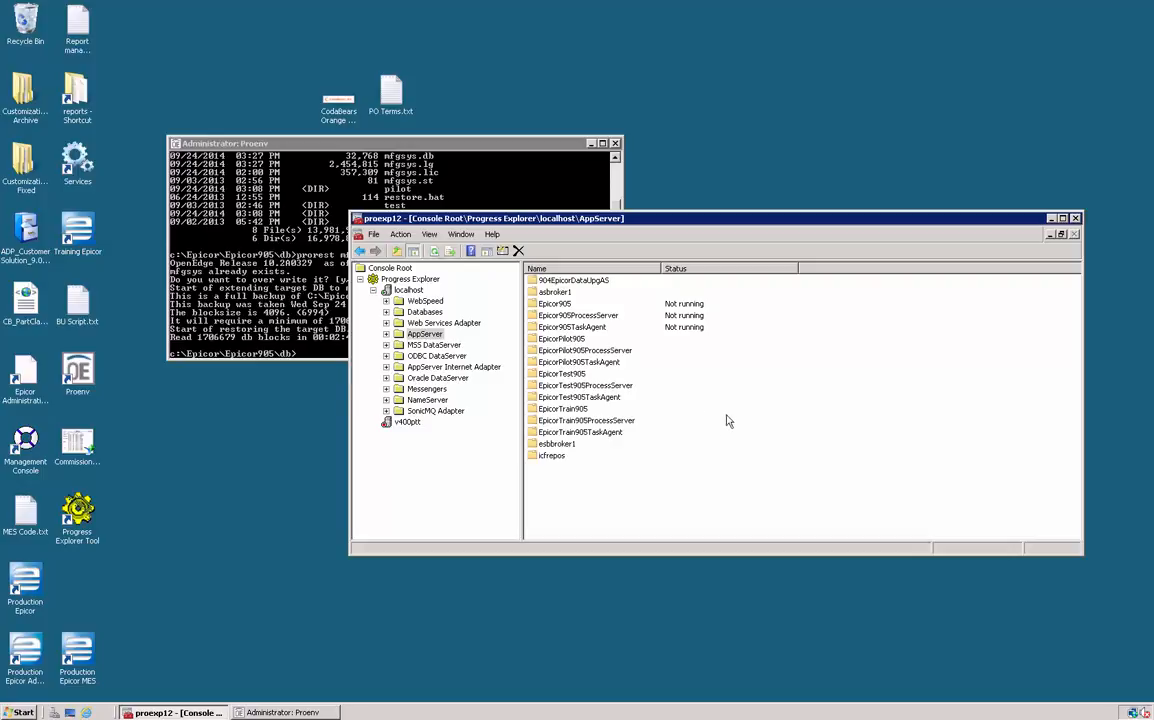
mouse_move(656, 420)
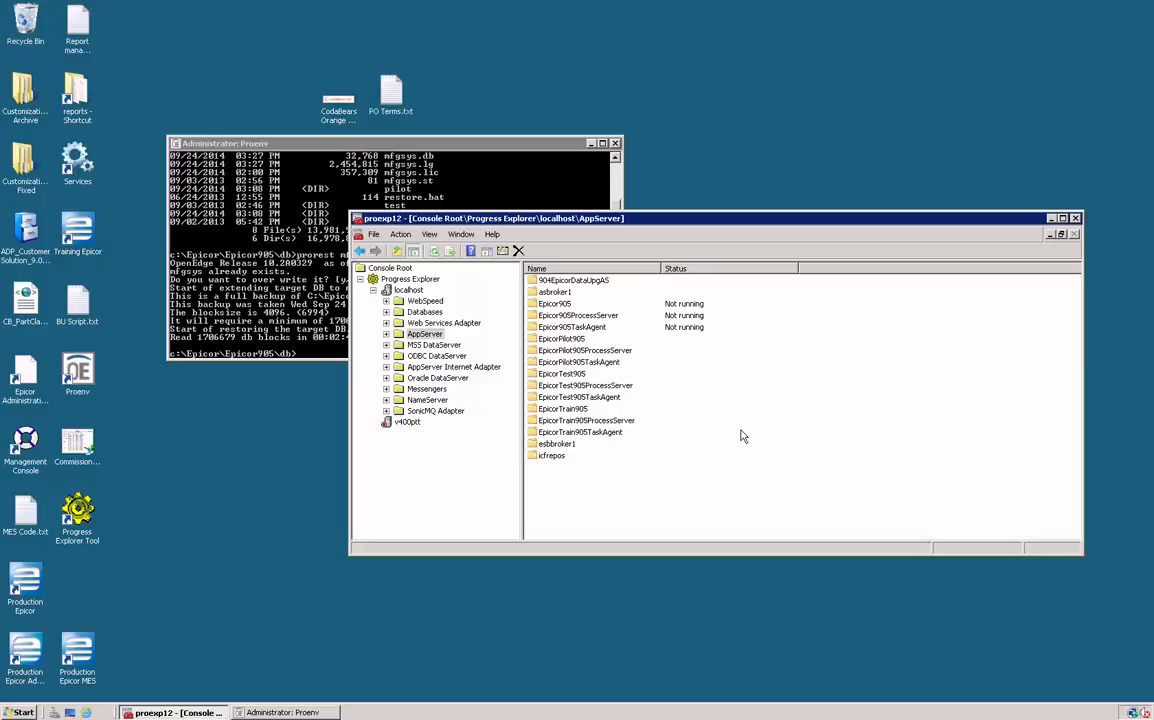
mouse_move(744, 440)
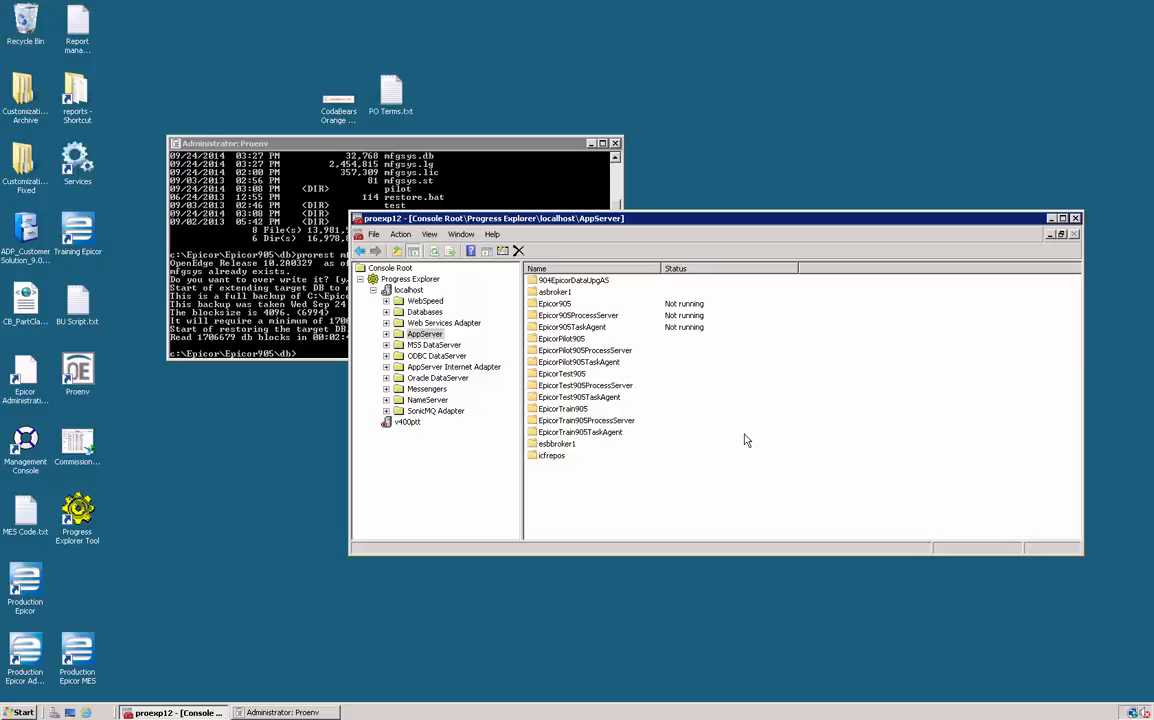
mouse_move(736, 418)
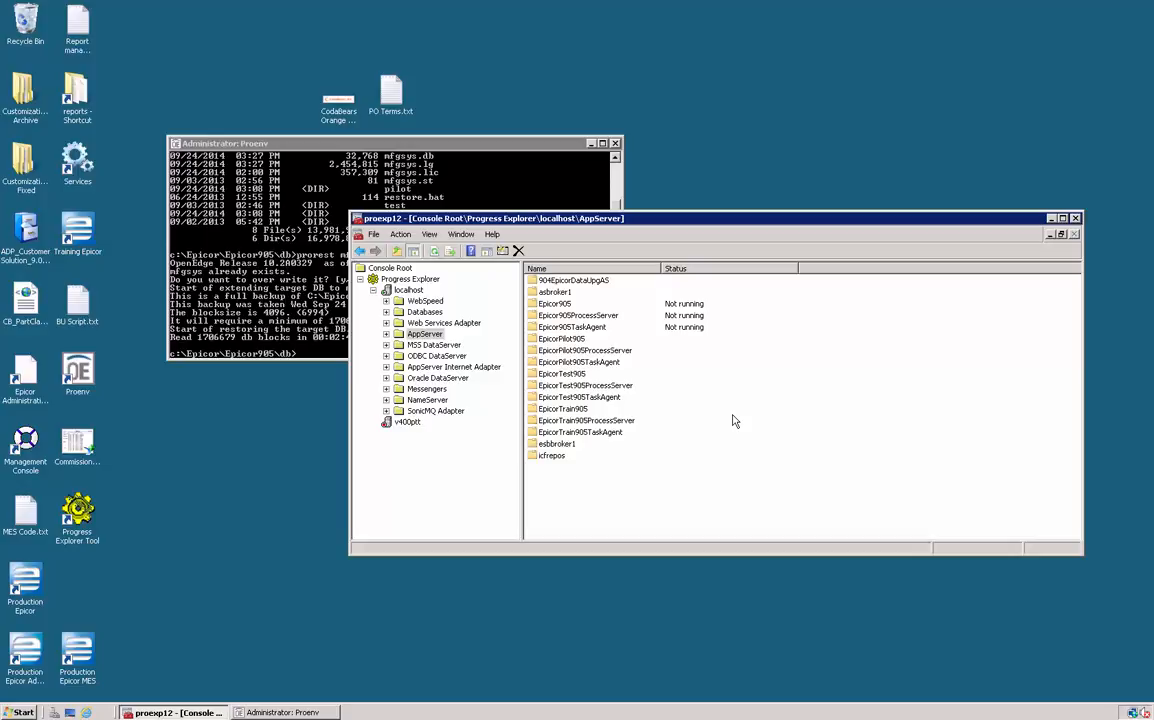
mouse_move(732, 420)
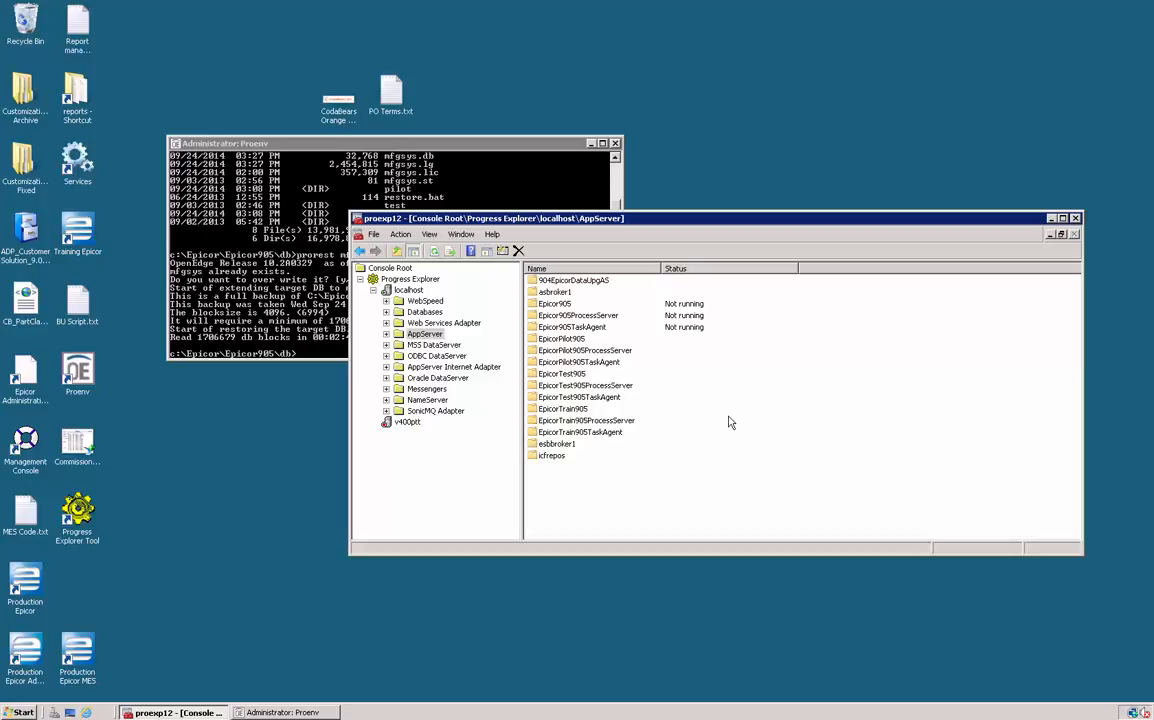
mouse_move(590, 312)
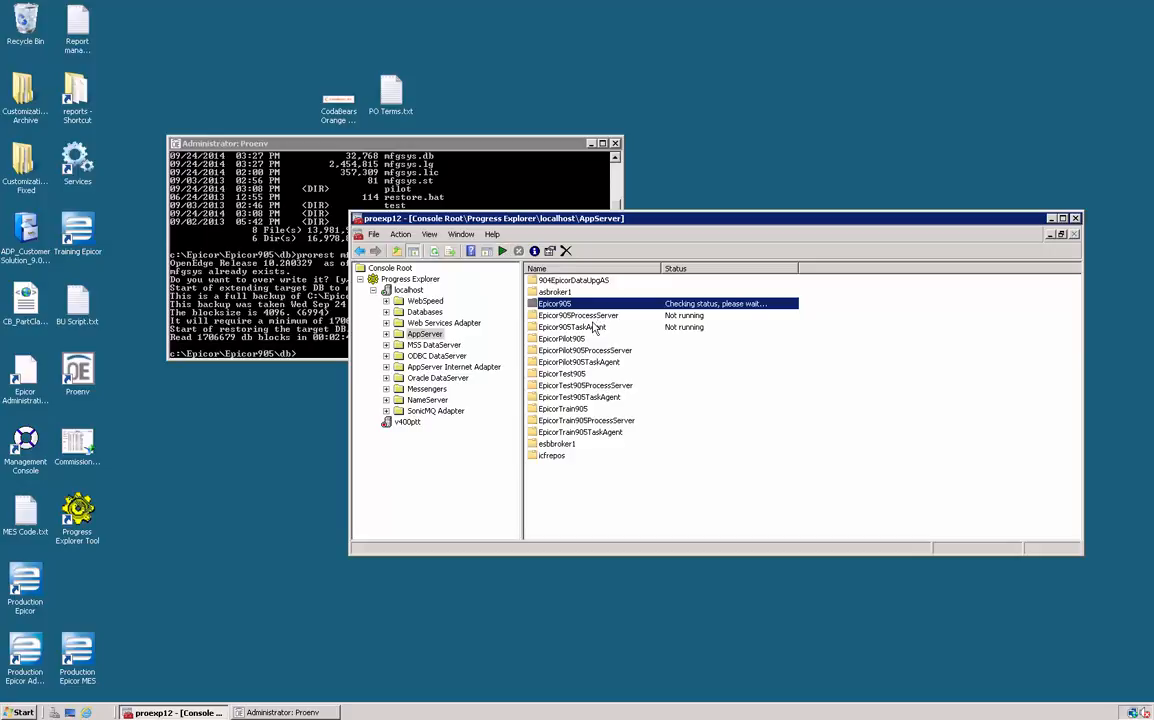
mouse_move(710, 388)
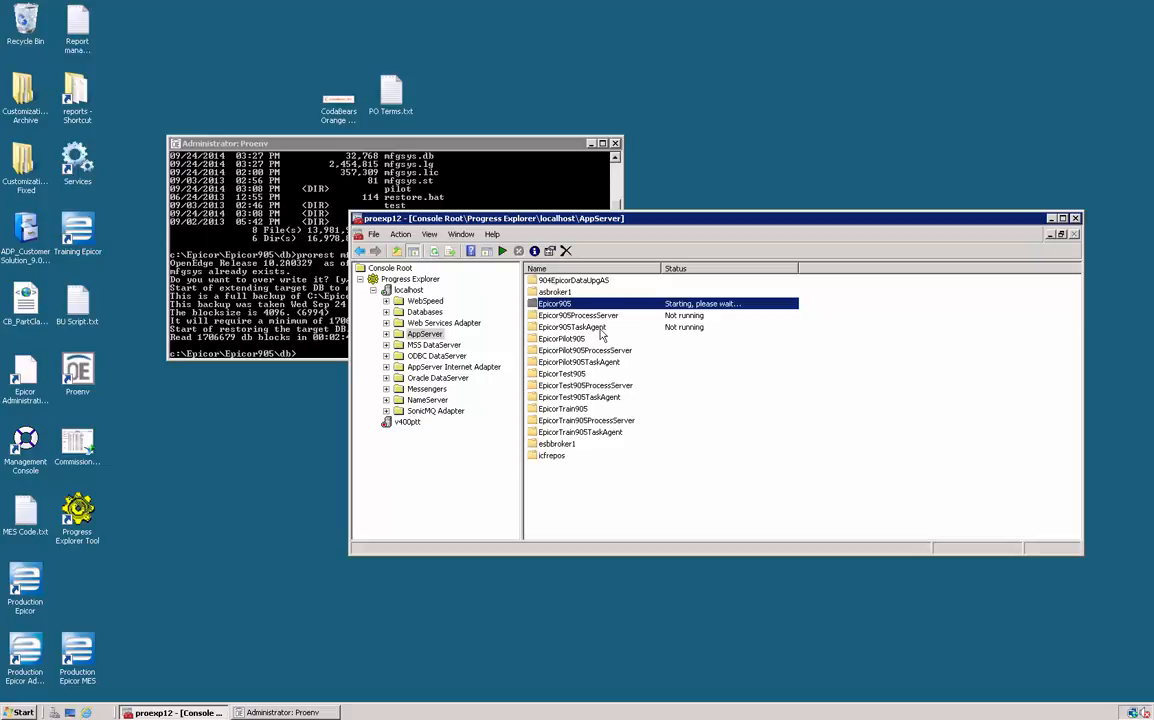
click(500, 252)
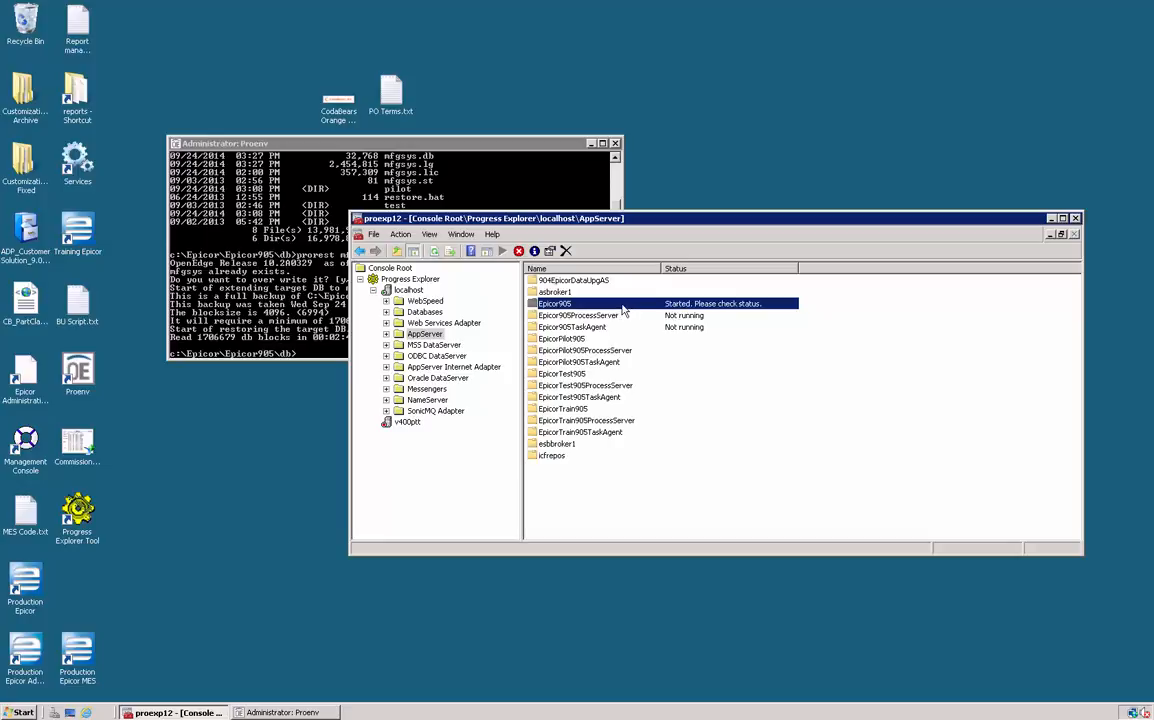
Check the app server's Status dialog confirms it is active, then dismiss it
right_click(556, 304)
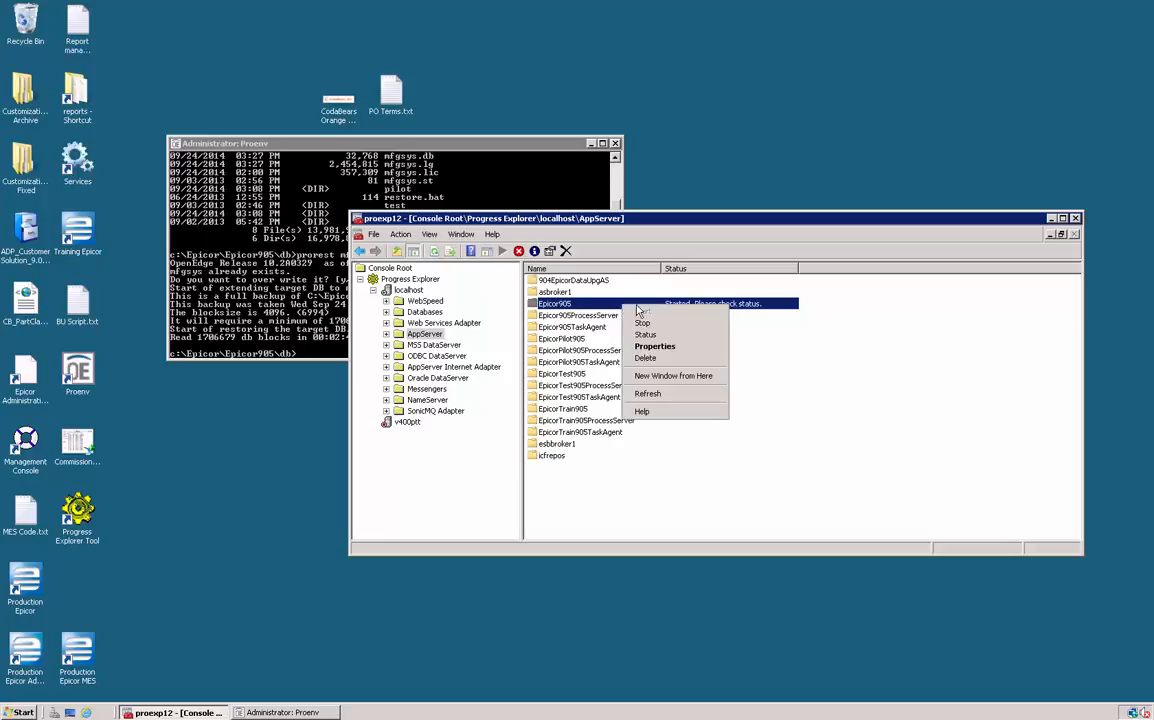
click(646, 334)
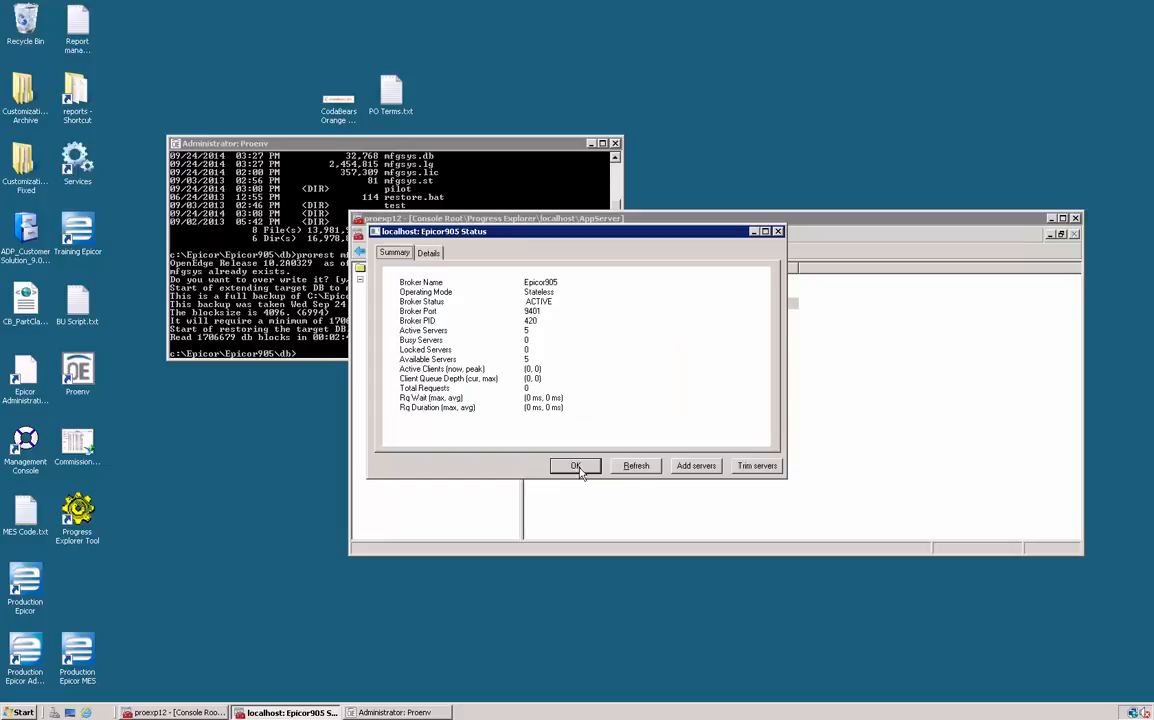
click(576, 464)
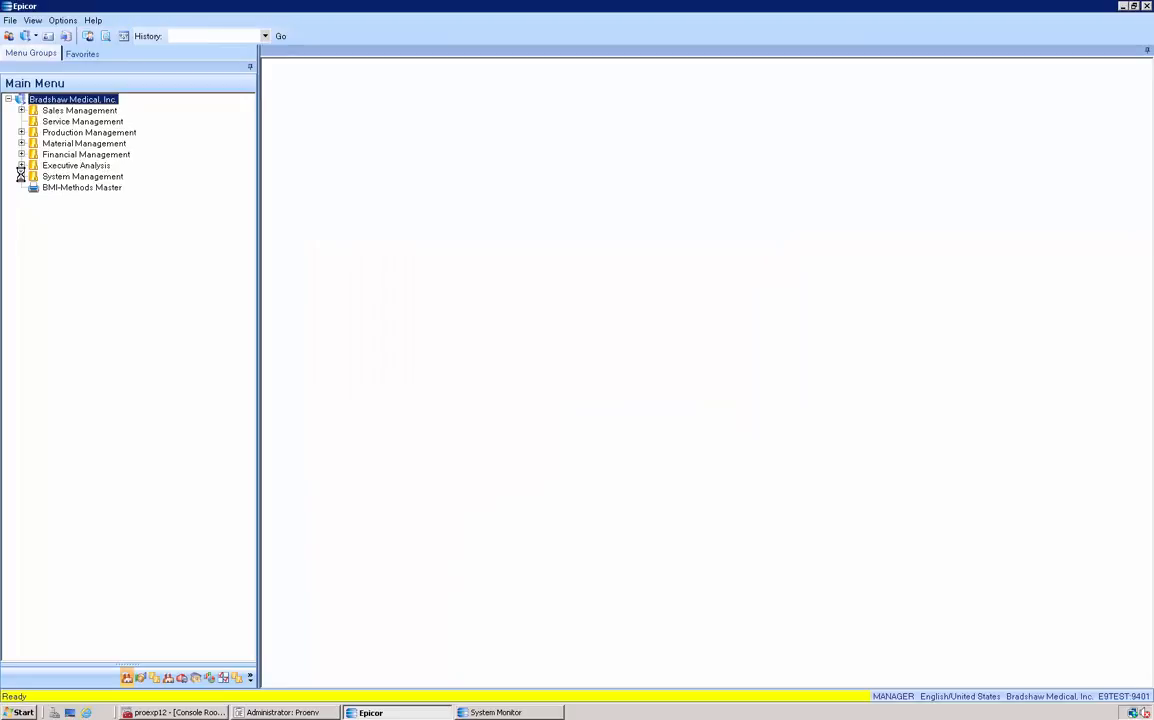
Review System Agent Maintenance: app server URL on port 9403 and client/server file directories
click(20, 176)
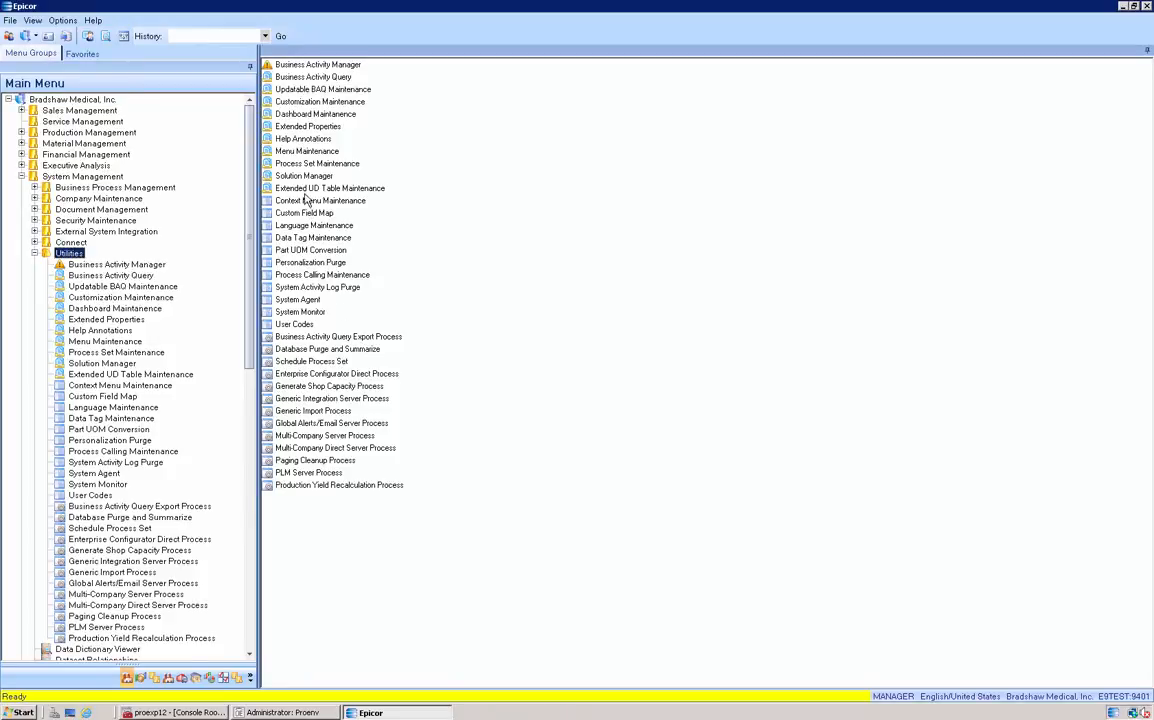
double_click(296, 300)
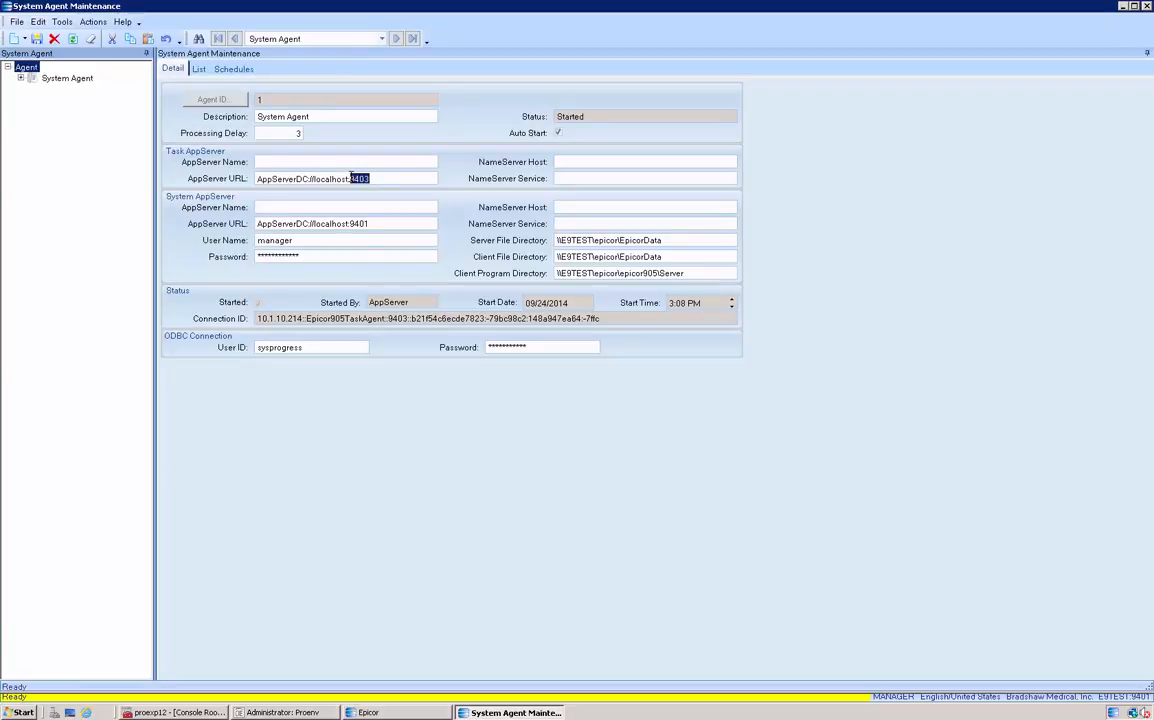
mouse_move(590, 160)
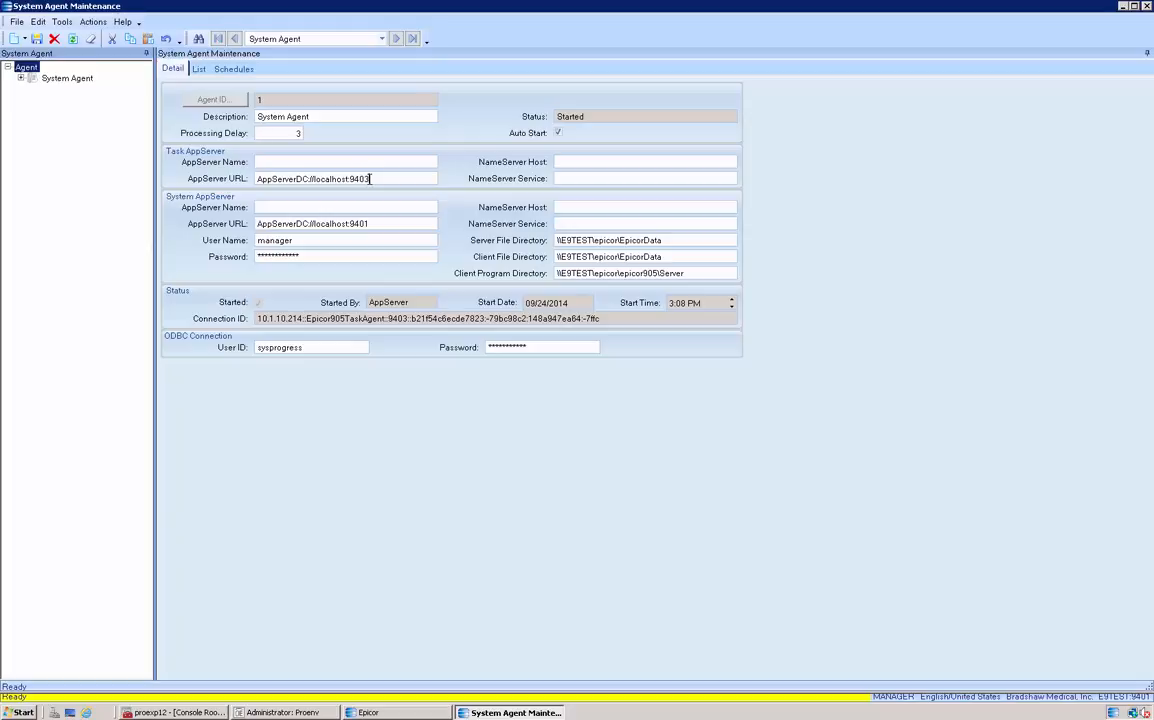
mouse_move(344, 190)
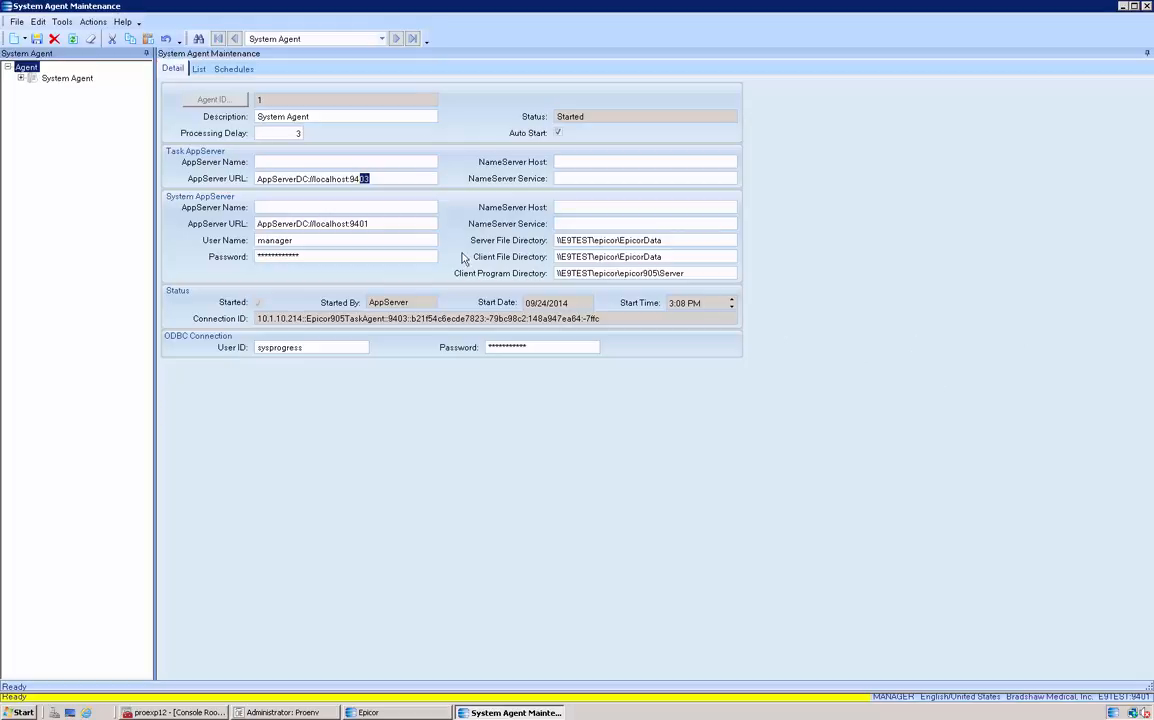
mouse_move(1118, 380)
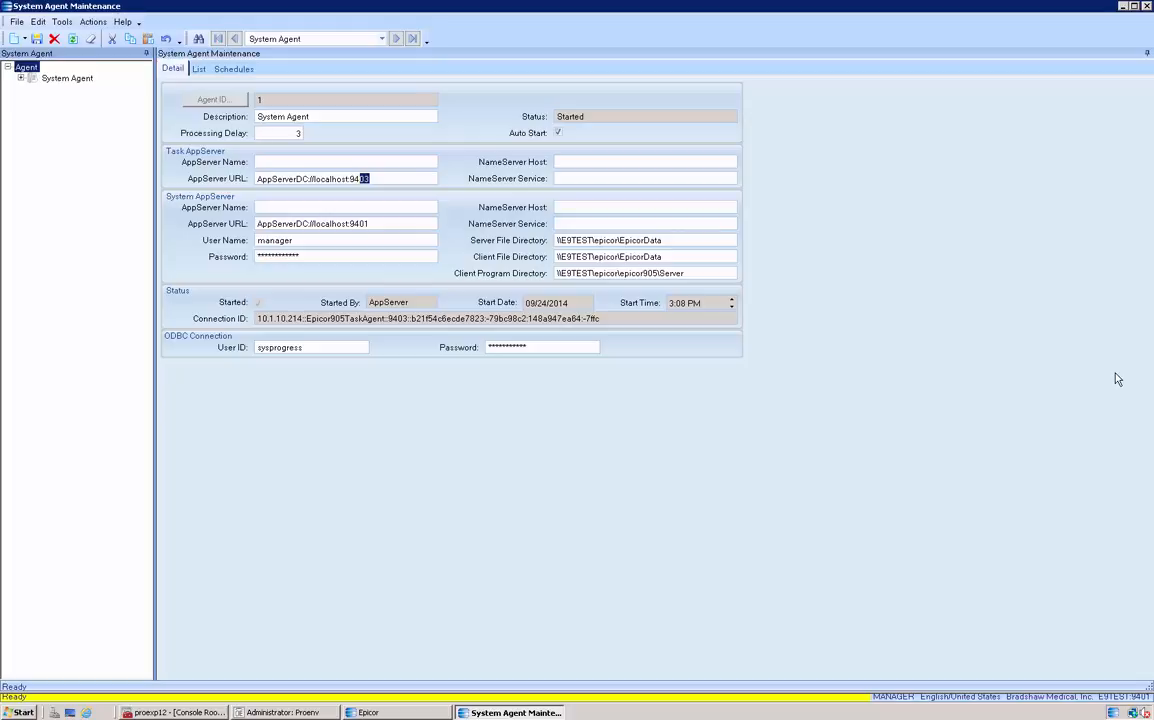
mouse_move(368, 168)
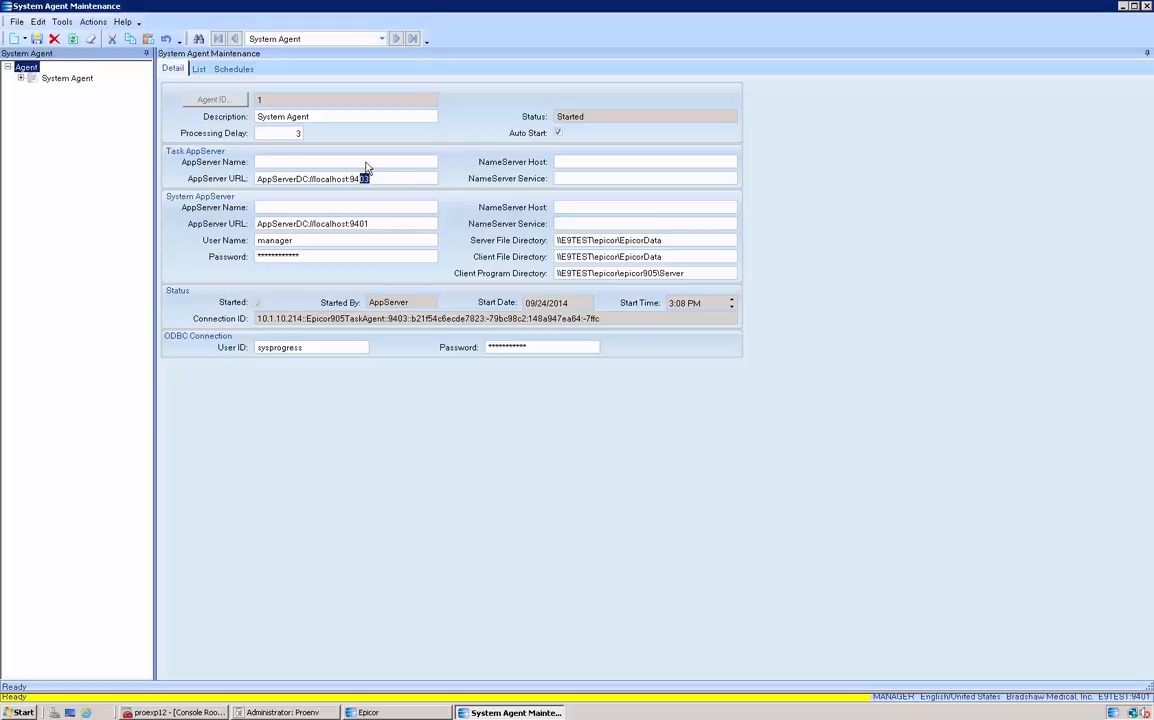
mouse_move(560, 184)
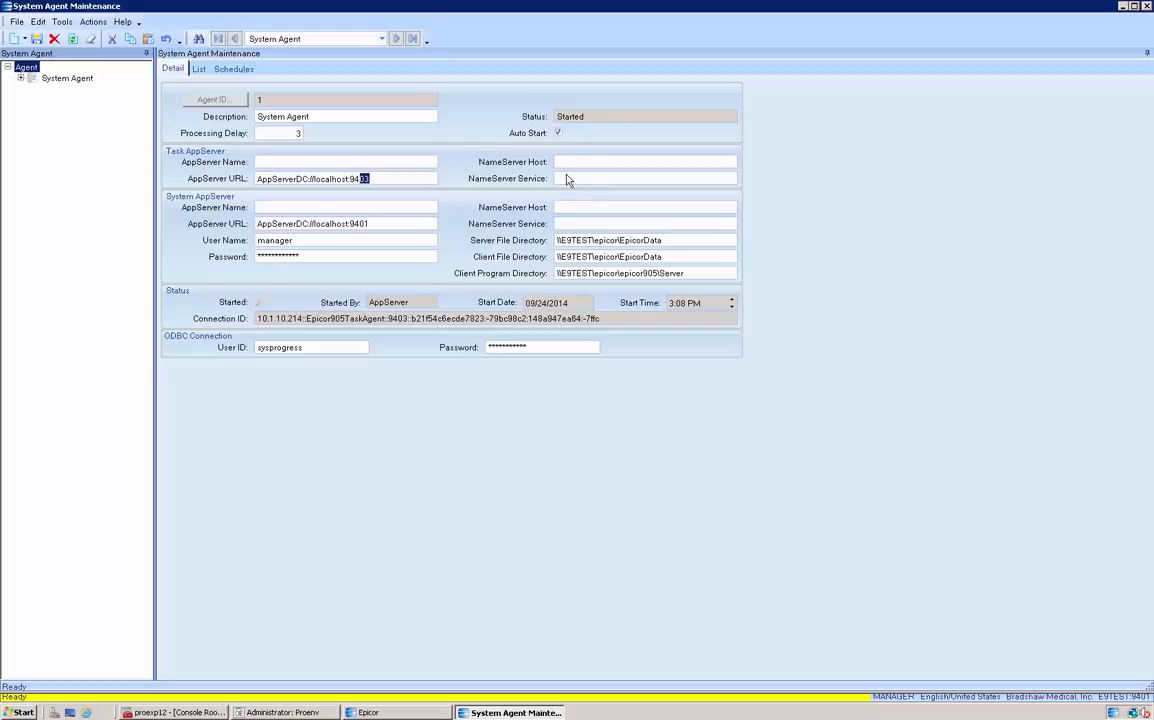
mouse_move(536, 236)
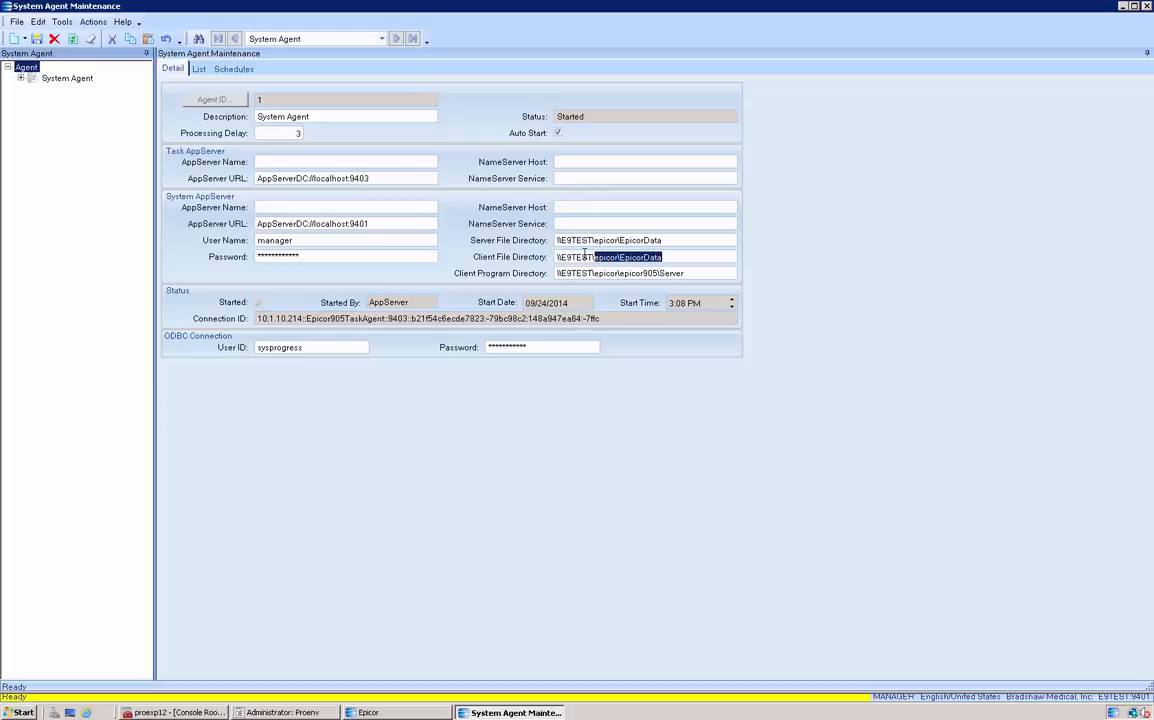
click(656, 272)
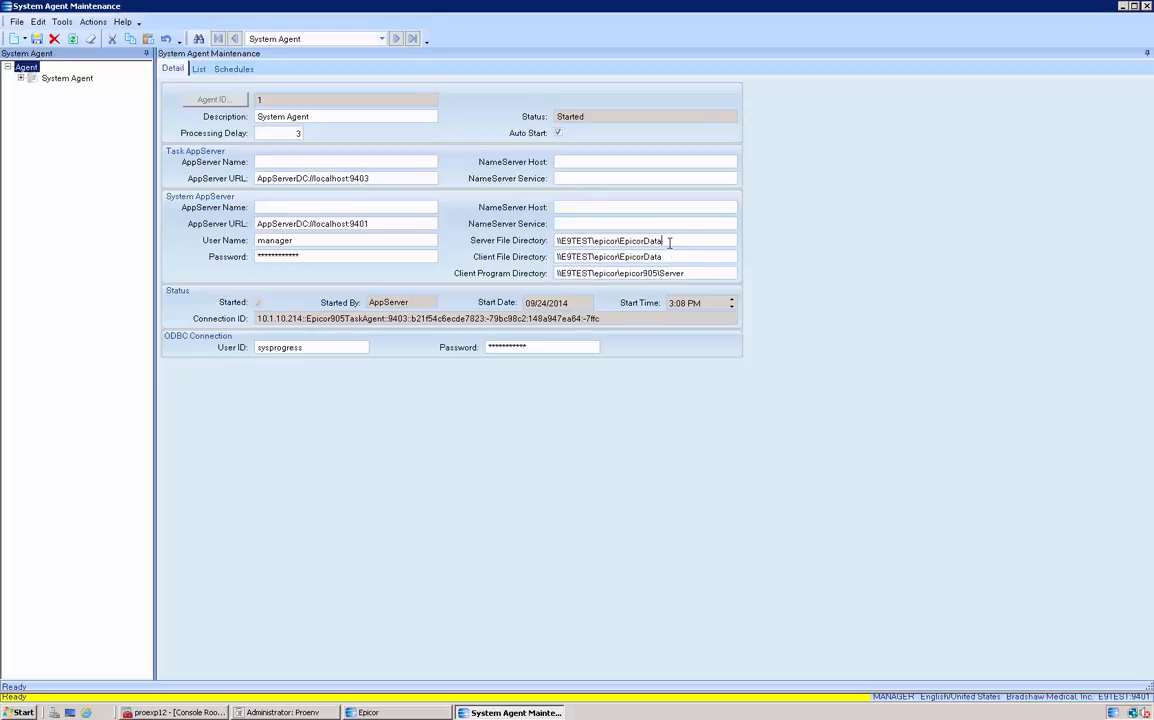
double_click(608, 240)
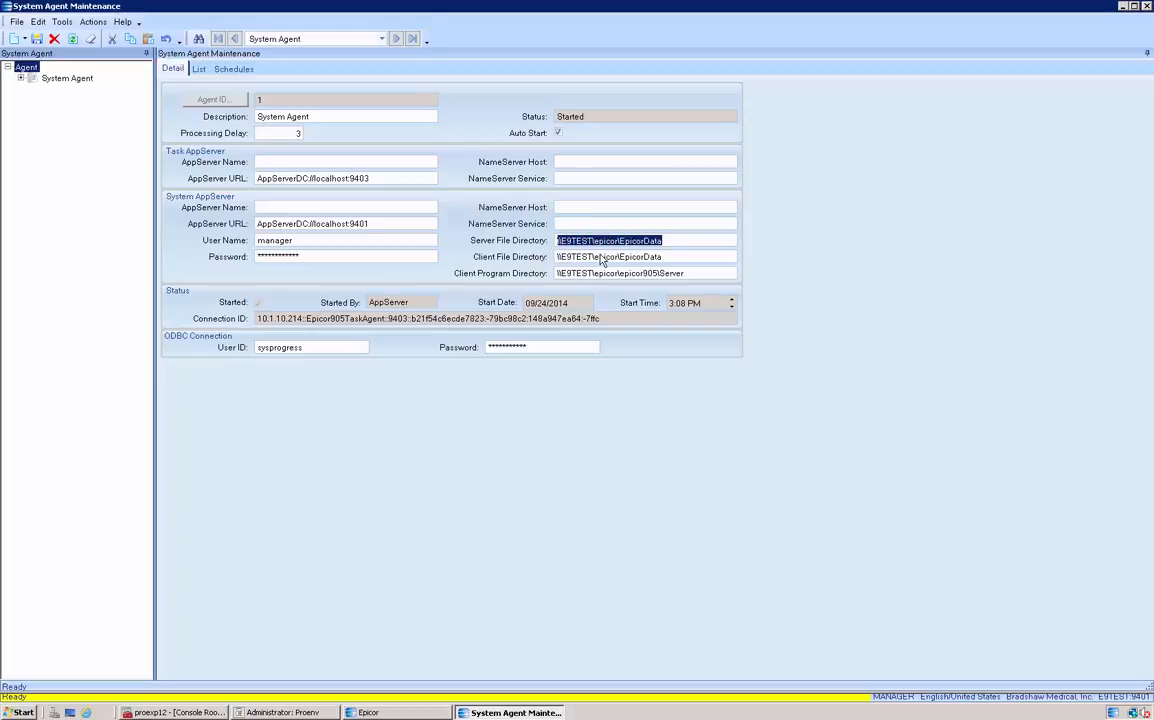
mouse_move(810, 296)
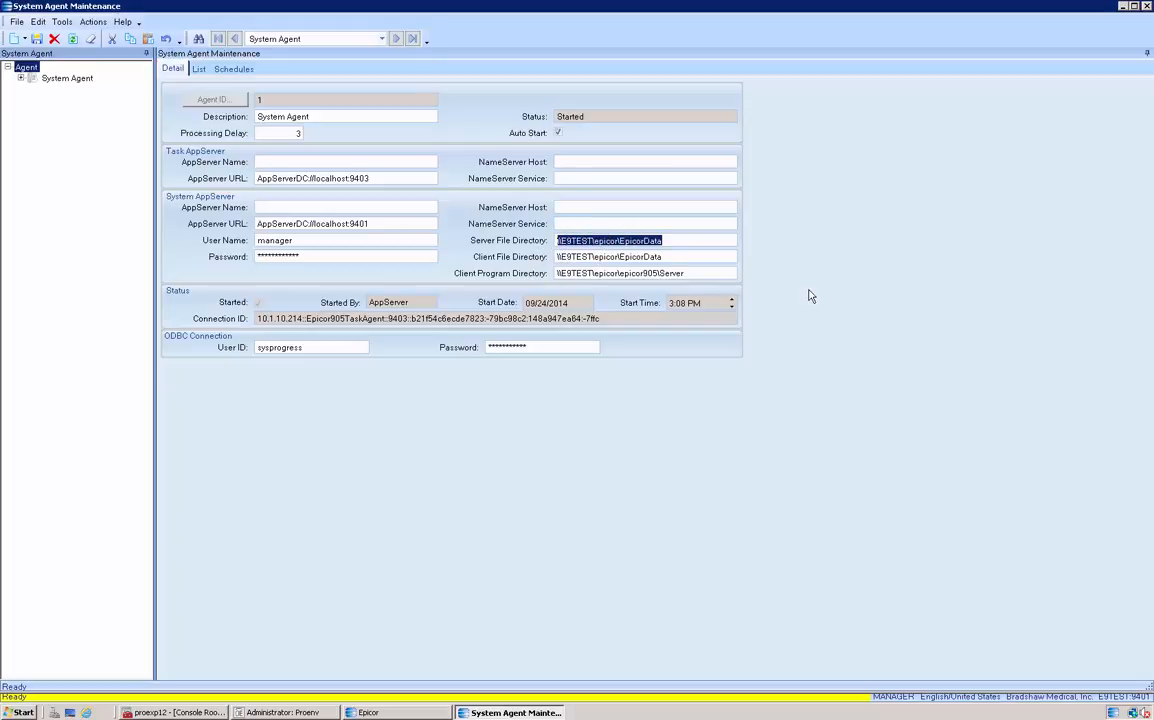
click(584, 240)
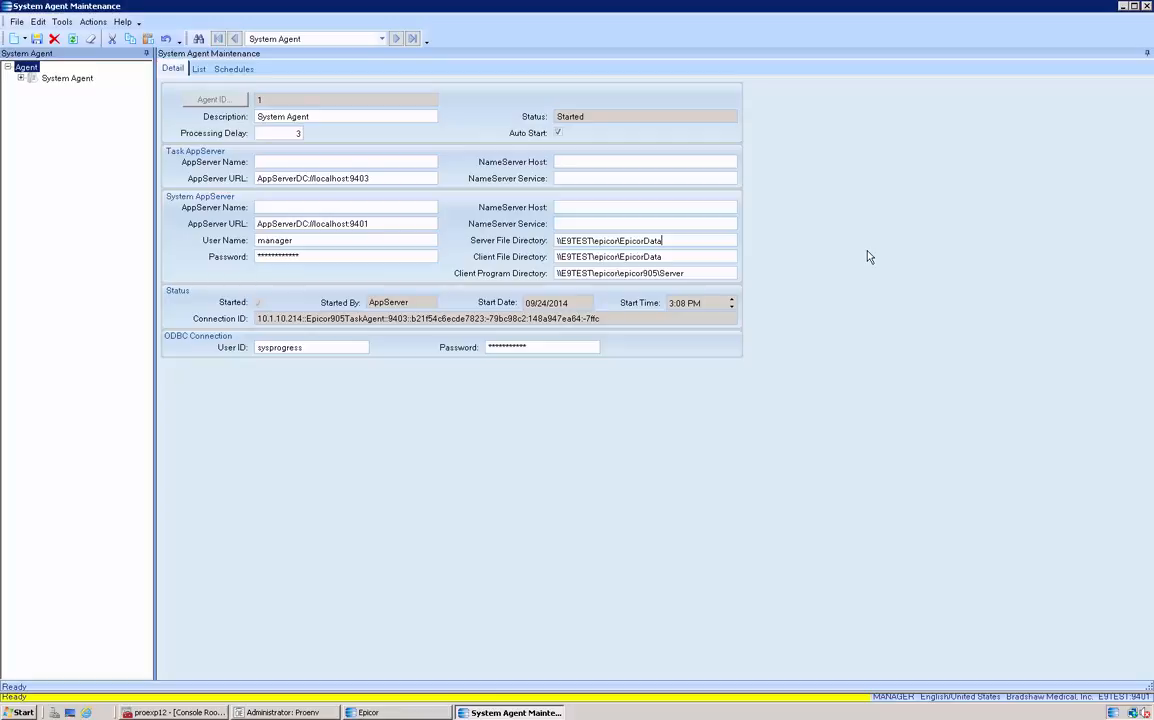
mouse_move(904, 114)
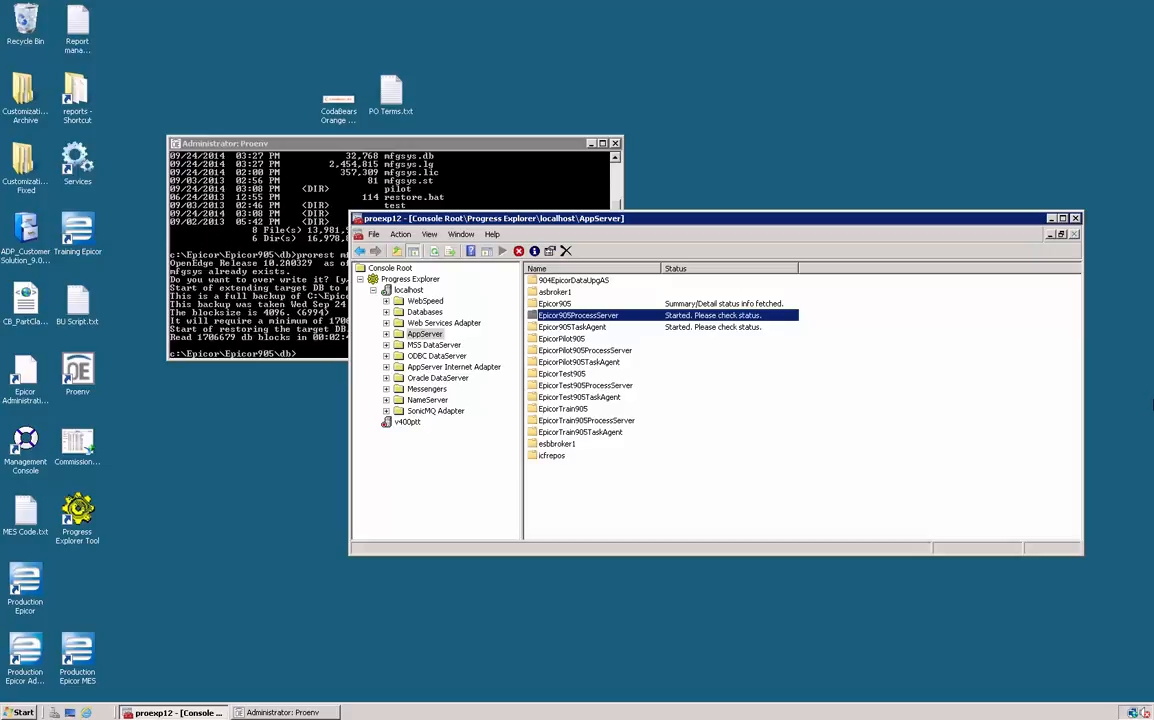
Launch Task Scheduler, select Task Scheduler Library and briefly review All Running Tasks
click(18, 712)
text(s)
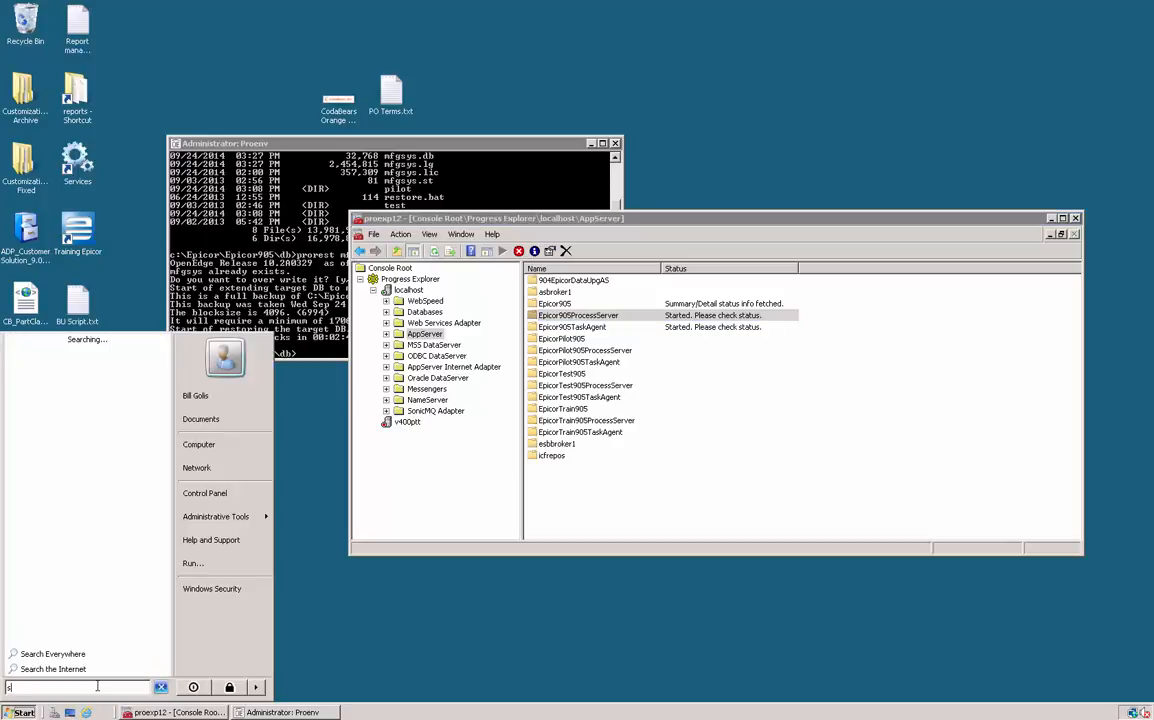
text(ch)
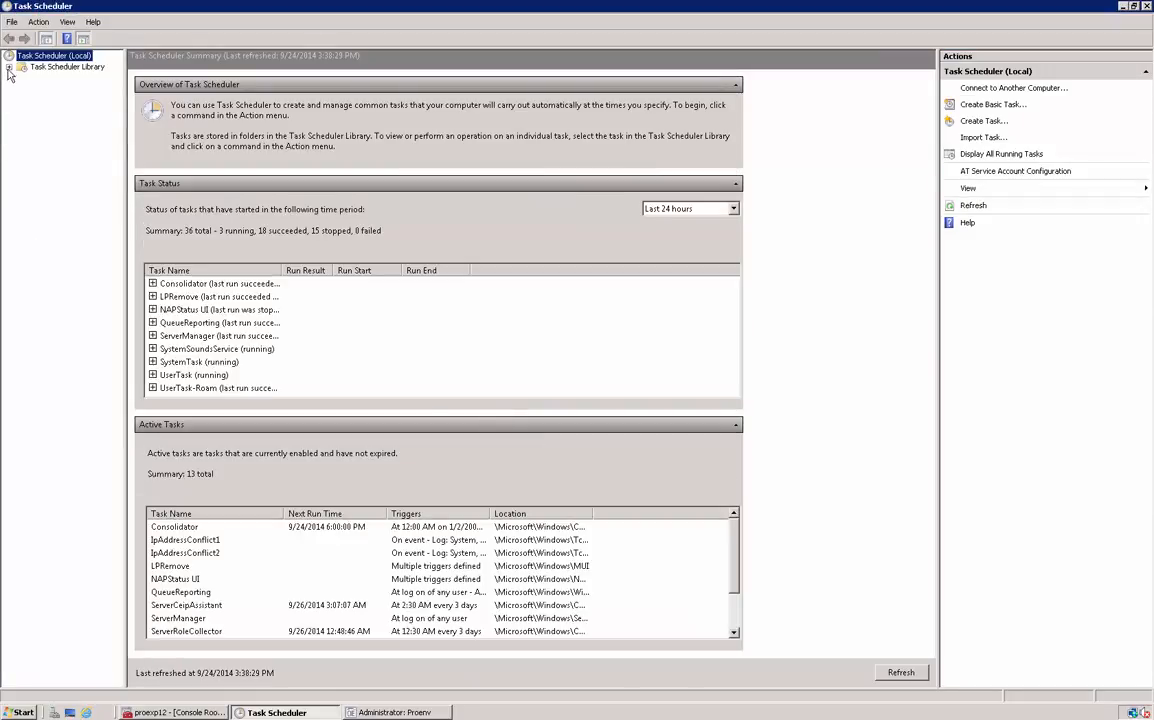
click(10, 68)
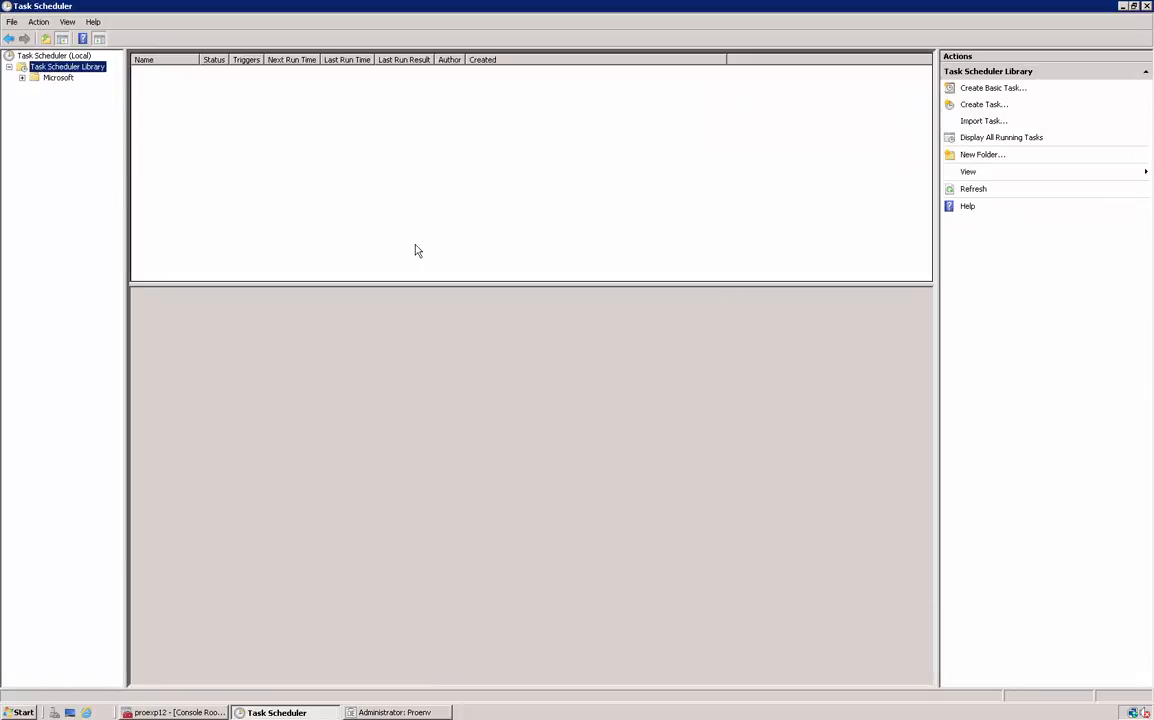
mouse_move(876, 246)
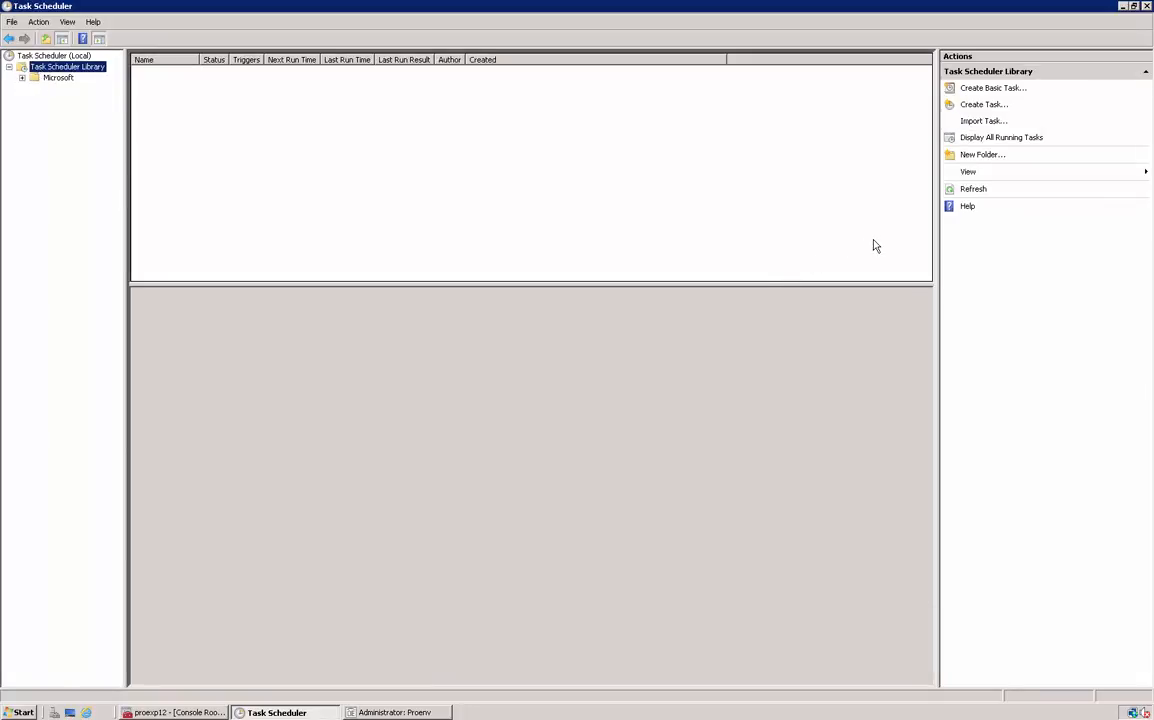
click(1000, 136)
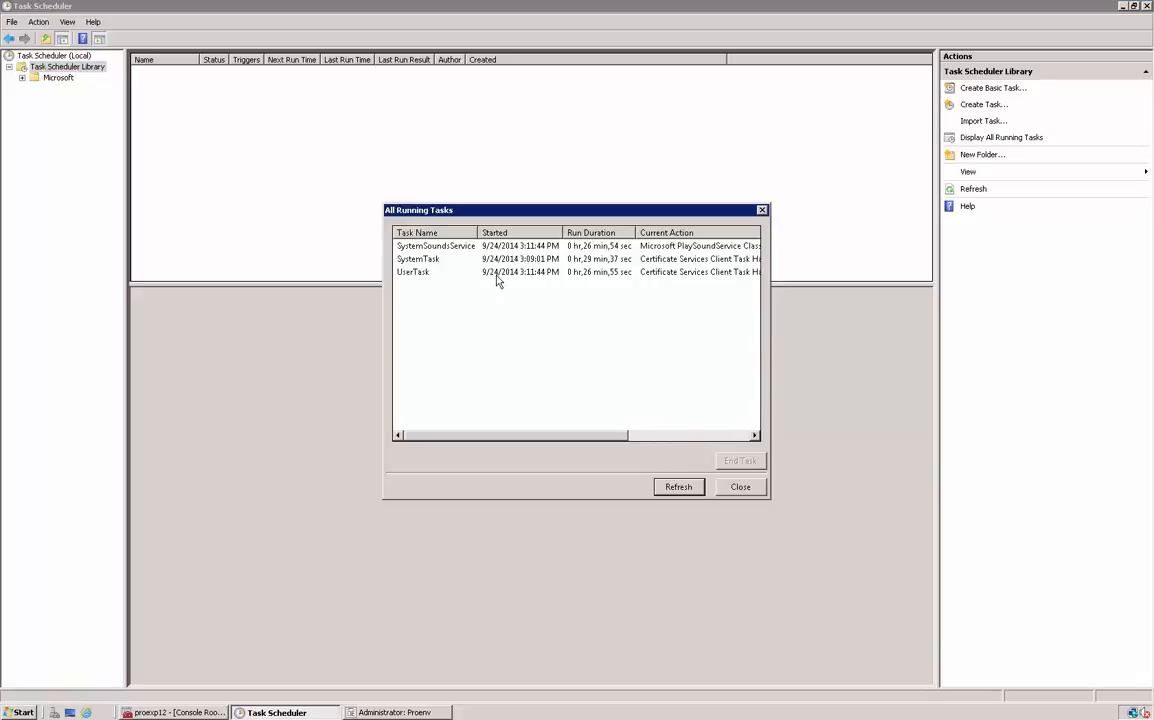
click(740, 488)
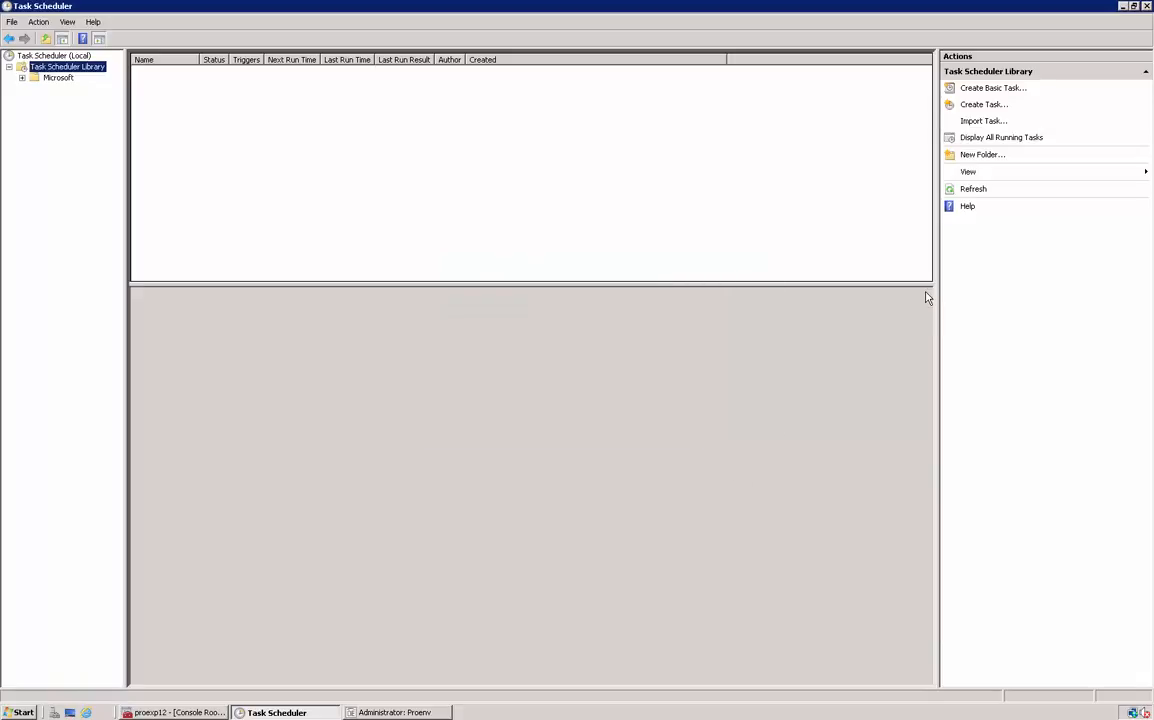
mouse_move(1068, 256)
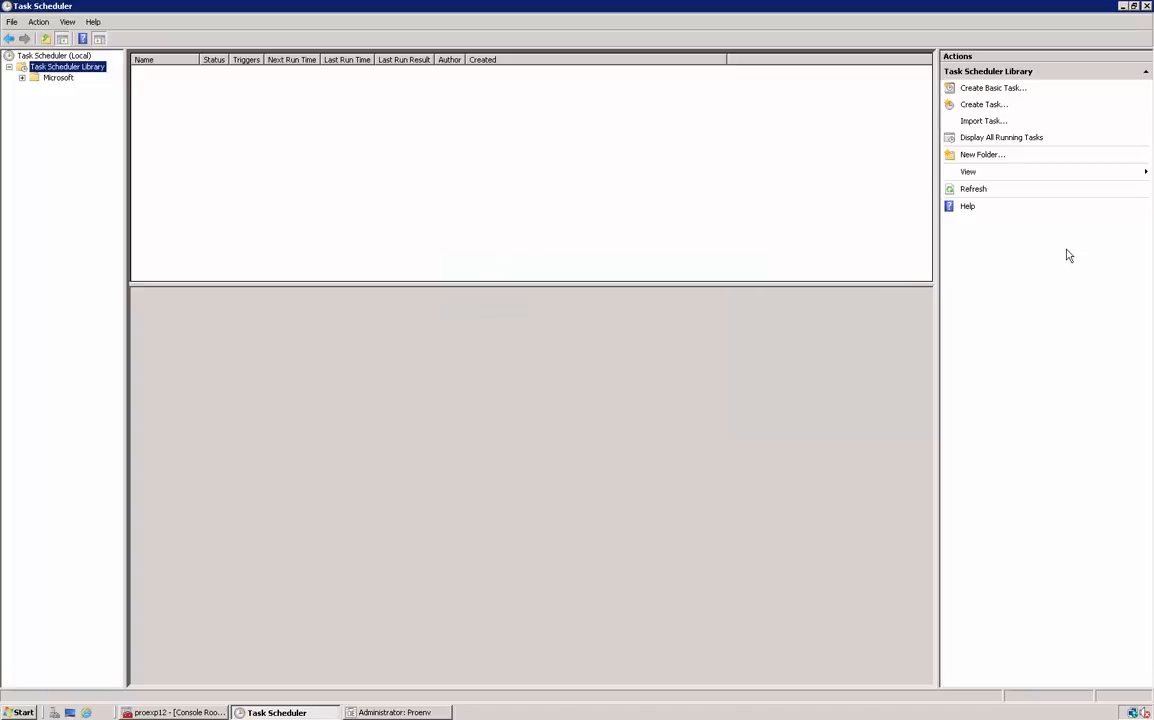
mouse_move(458, 220)
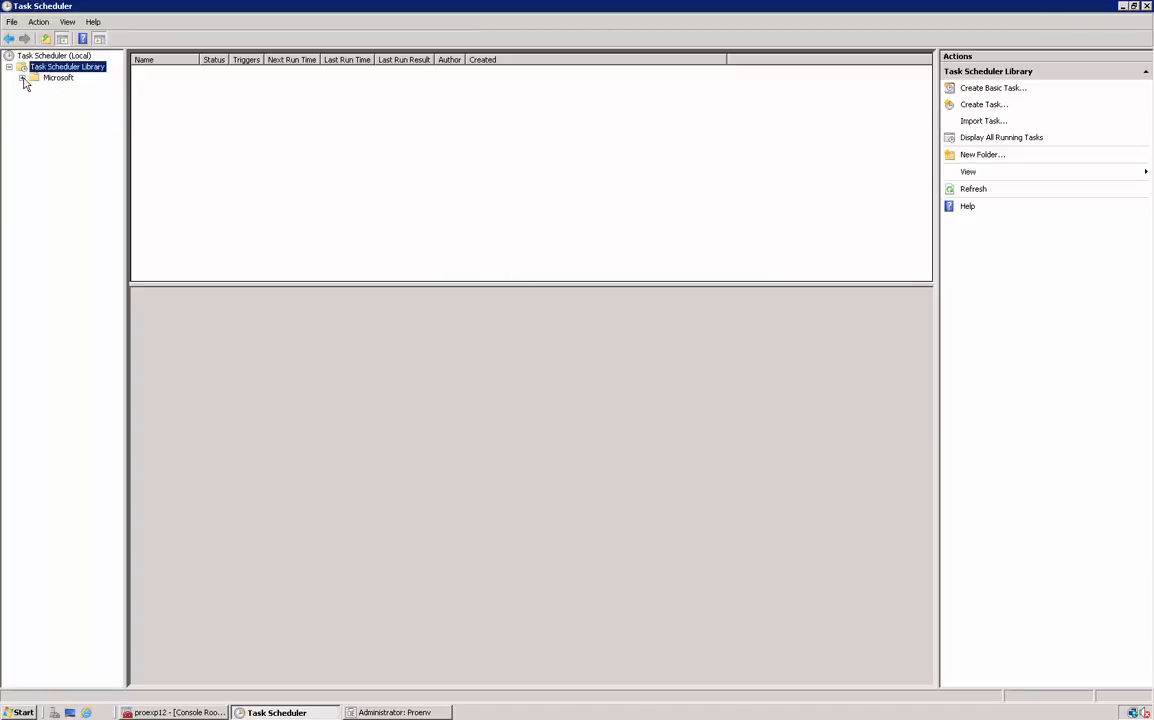
Expand the Task Scheduler Library tree to show the Microsoft Windows task folders
click(24, 76)
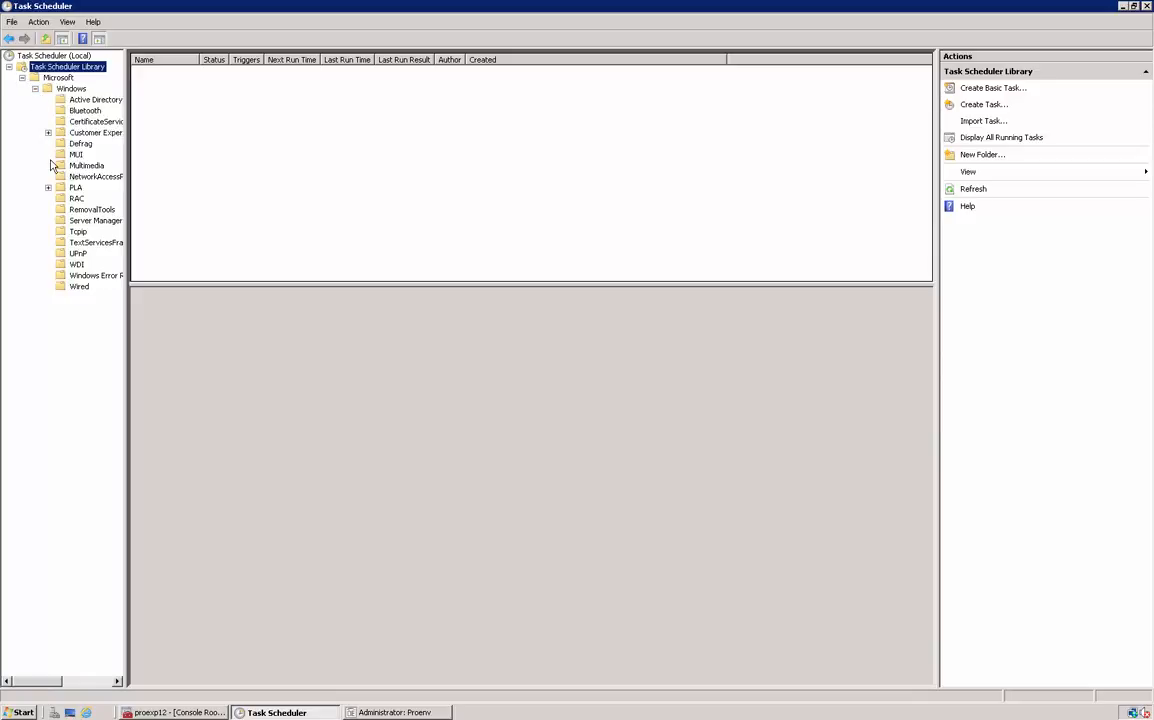
mouse_move(982, 154)
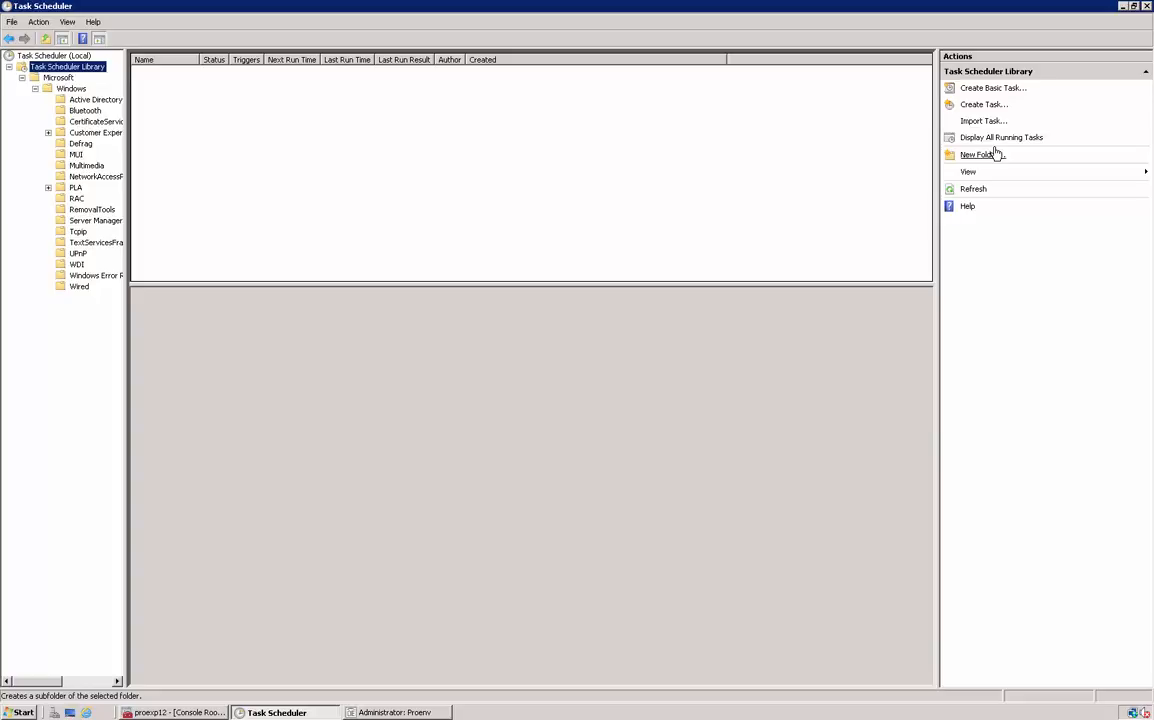
mouse_move(816, 136)
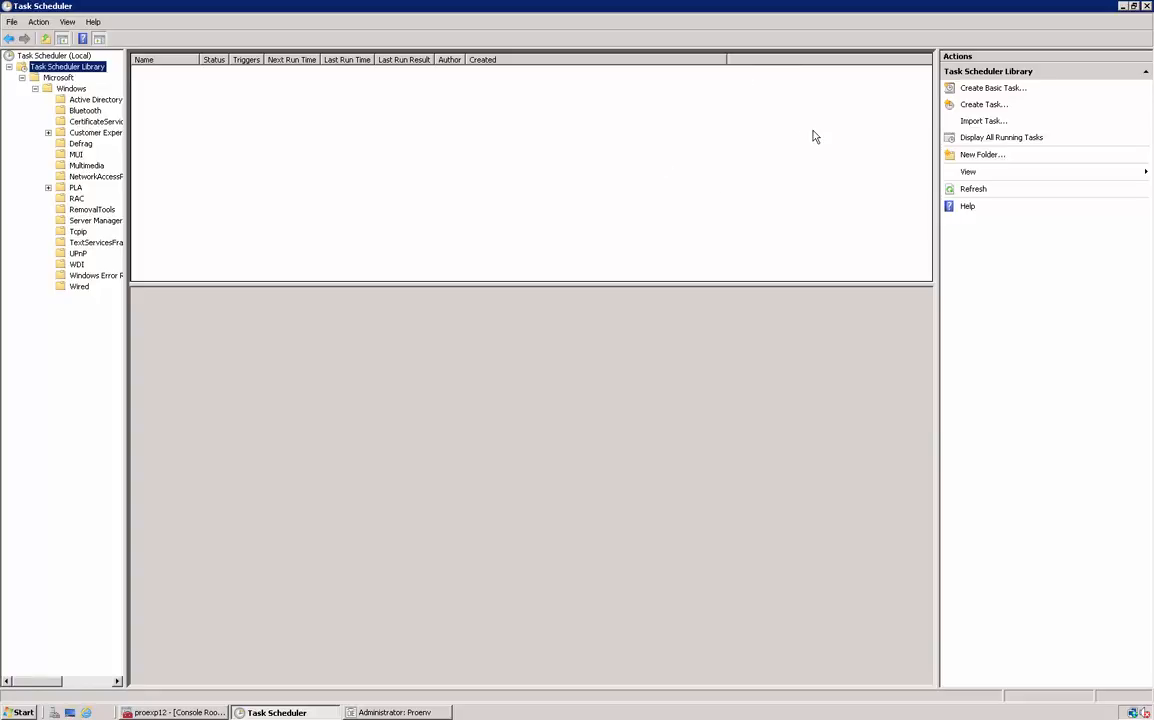